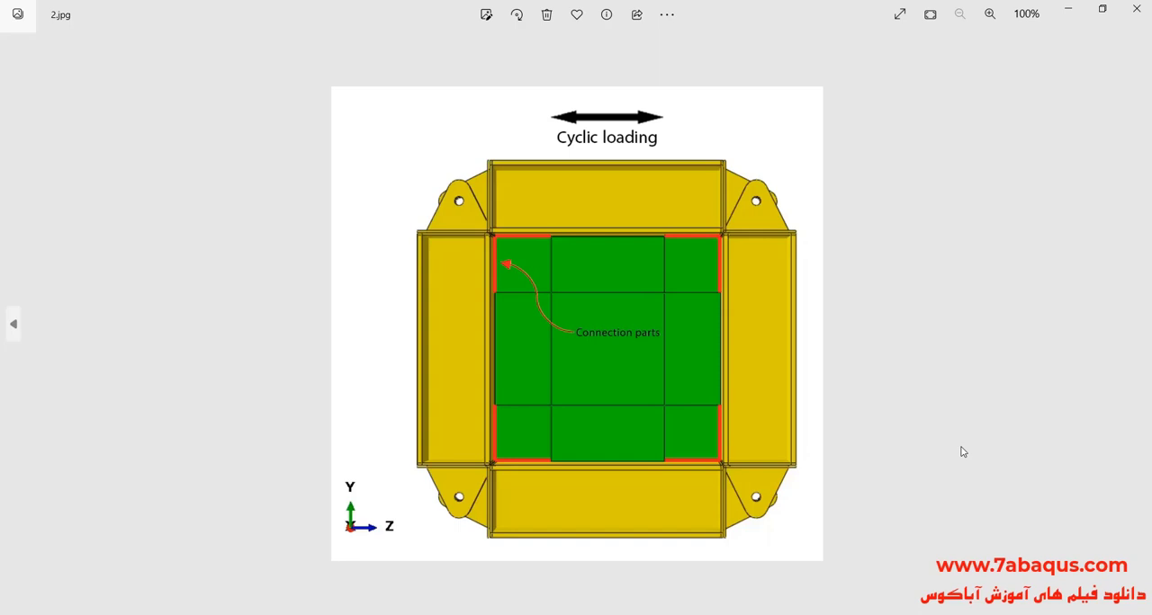
mouse_move(596, 295)
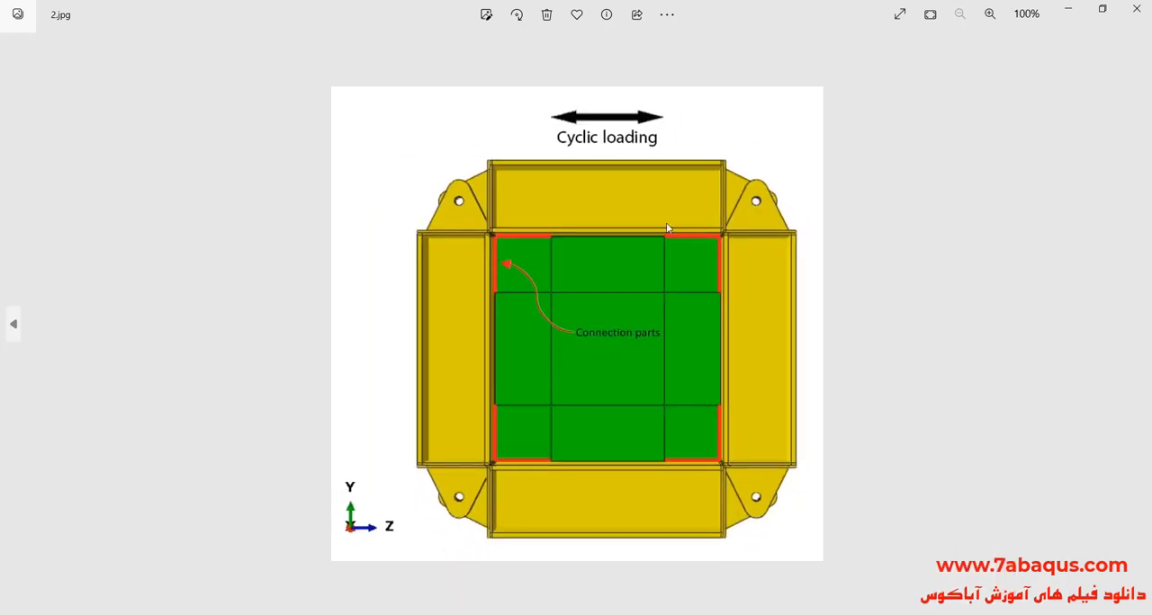
mouse_move(745, 304)
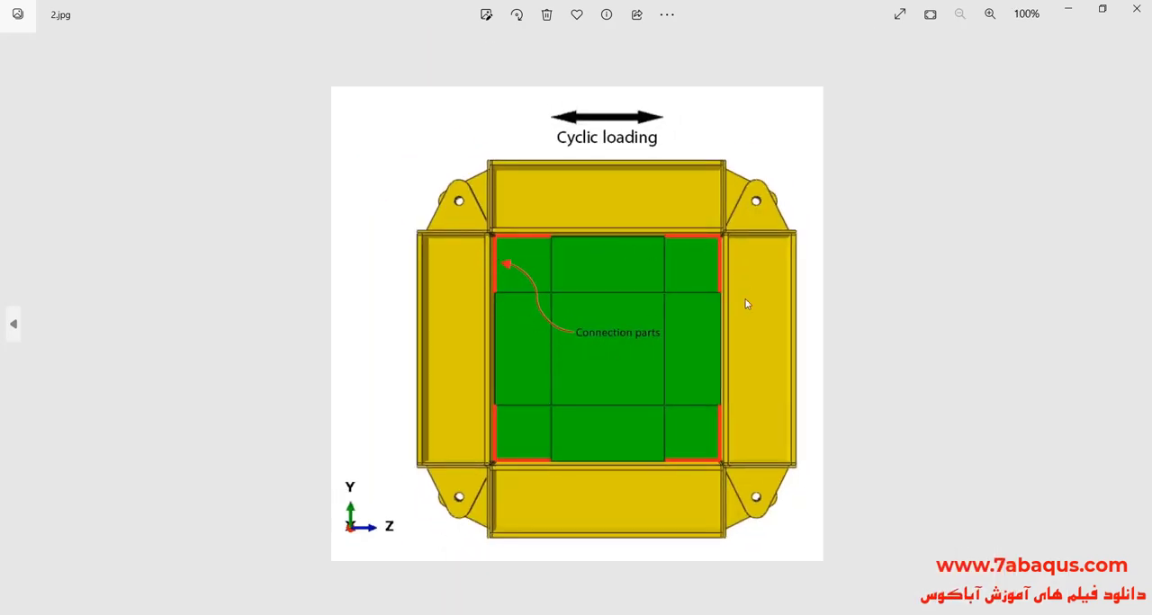
mouse_move(524, 414)
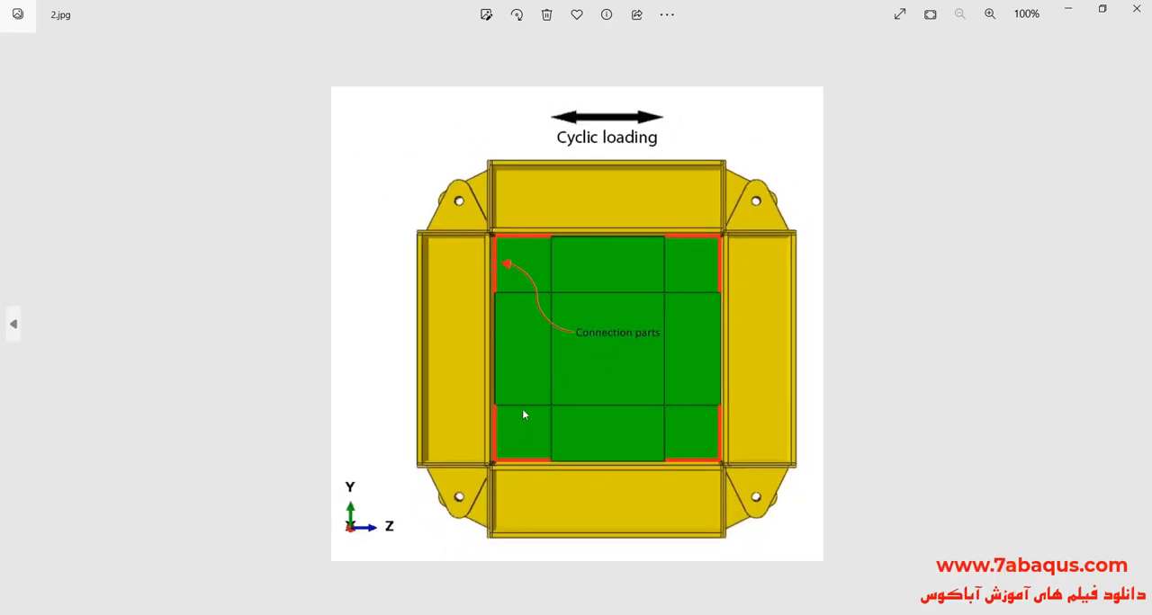
mouse_move(706, 327)
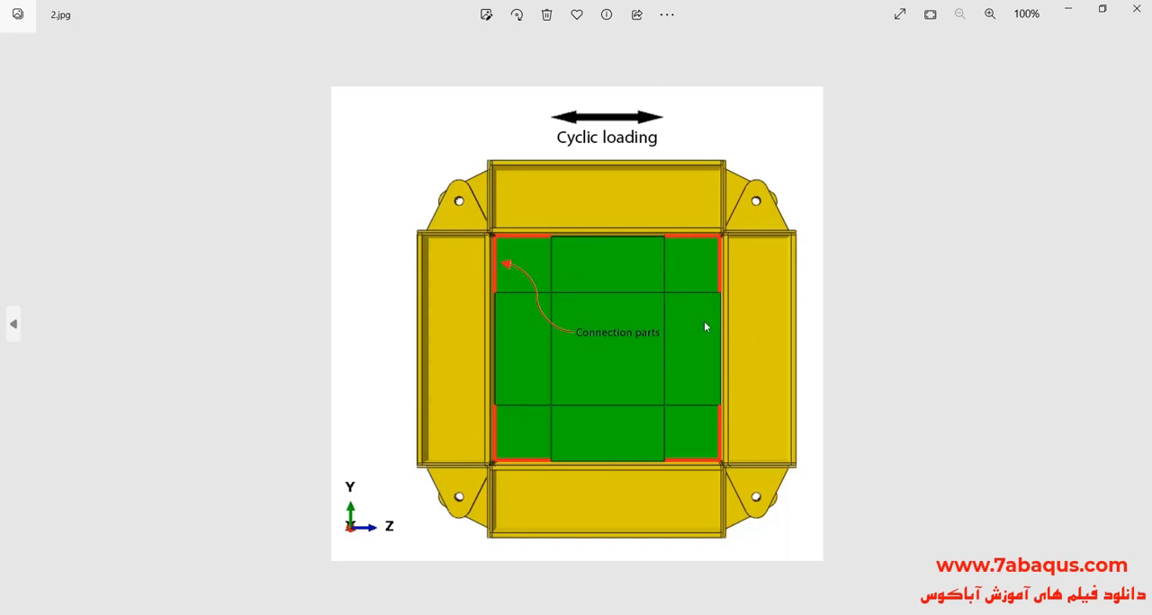
mouse_move(884, 407)
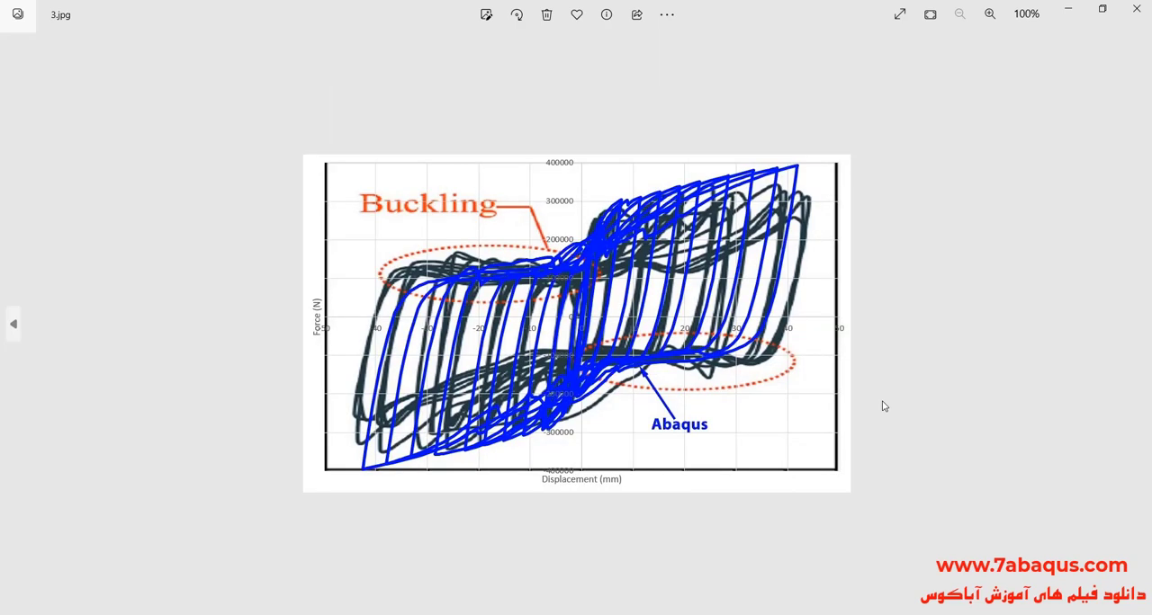
mouse_move(940, 360)
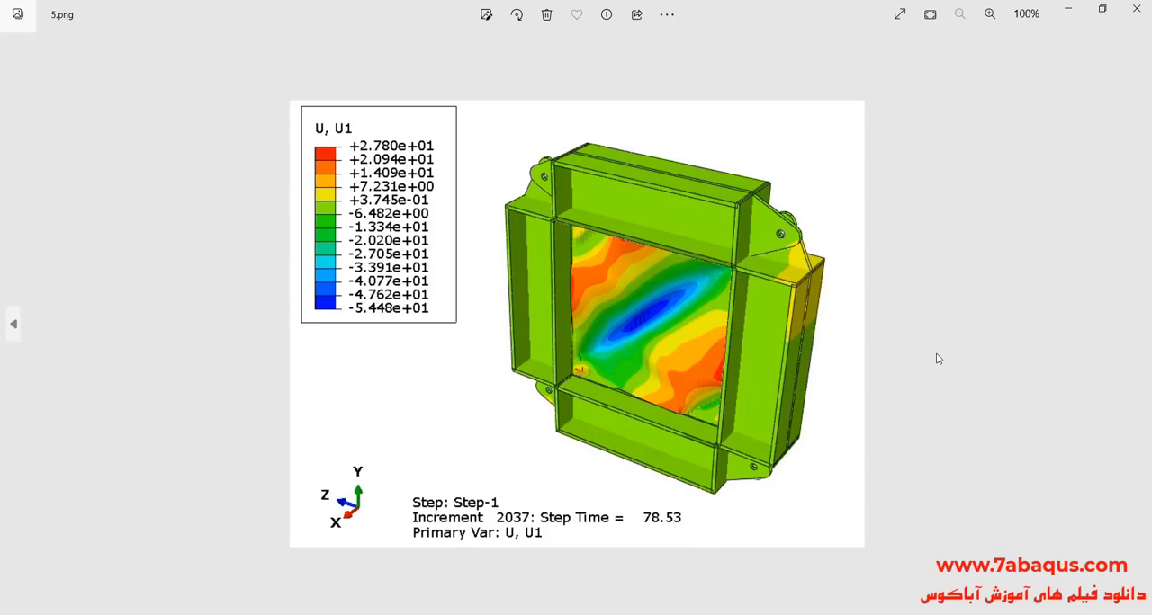
mouse_move(705, 259)
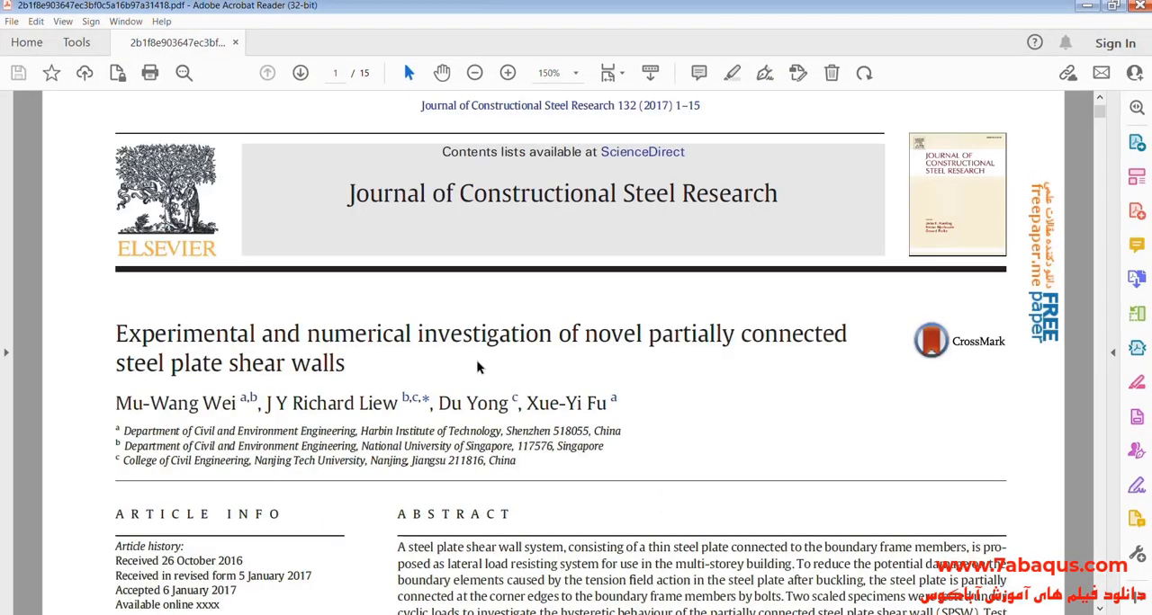
Scroll down the article to the test specimen photograph and its caption
left_click_drag(115, 333, 346, 363)
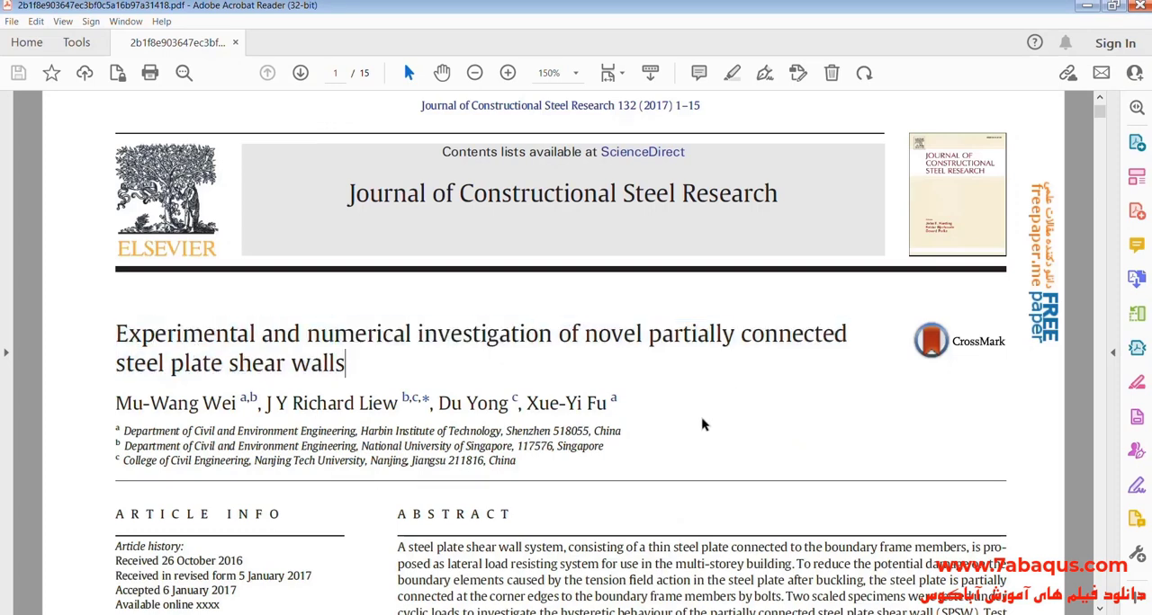
mouse_move(734, 436)
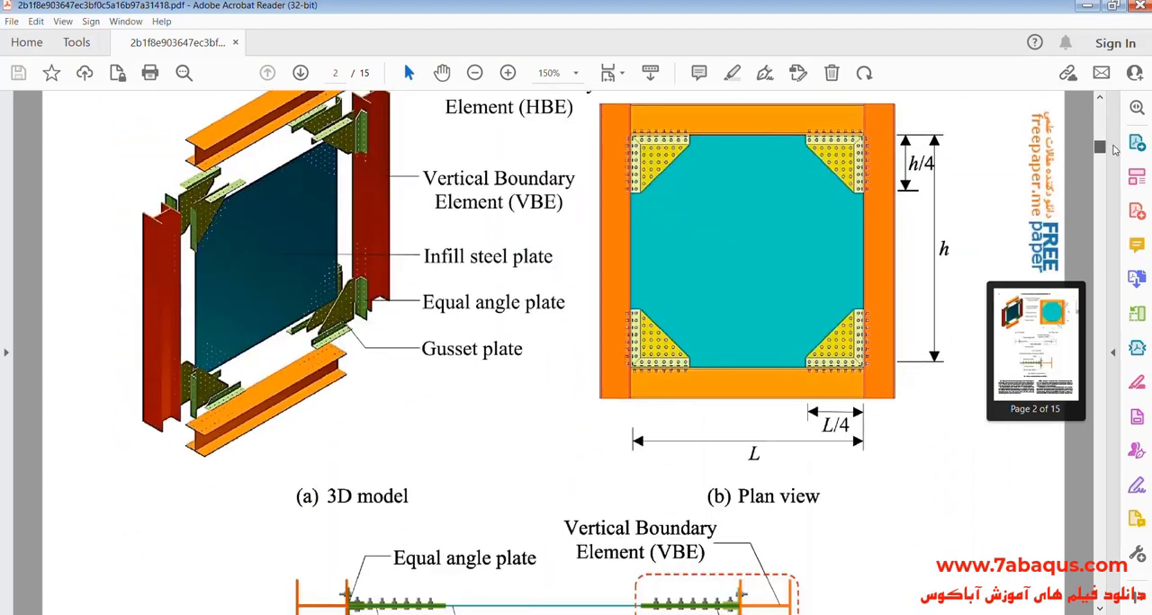
scroll("down", 3)
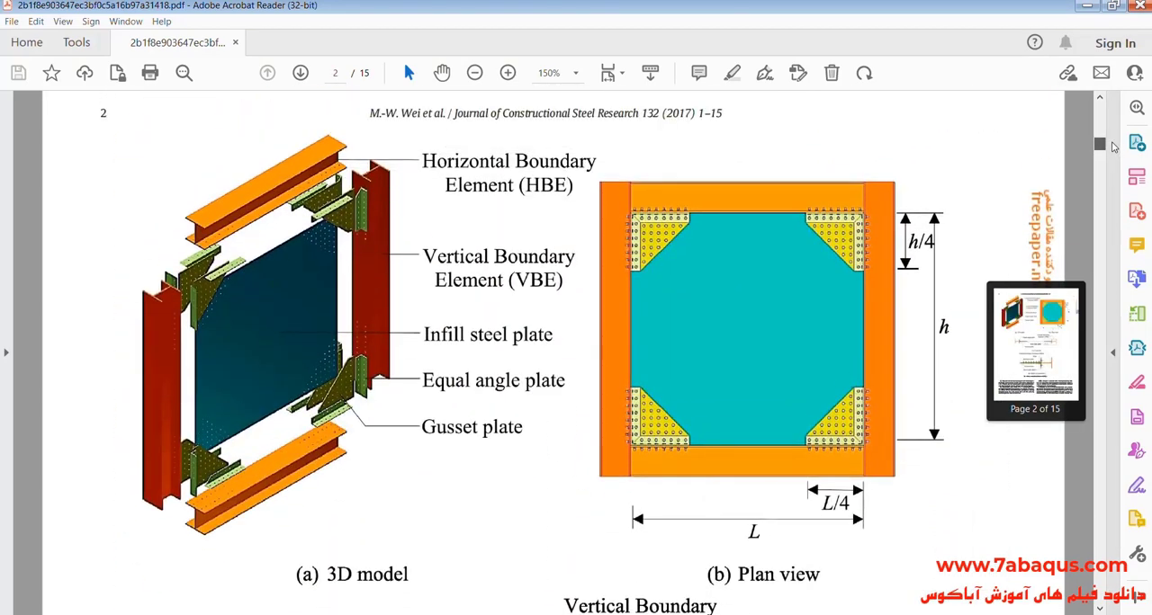
scroll("down", 3)
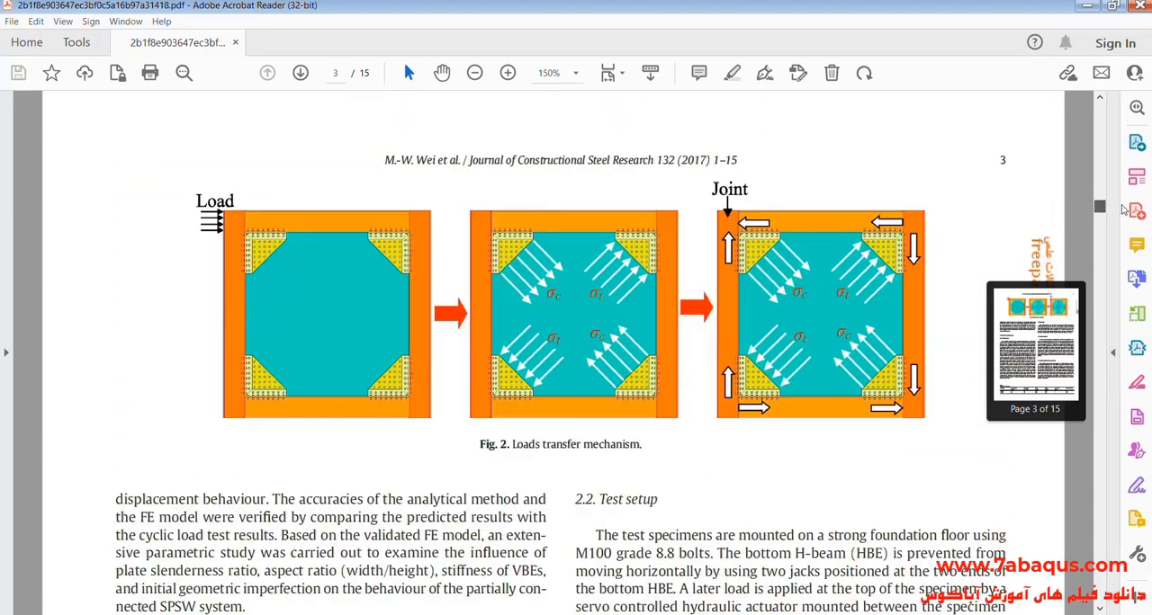
left_click(299, 72)
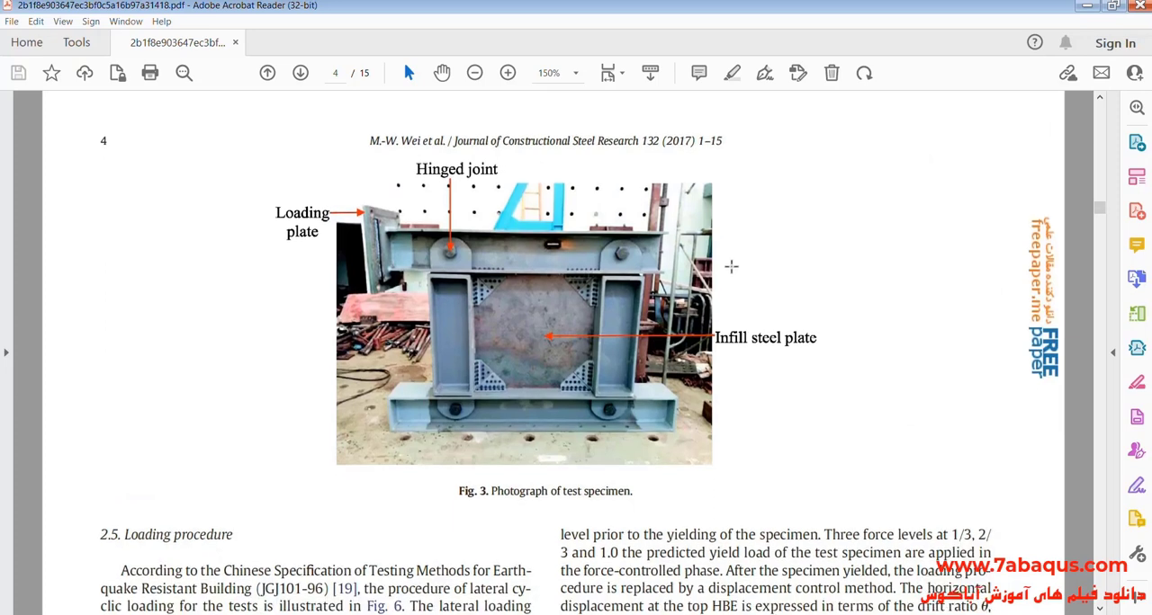
double_click(518, 491)
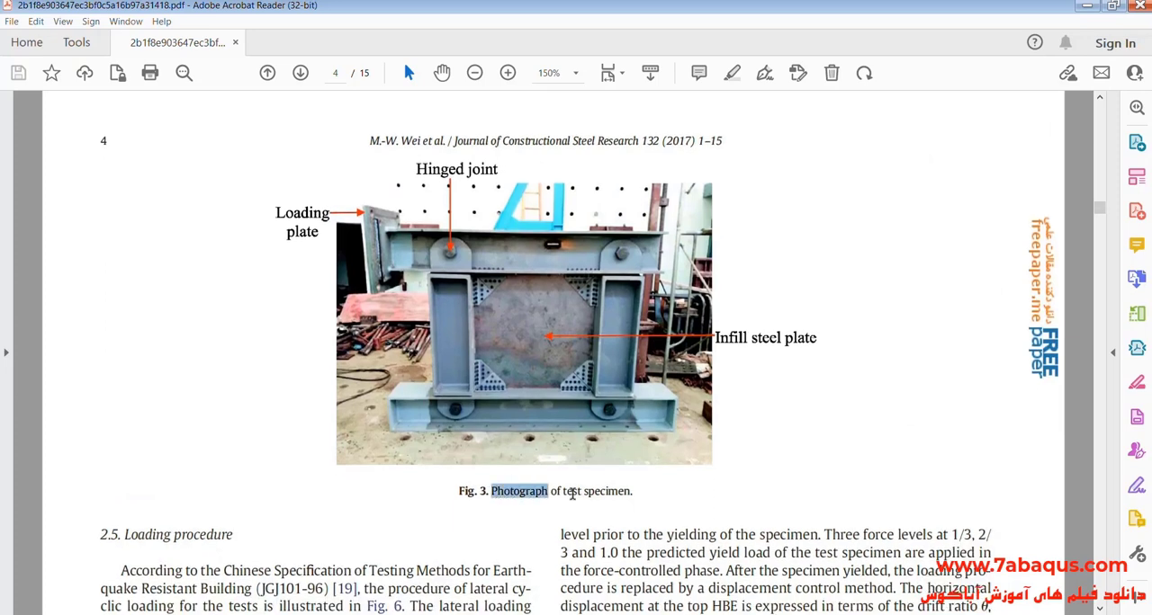
left_click(486, 497)
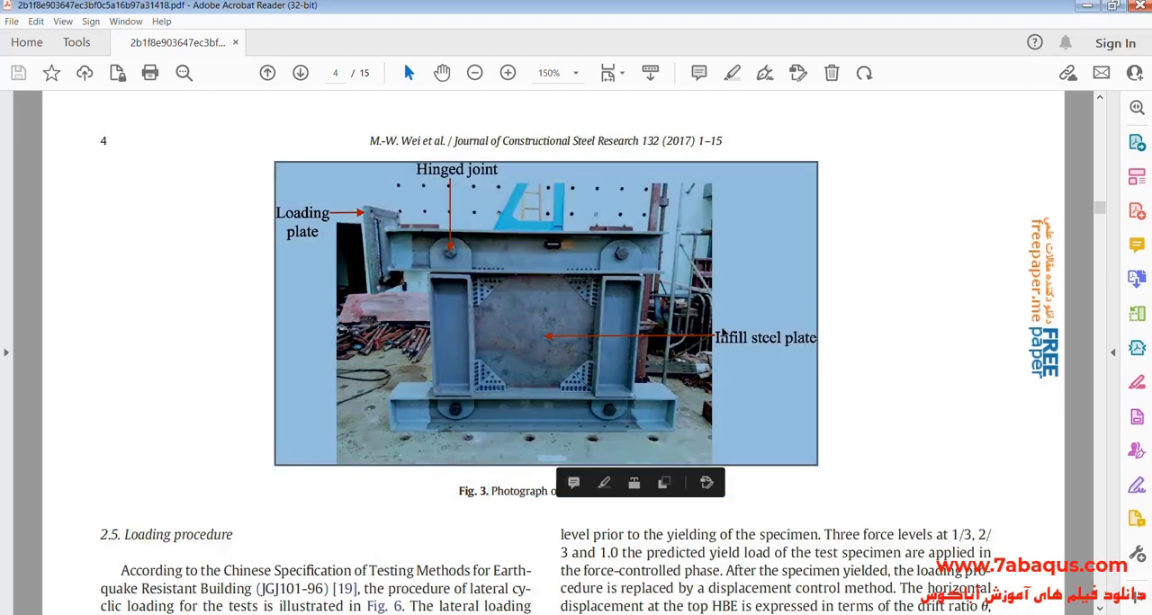
Continue paging down to Fig. 17's experimental versus numerical hysteresis loops on page 13
scroll("down", 3)
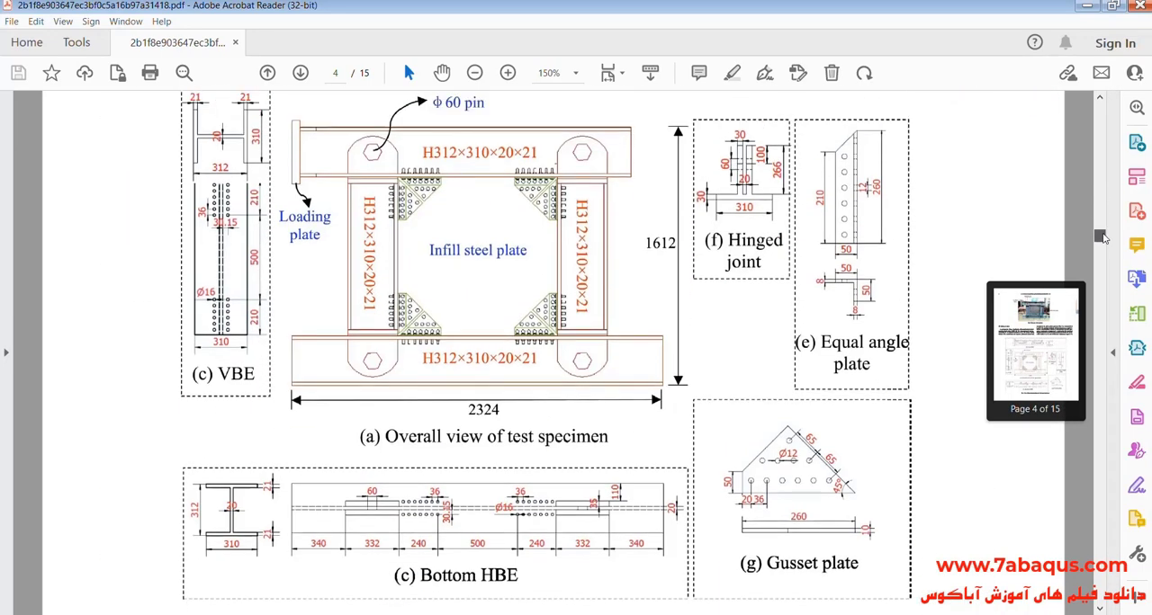
scroll("down", 3)
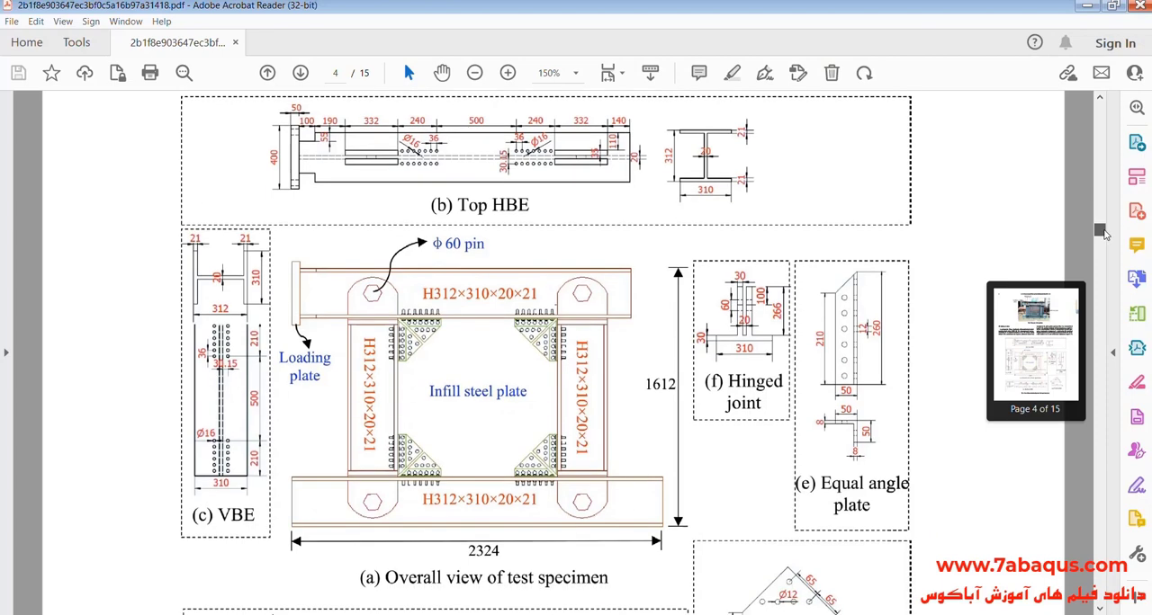
left_click(299, 72)
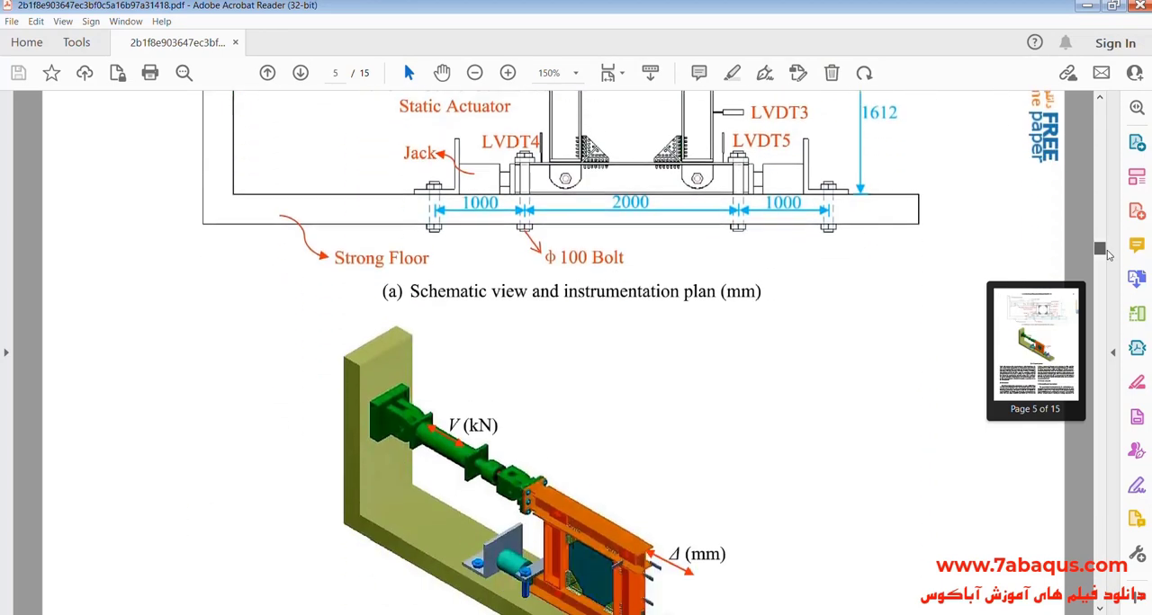
scroll("down", 3)
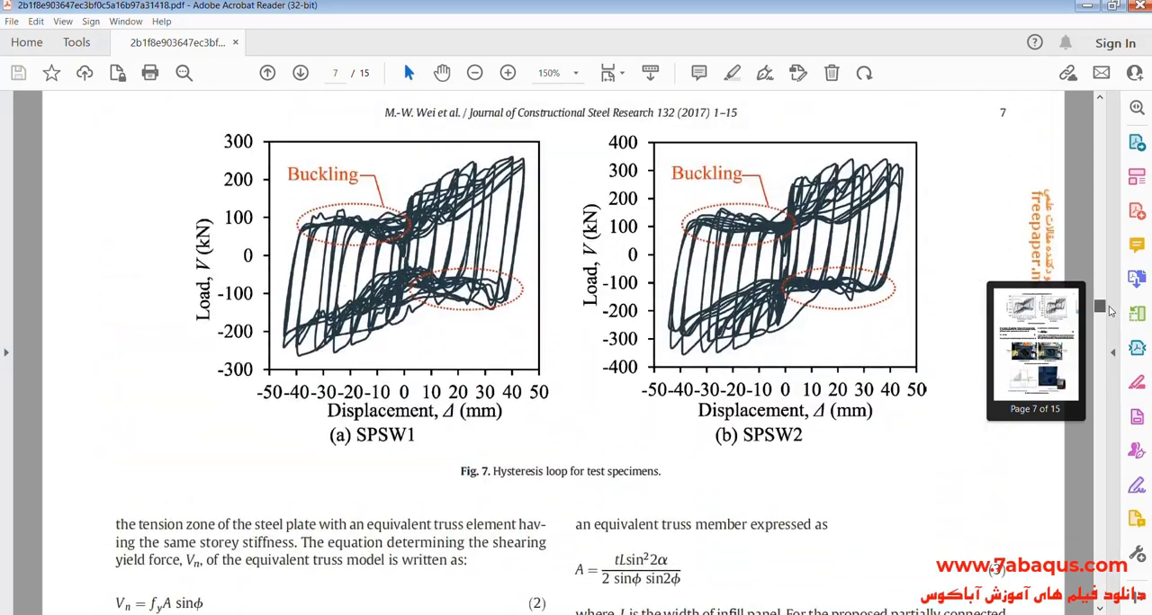
scroll("down", 3)
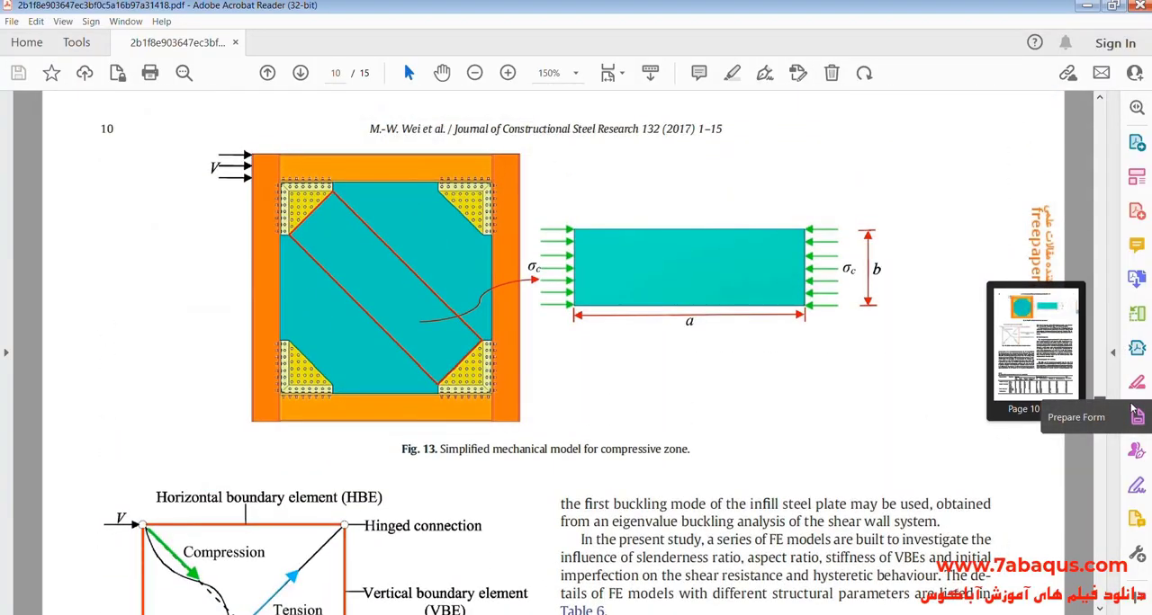
left_click(299, 72)
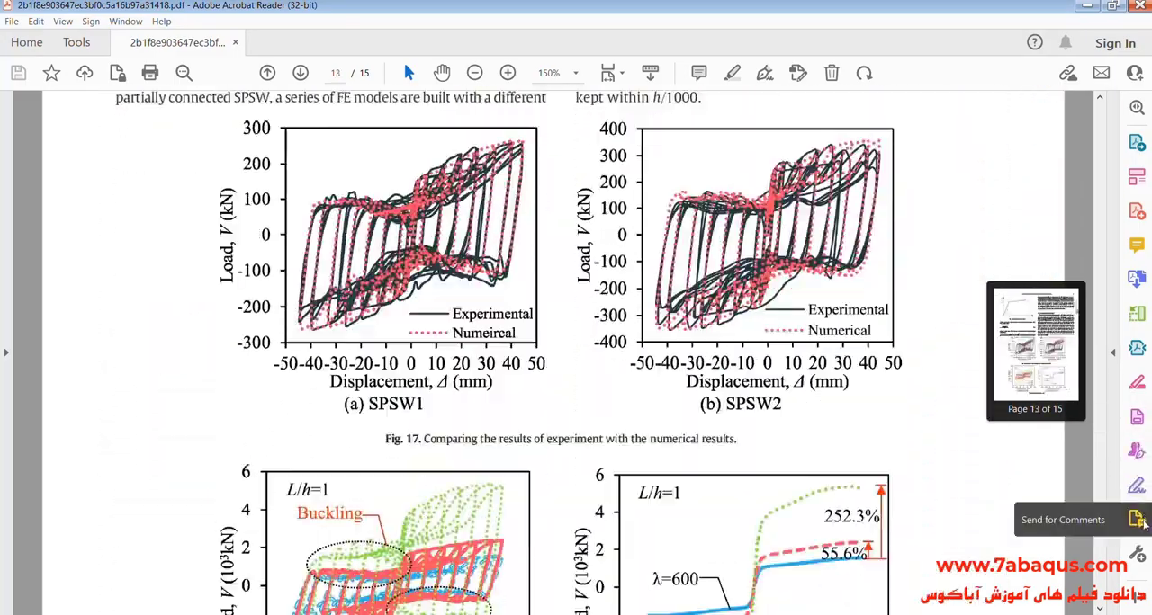
scroll("down", 3)
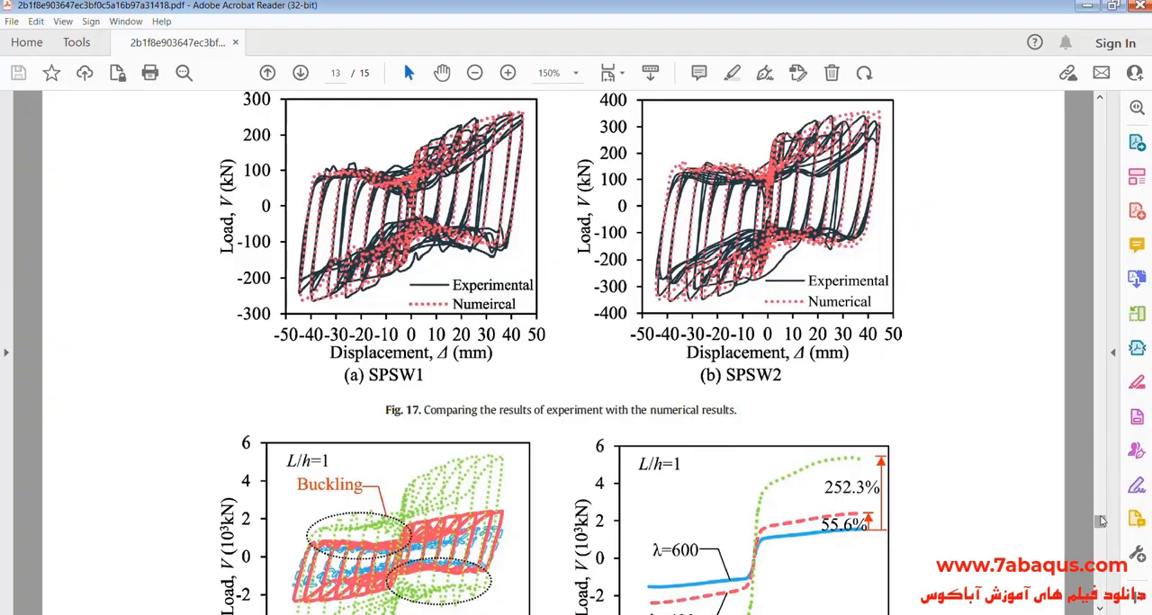
scroll("down", 3)
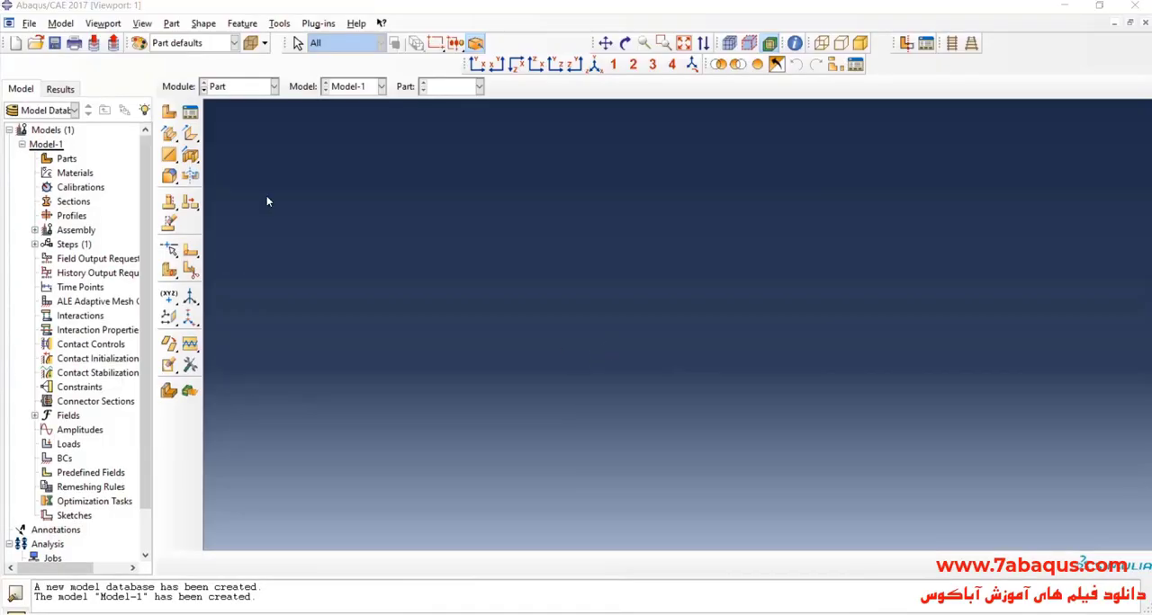
Create a 3D deformable planar shell part 'plate', approximate size 2000, and continue to its sketch
left_click(169, 112)
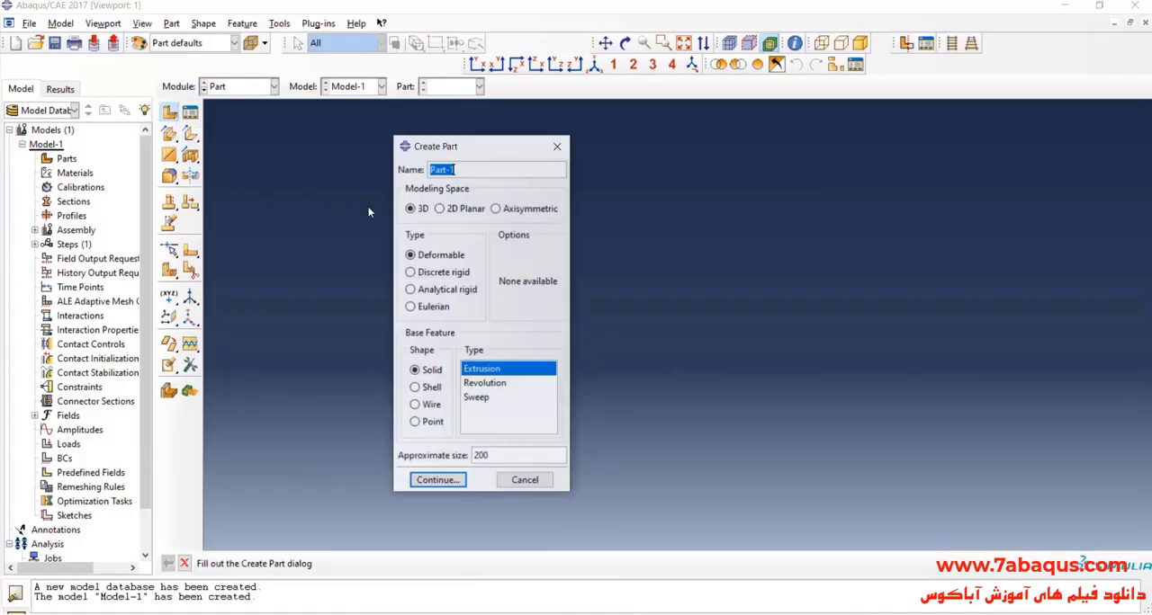
type("p")
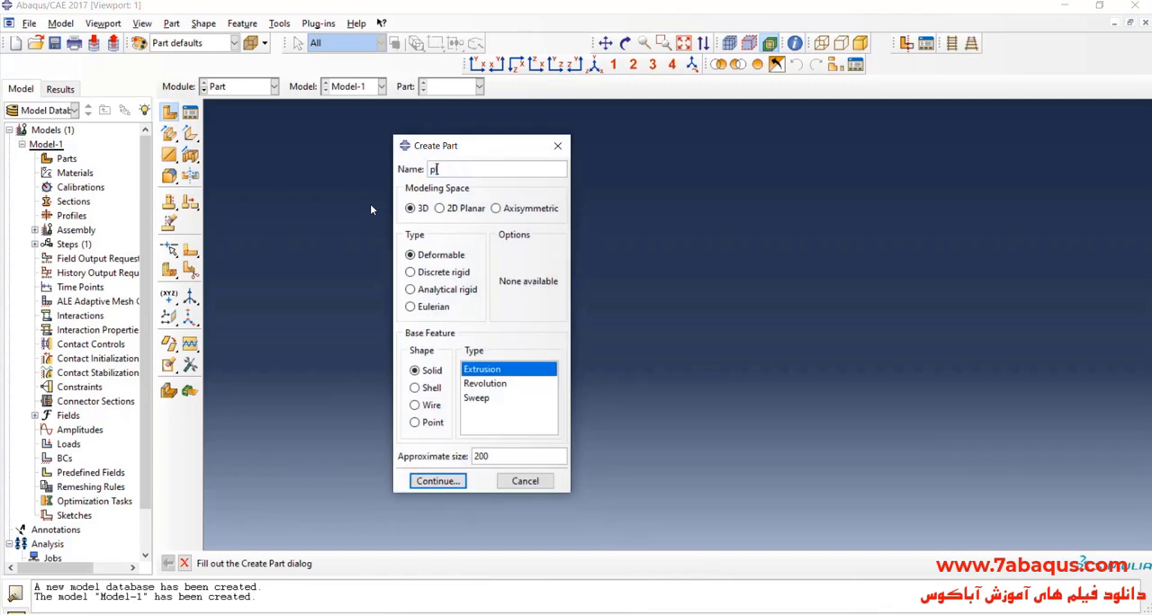
type("late")
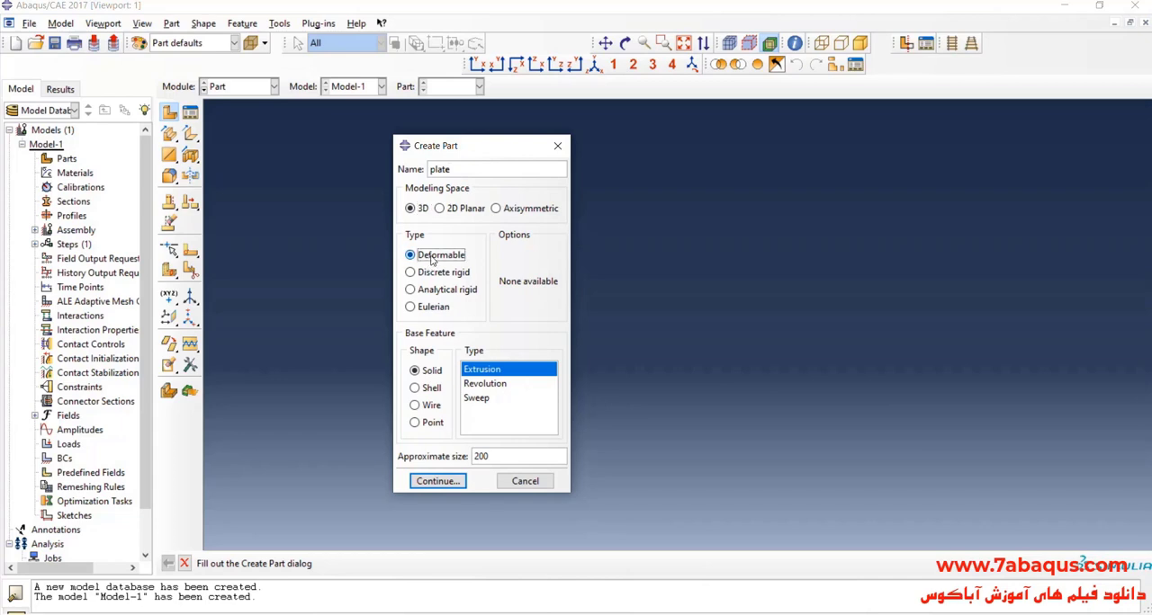
left_click(414, 389)
type("0")
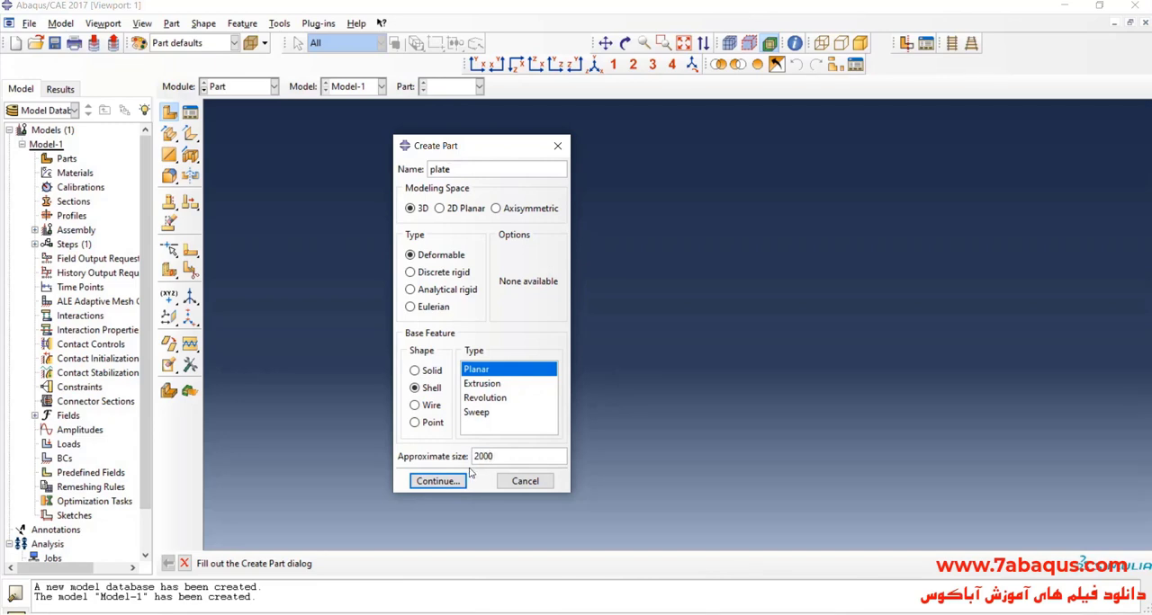
left_click(436, 481)
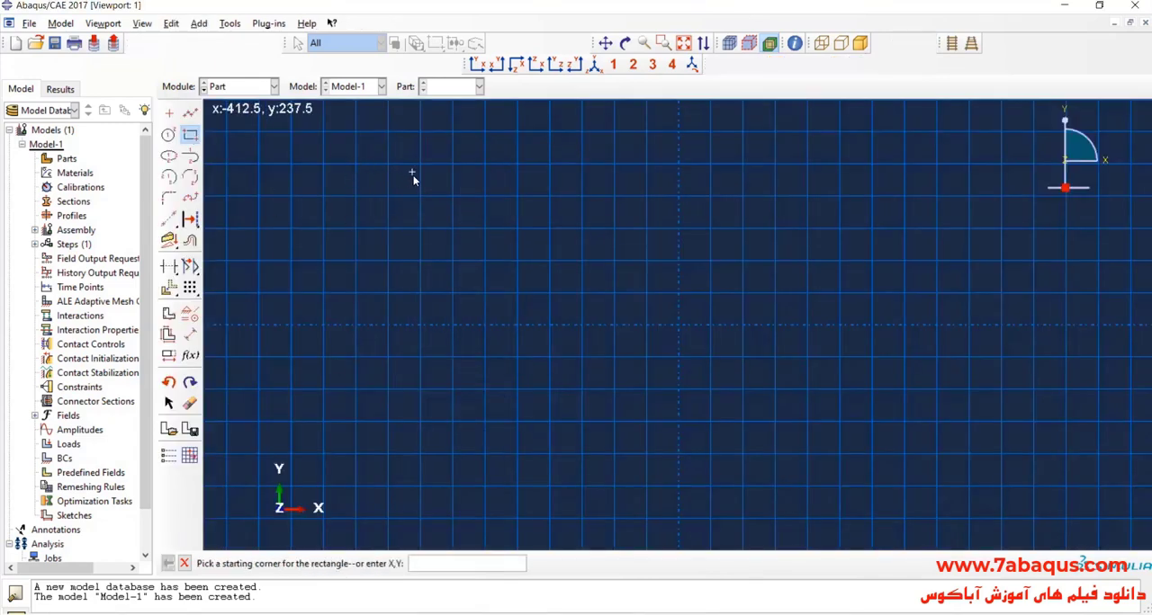
Draw the plate's tall rectangle and dimension its height at about 1002
left_click(412, 171)
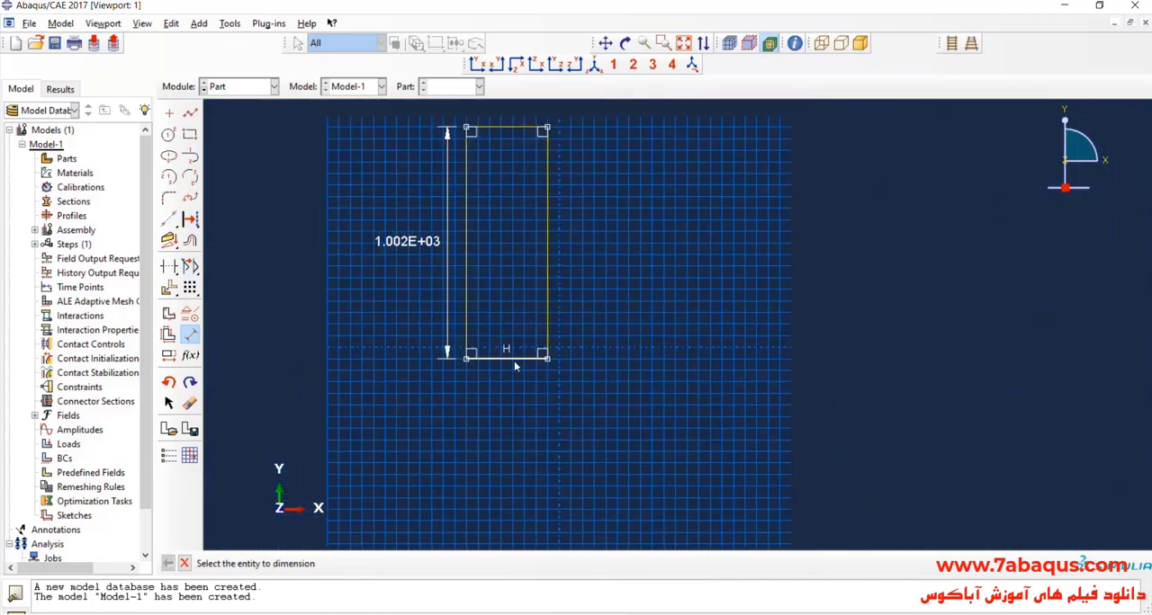
left_click(514, 367)
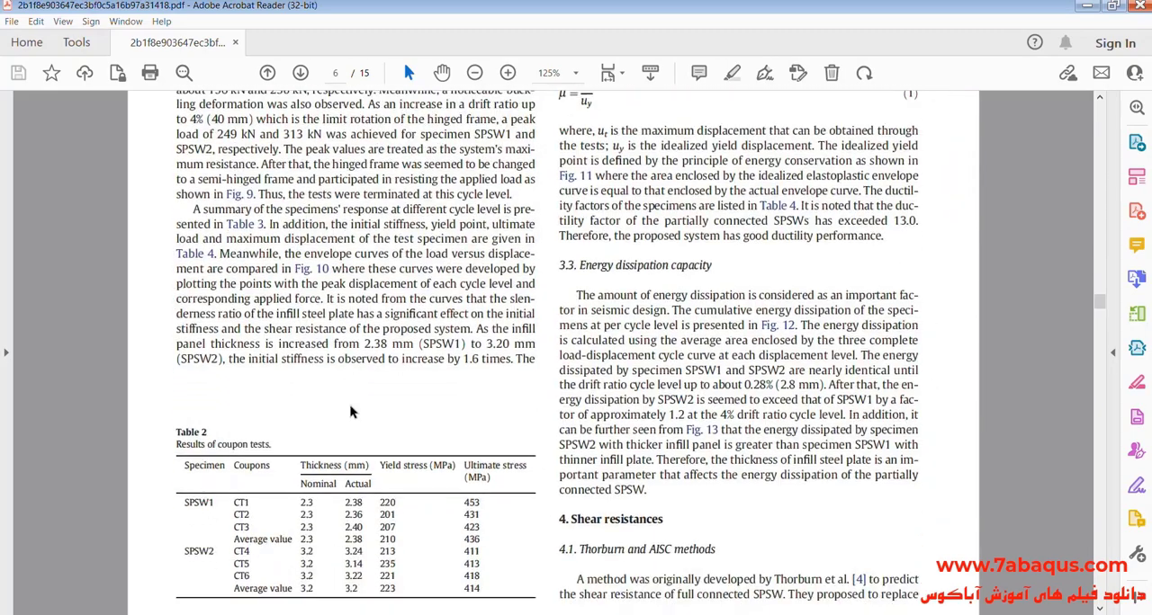
Zoom the page to 150% and pick out Table 2's average yield stress value
left_click(576, 72)
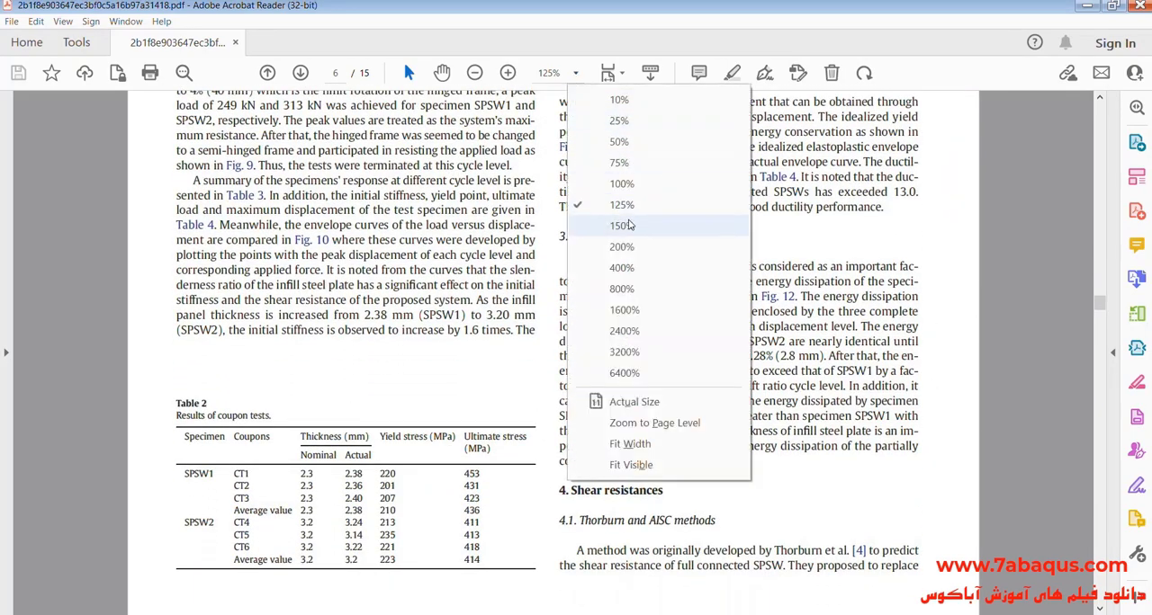
left_click(619, 225)
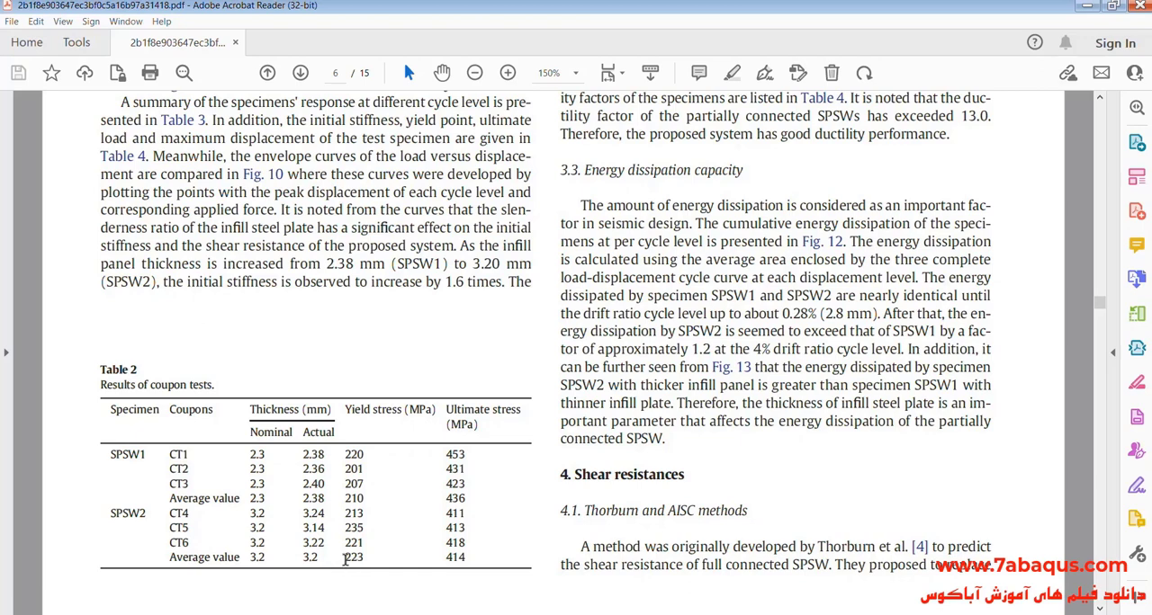
double_click(352, 558)
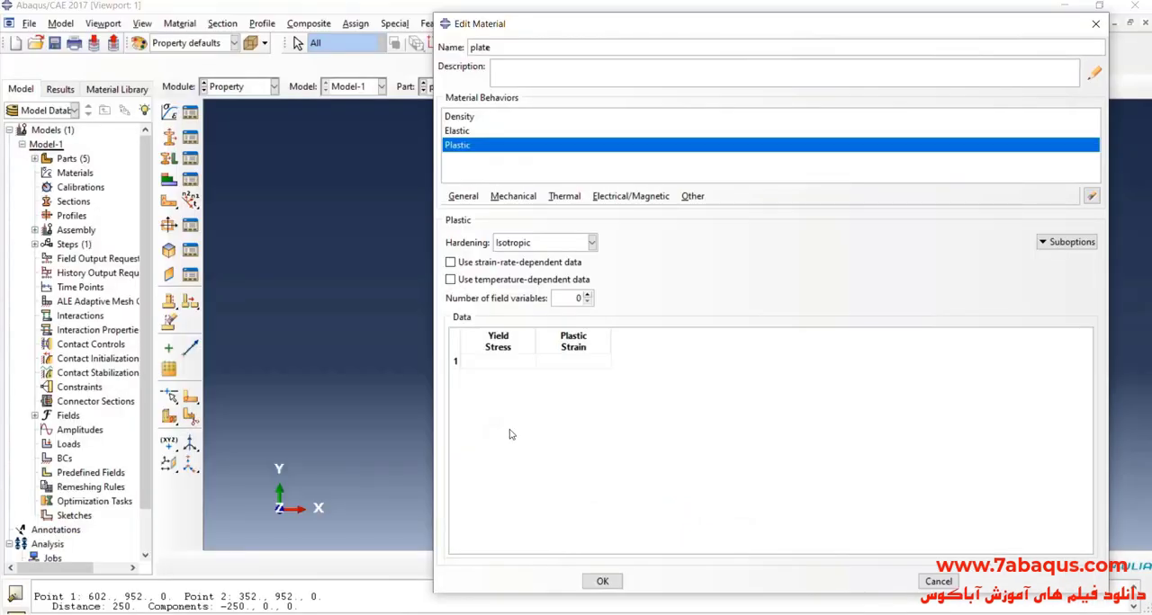
mouse_move(525, 378)
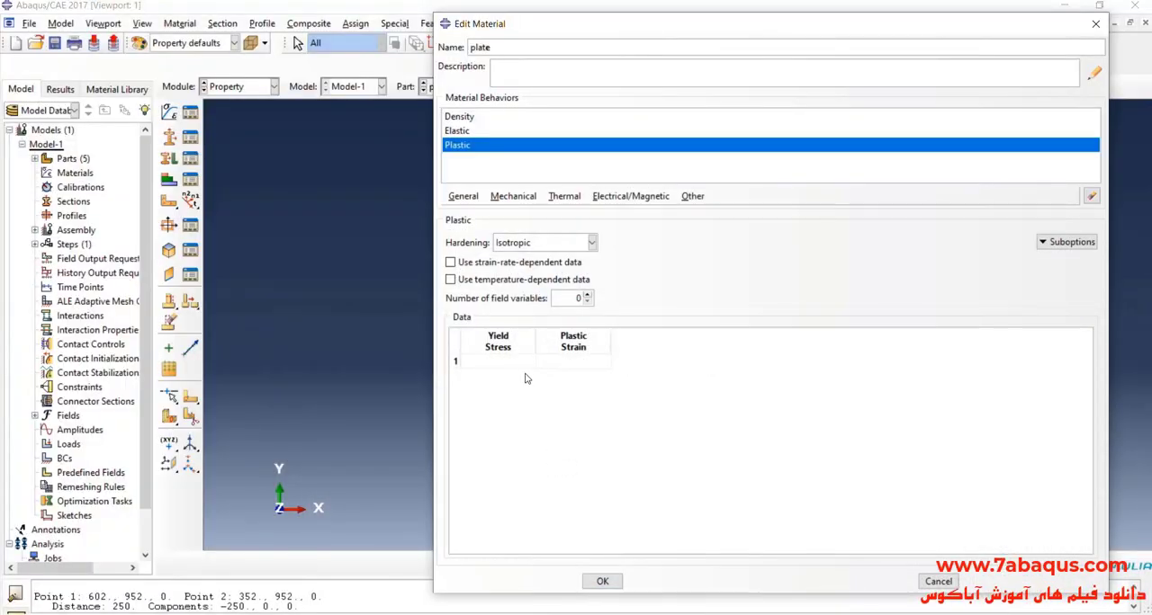
Enter the plate material's first plastic row, yield stress 223 at zero plastic strain, and begin row 2
type("225")
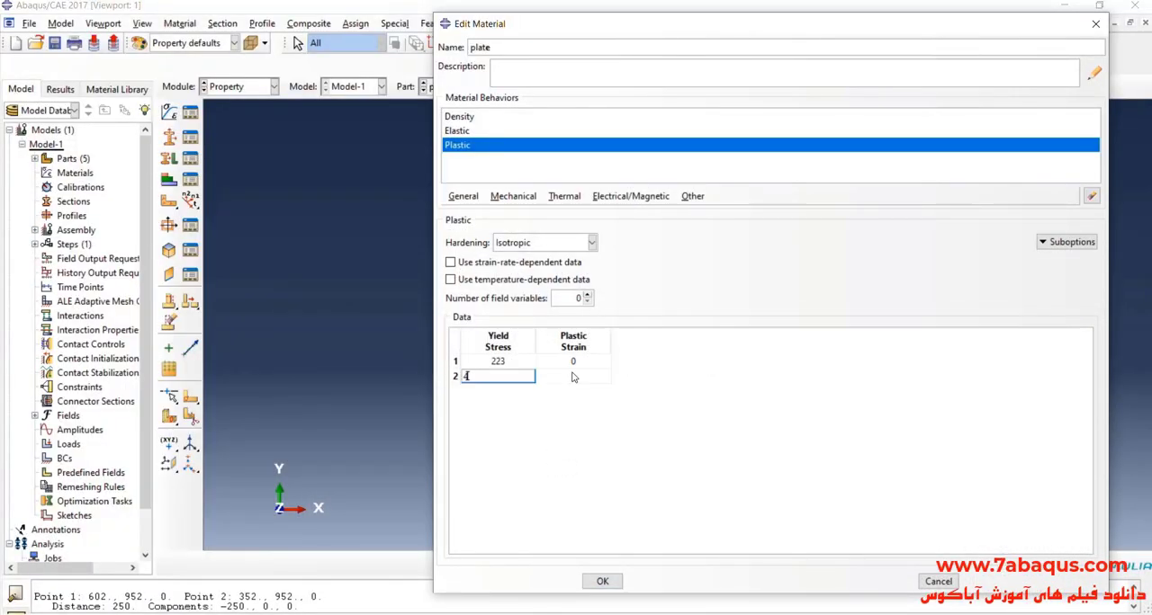
type("414")
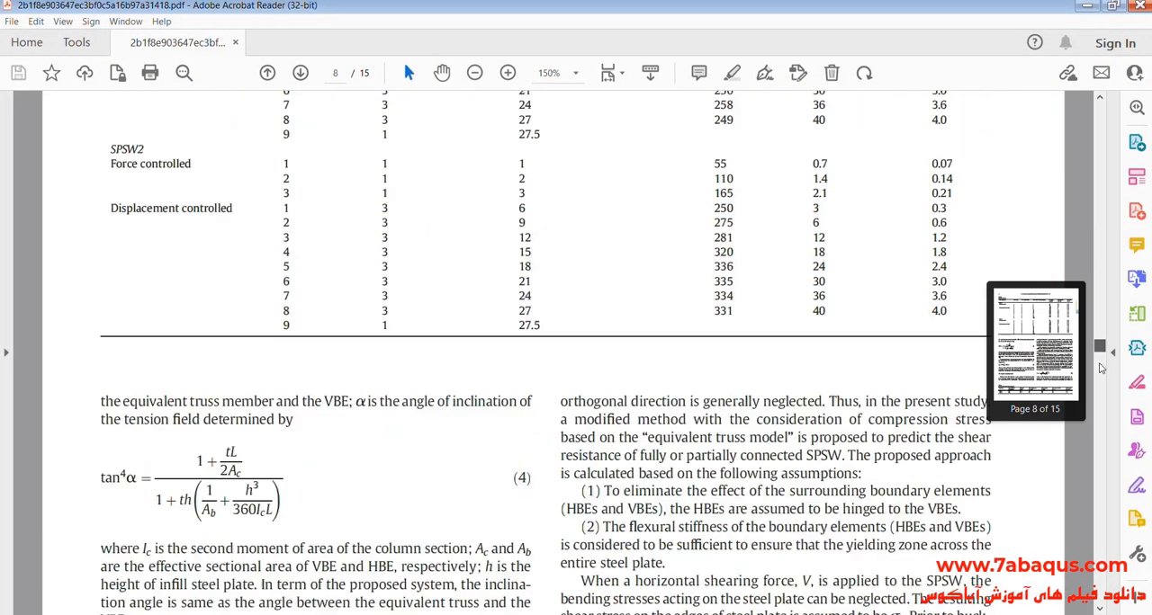
Scroll to section 5.2 Material properties and mark the 0.1 plastic strain value
scroll("down", 3)
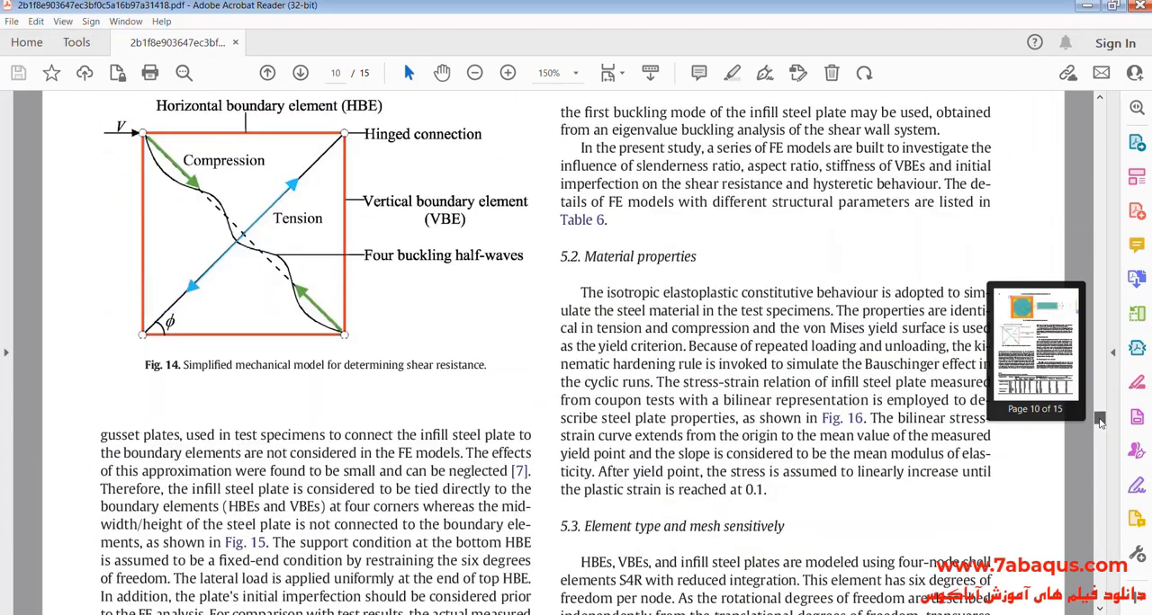
scroll("down", 3)
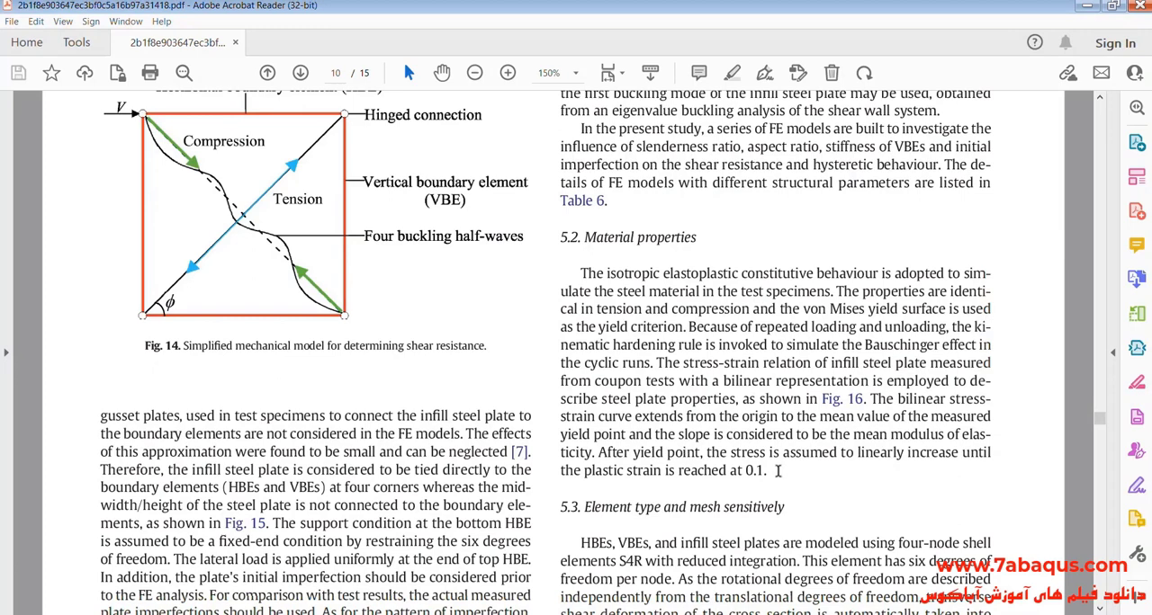
left_click_drag(777, 472, 583, 472)
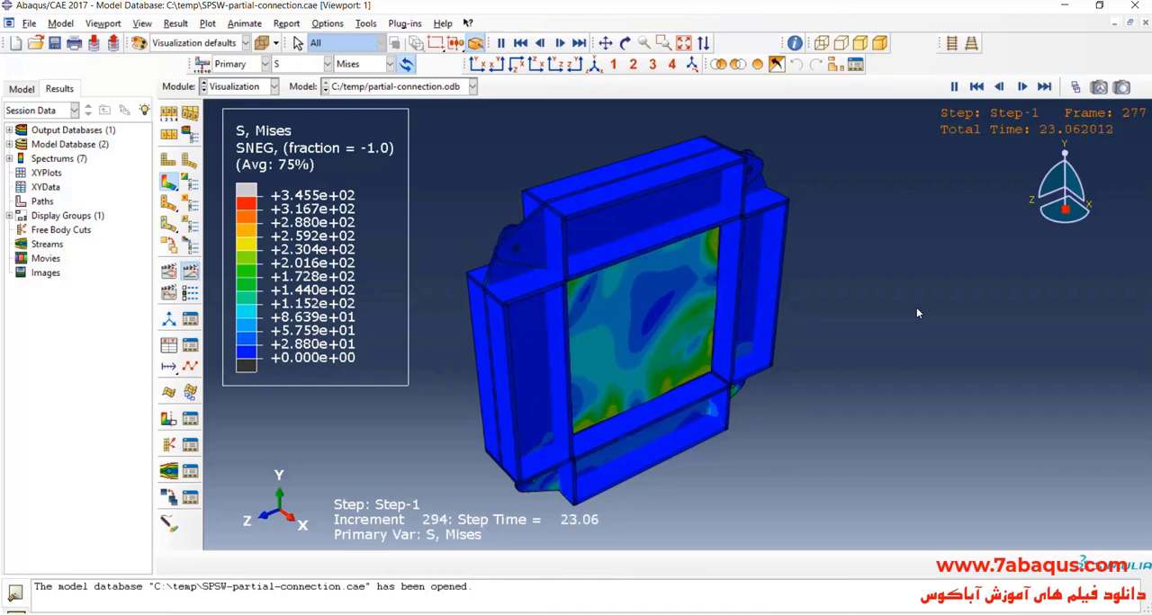
Advance the Mises stress contours frame by frame to about 85.6 s, then return to the first frame
left_click(1022, 87)
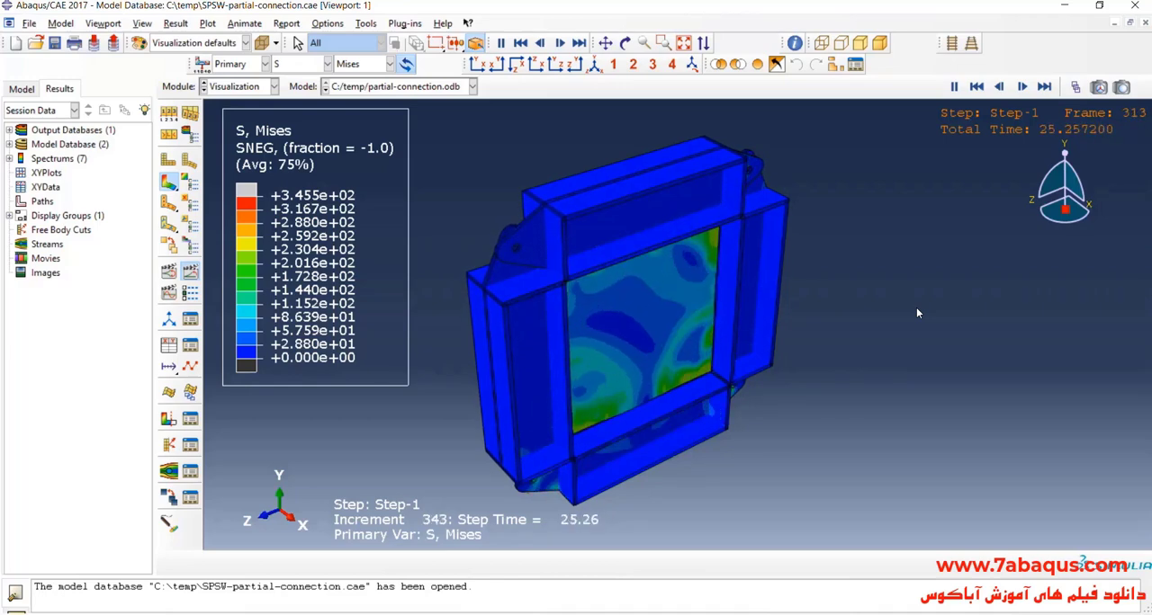
left_click(1023, 86)
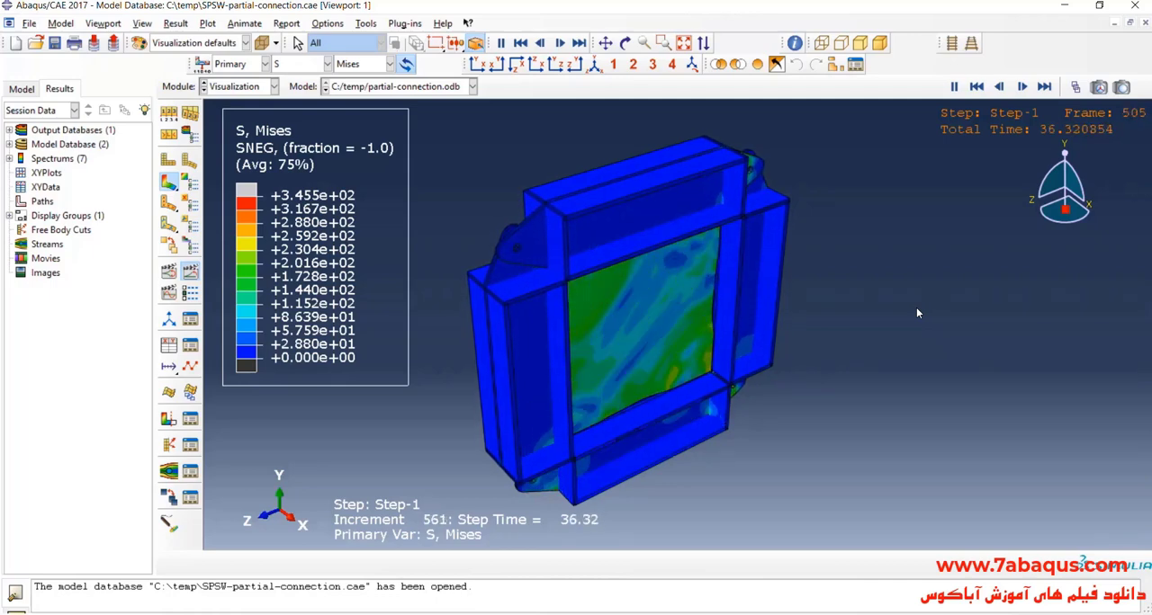
left_click(1022, 87)
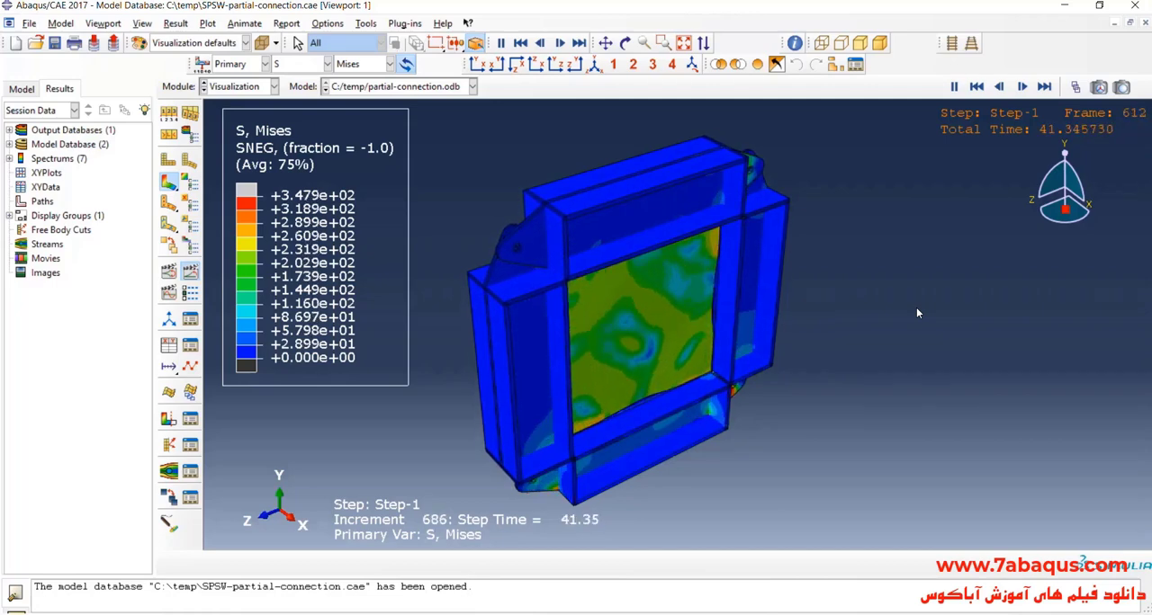
left_click(1022, 86)
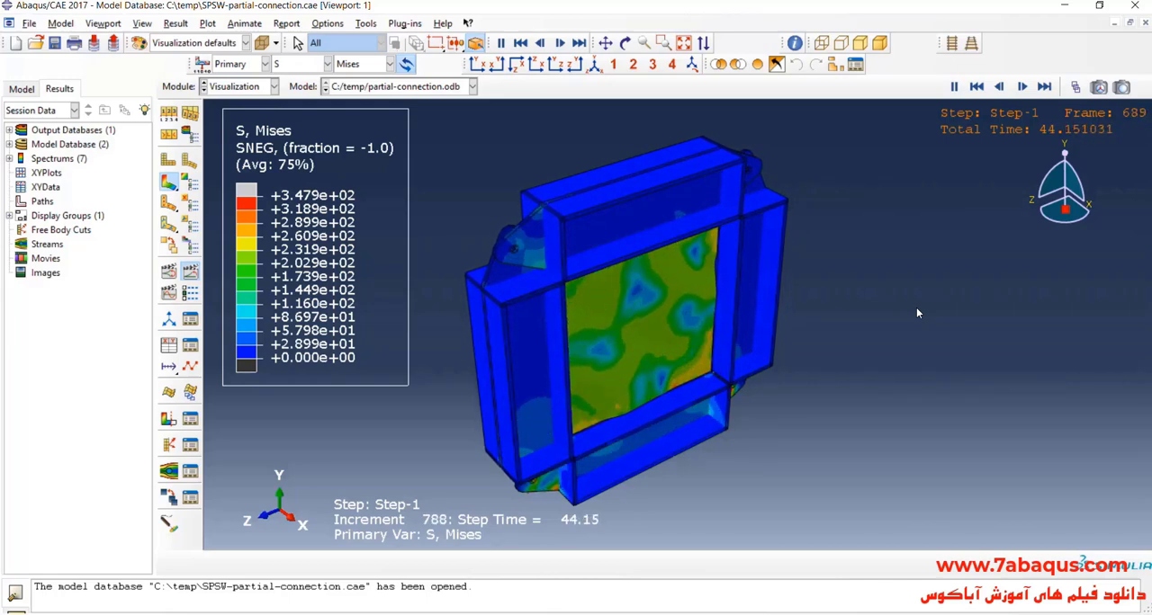
left_click(1022, 86)
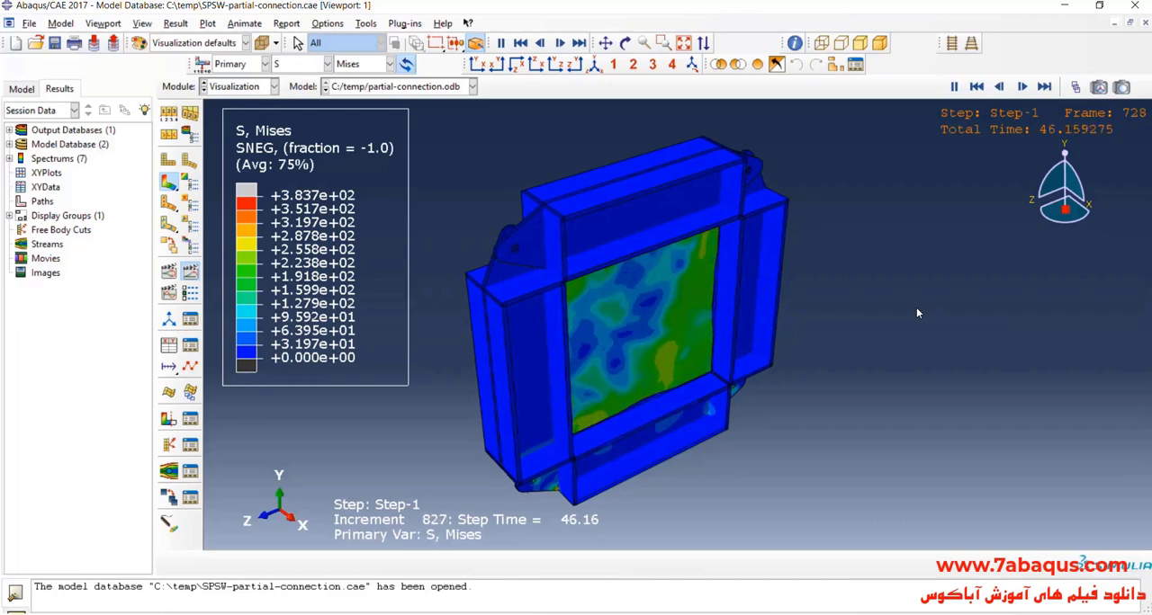
left_click(1022, 86)
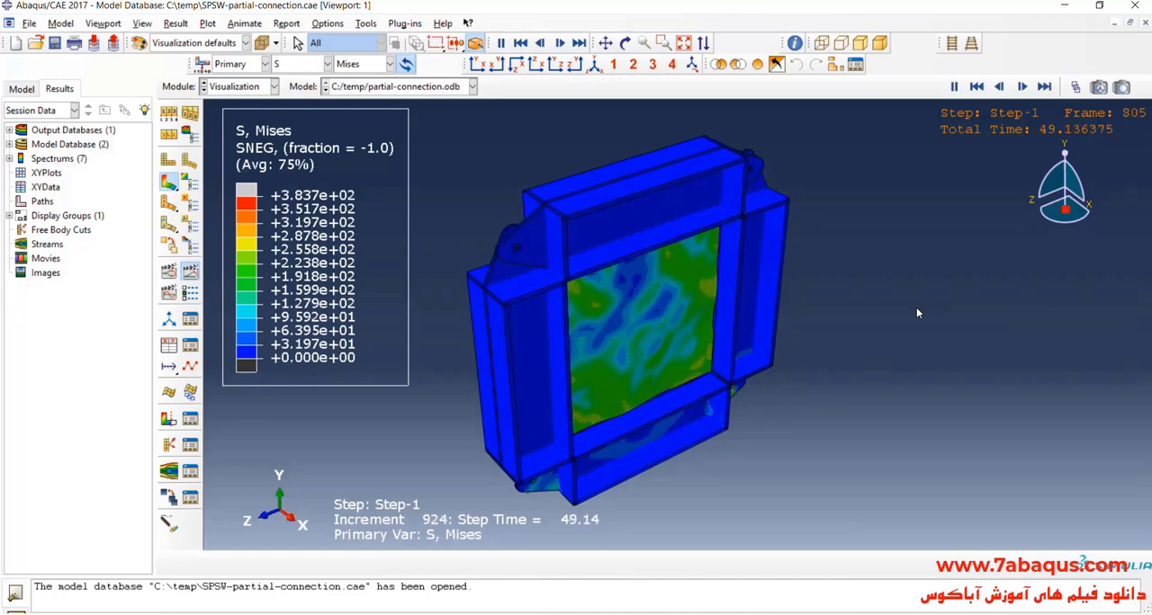
left_click(1023, 86)
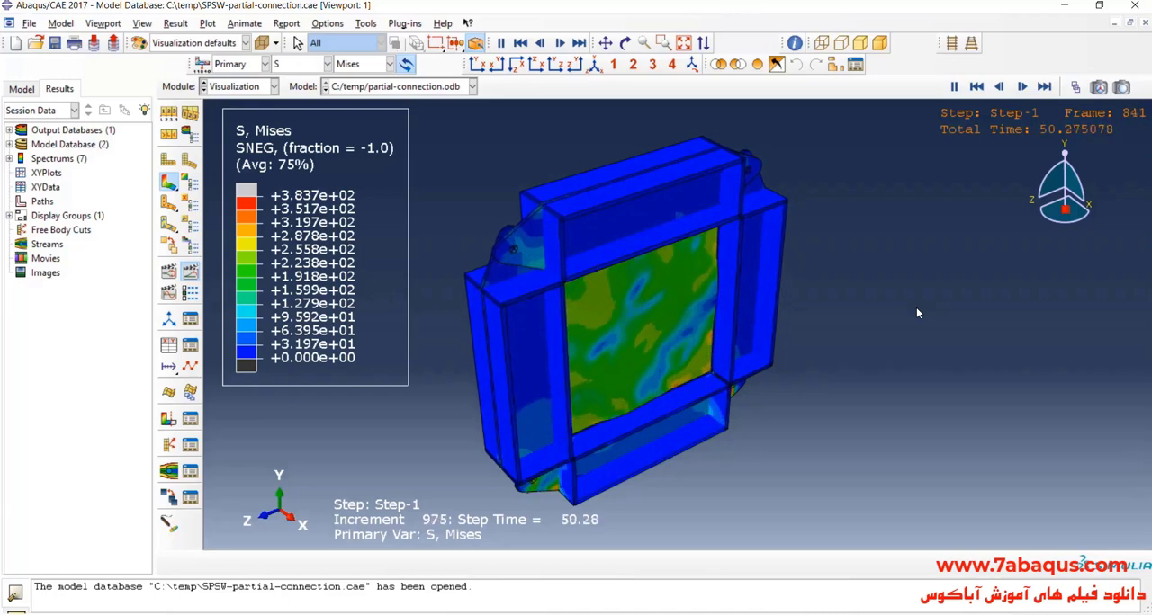
left_click(1023, 86)
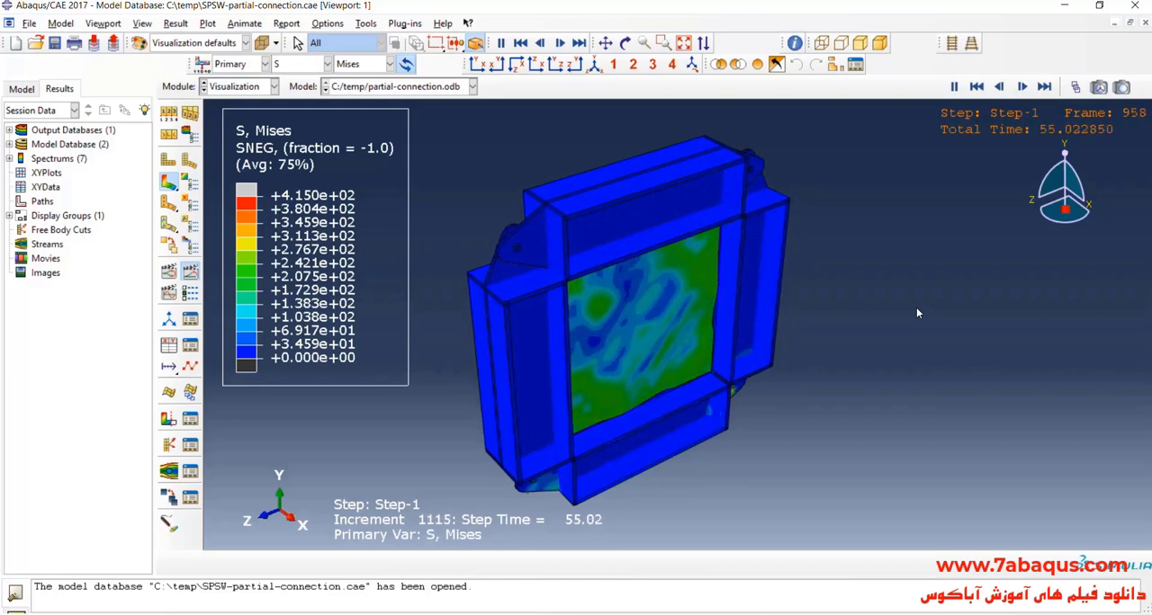
left_click(1022, 86)
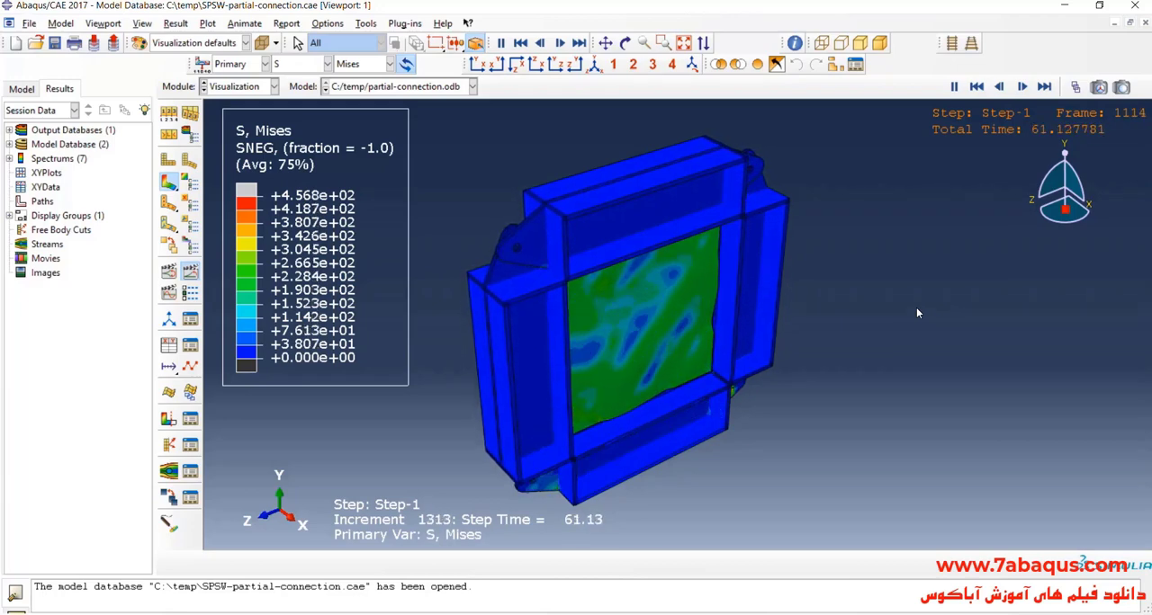
left_click(1022, 86)
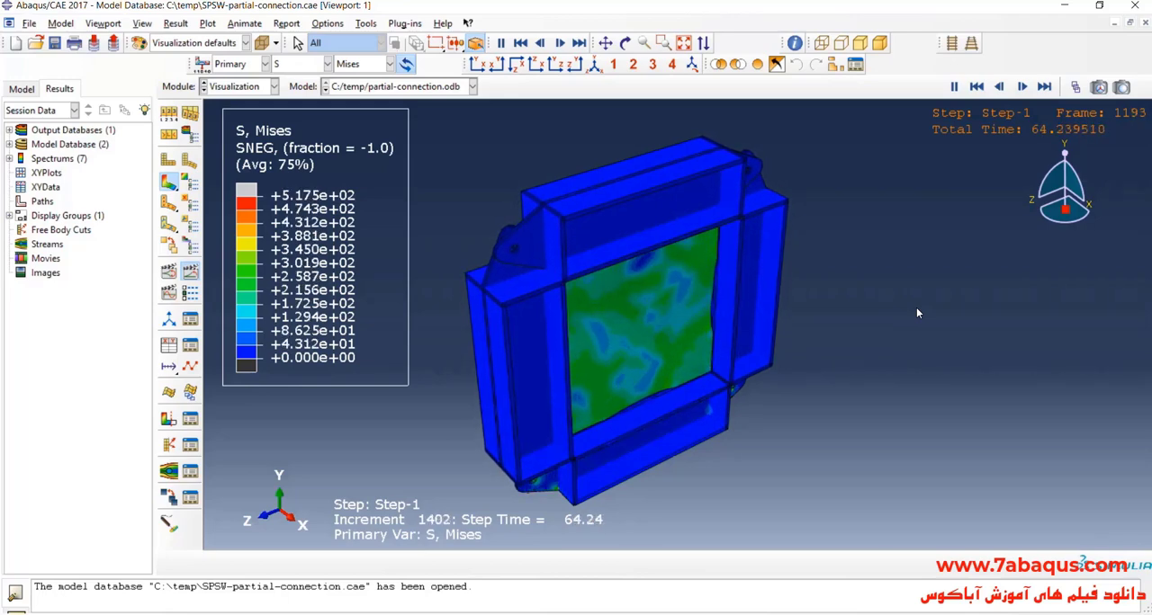
left_click(1022, 86)
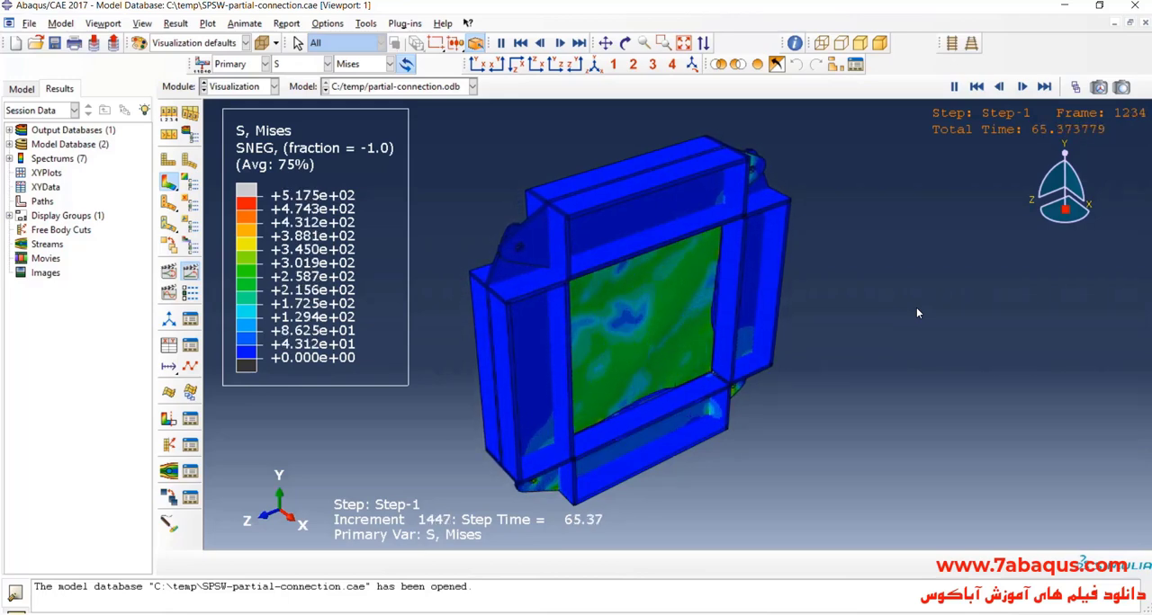
left_click(1022, 86)
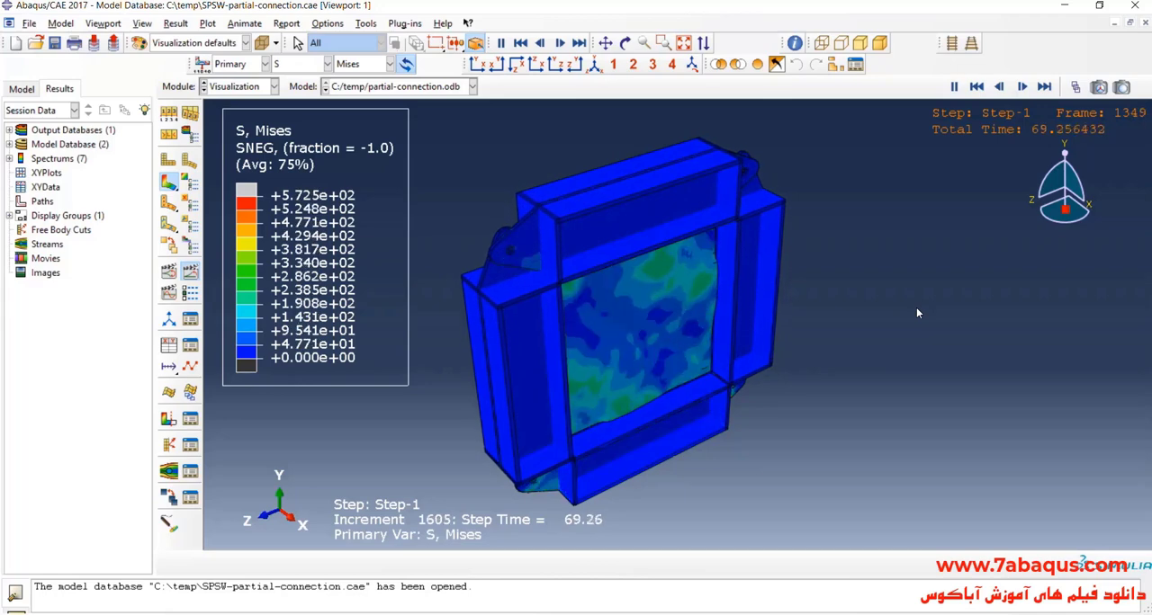
left_click(1023, 86)
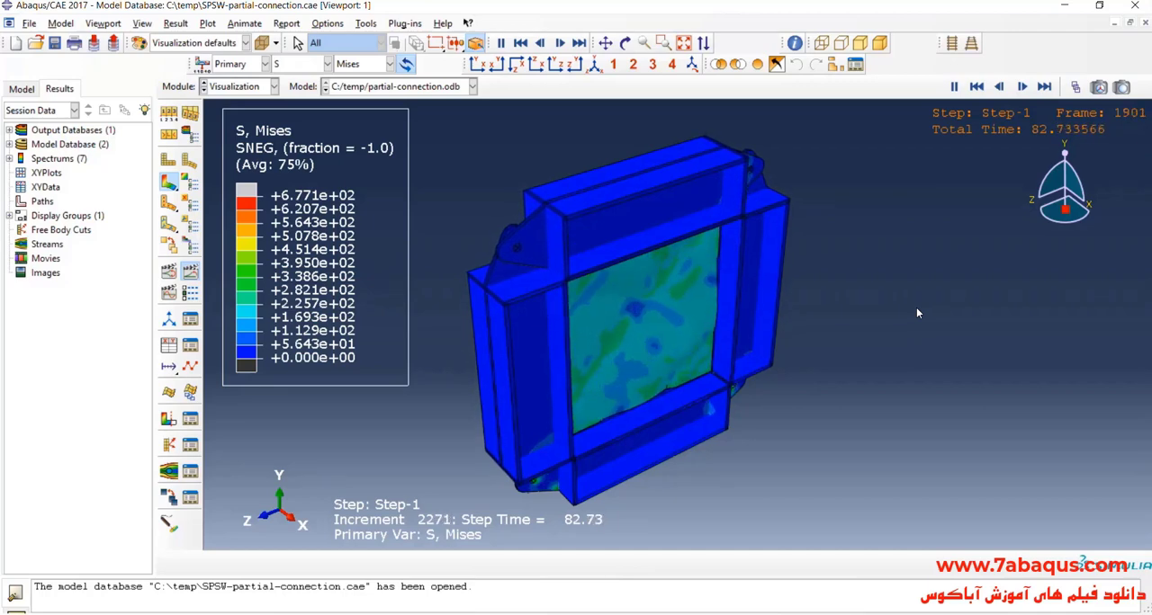
left_click(1022, 86)
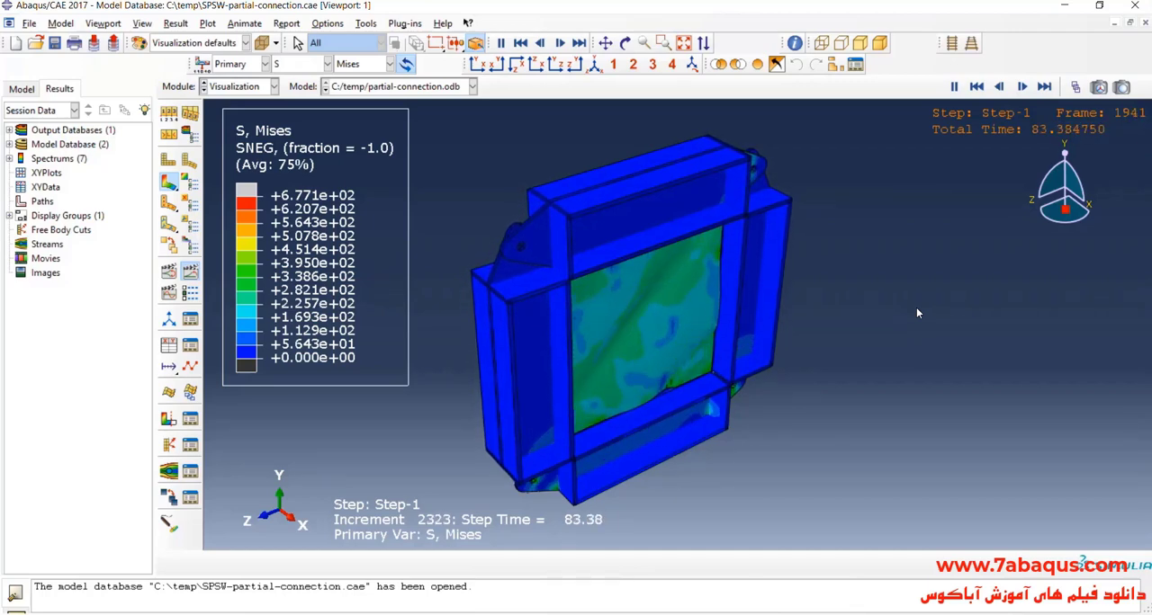
left_click(1022, 86)
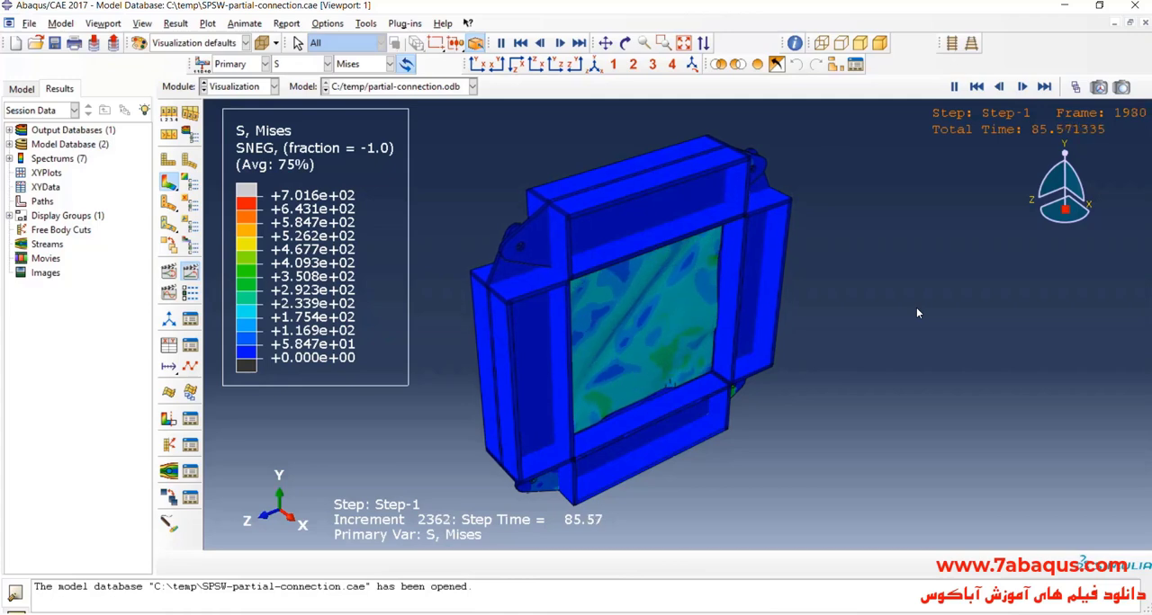
left_click(975, 87)
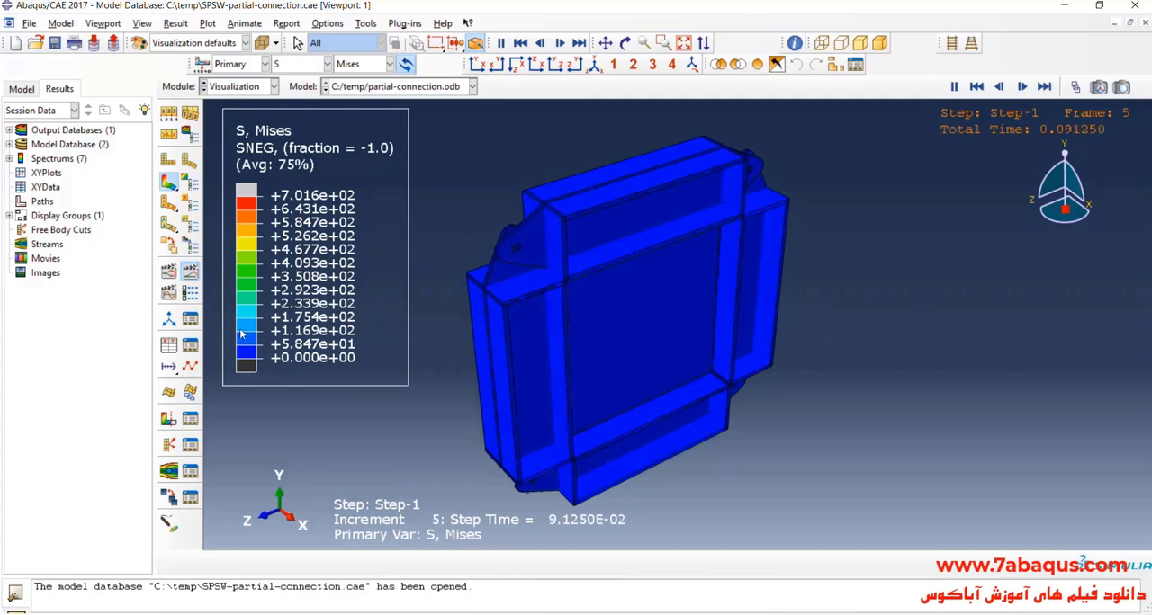
Scrub the Frame Selector slider back and forth from the last frame toward early increments
left_click(1043, 86)
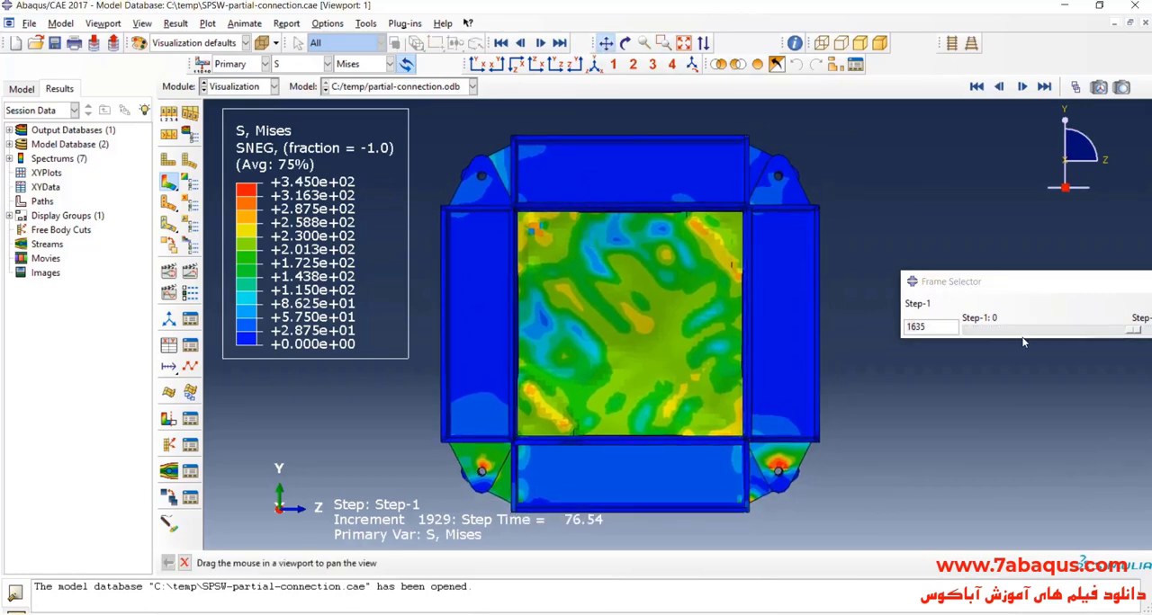
left_click_drag(1022, 333, 950, 314)
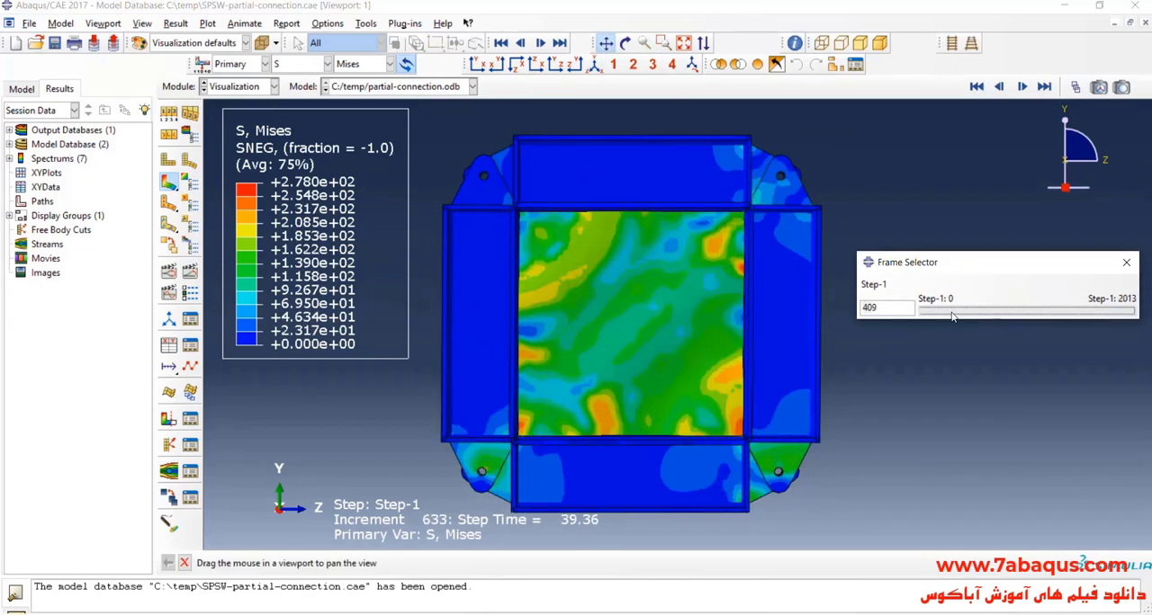
left_click_drag(952, 310, 999, 310)
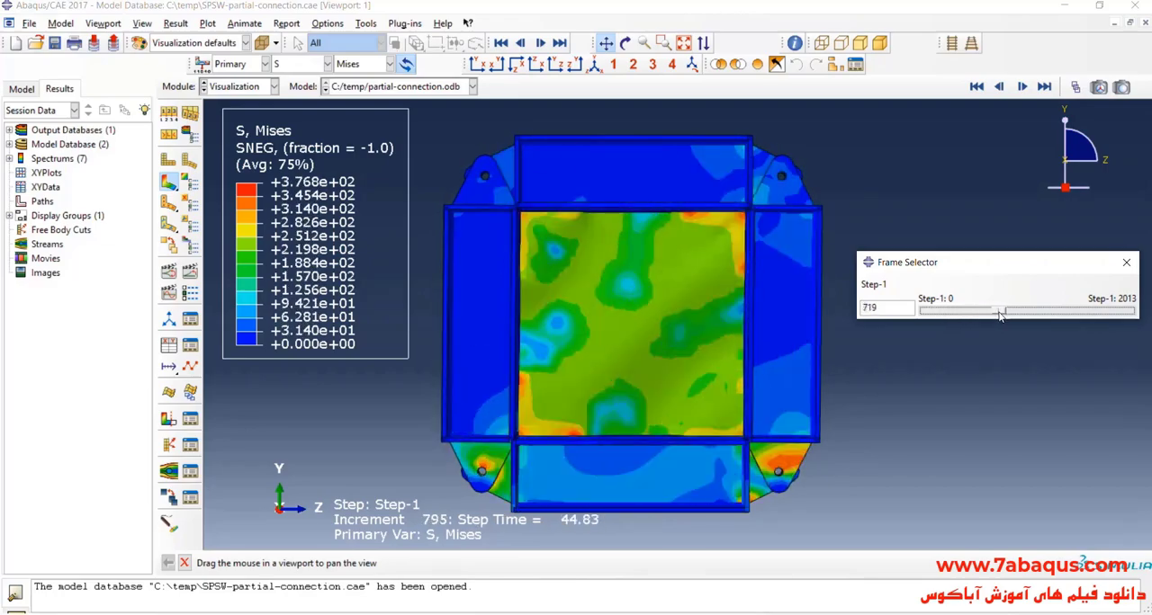
left_click_drag(998, 309, 1071, 310)
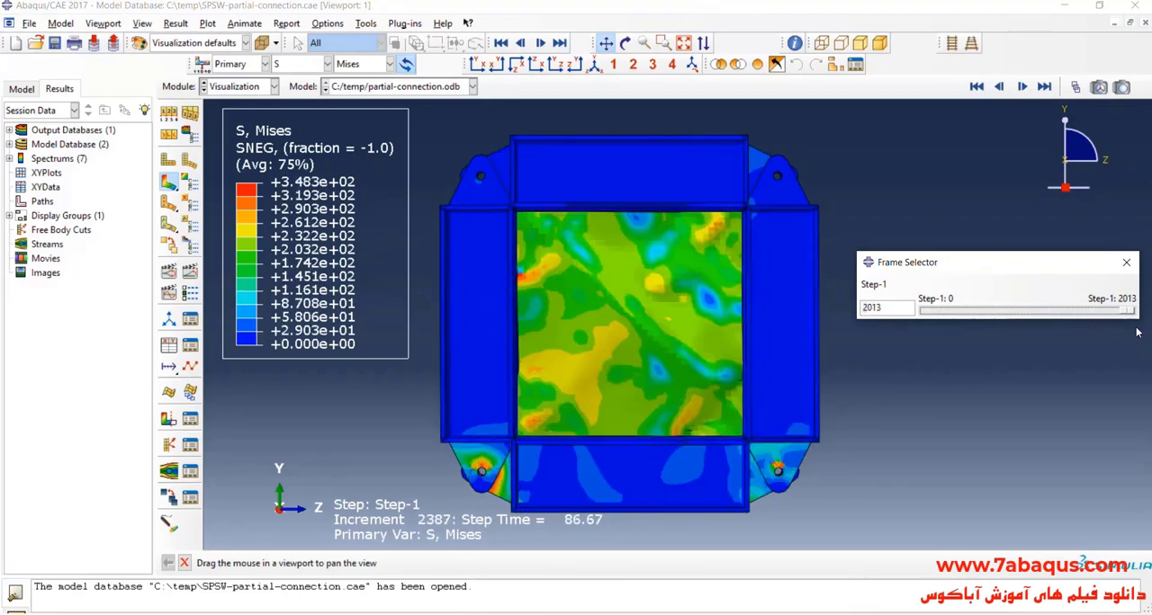
left_click_drag(1130, 309, 1079, 309)
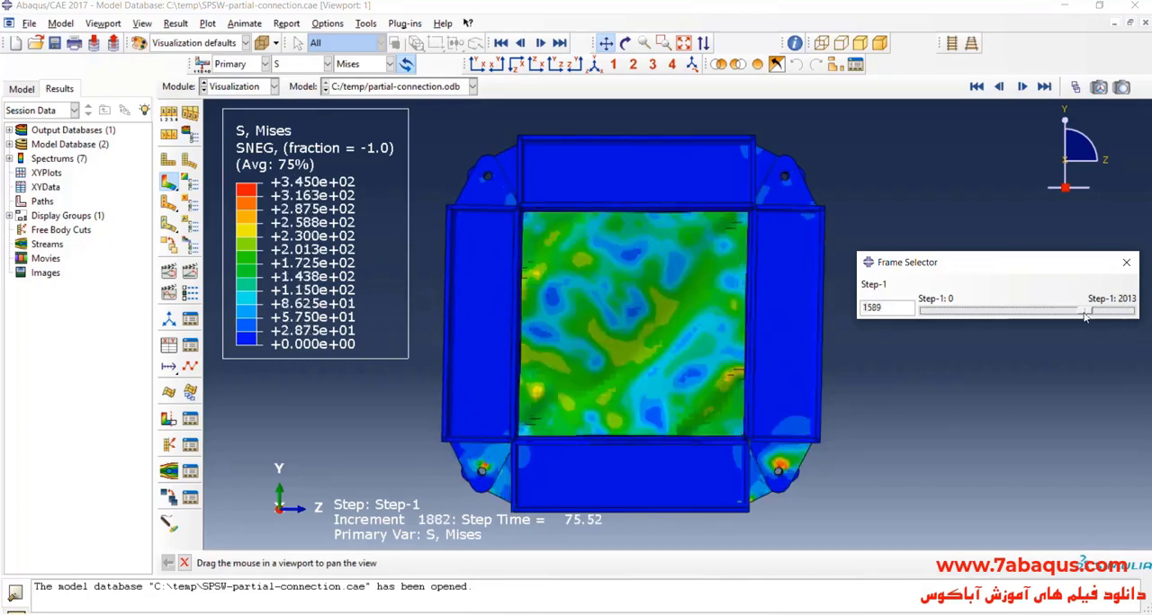
left_click_drag(1079, 310, 954, 310)
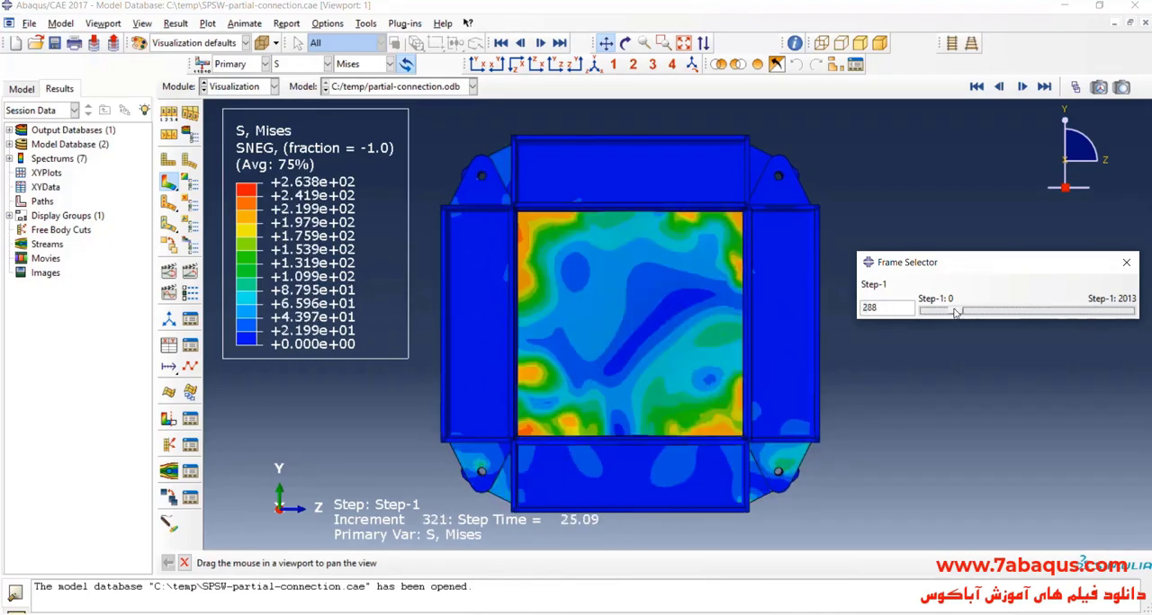
Zoom to the lower-left bolted corner and scrub through increments watching stress around the holes
left_click_drag(954, 309, 1120, 309)
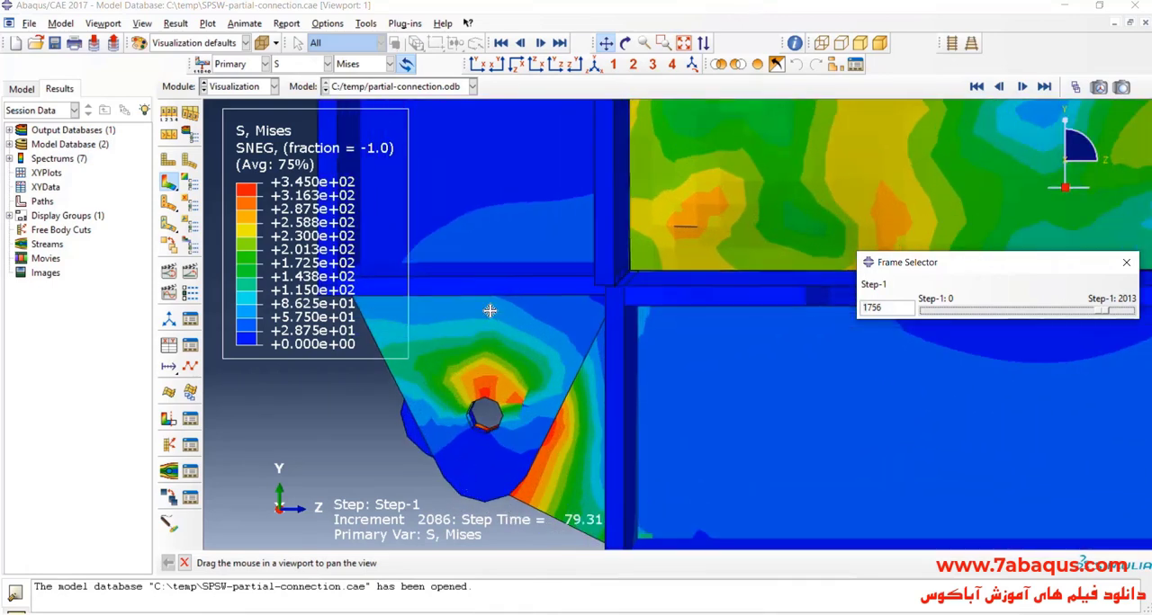
mouse_move(486, 297)
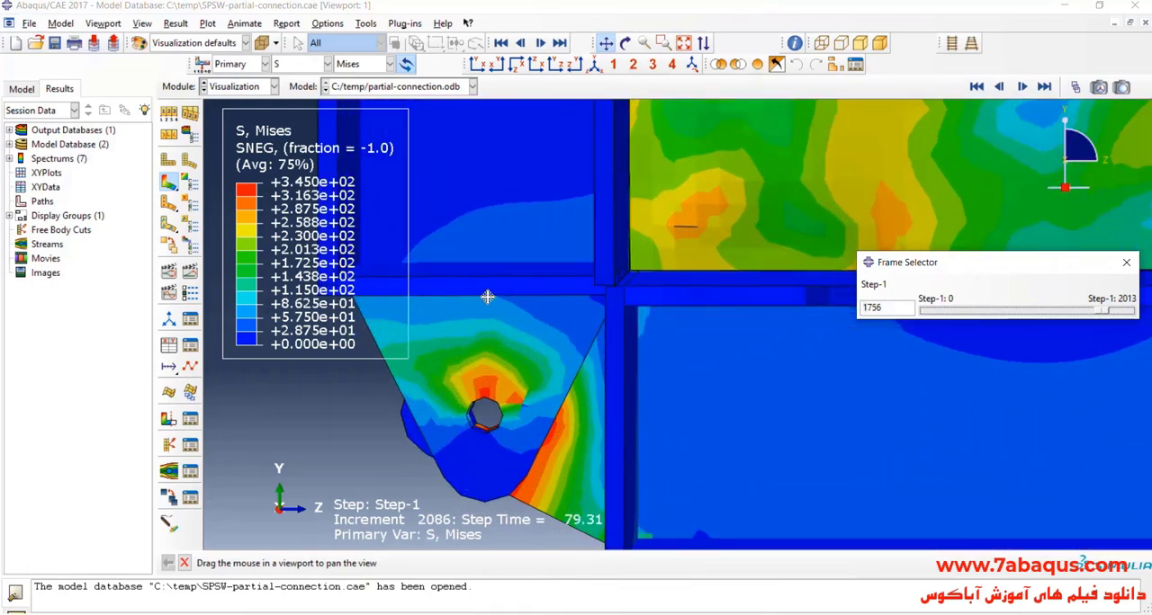
mouse_move(657, 392)
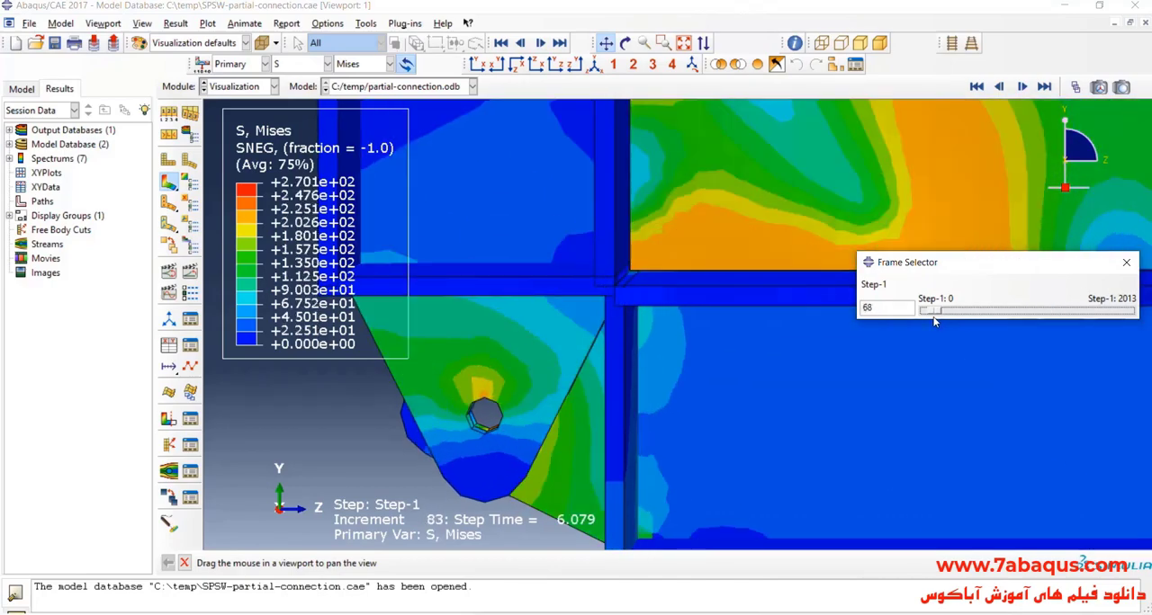
left_click_drag(927, 310, 1071, 309)
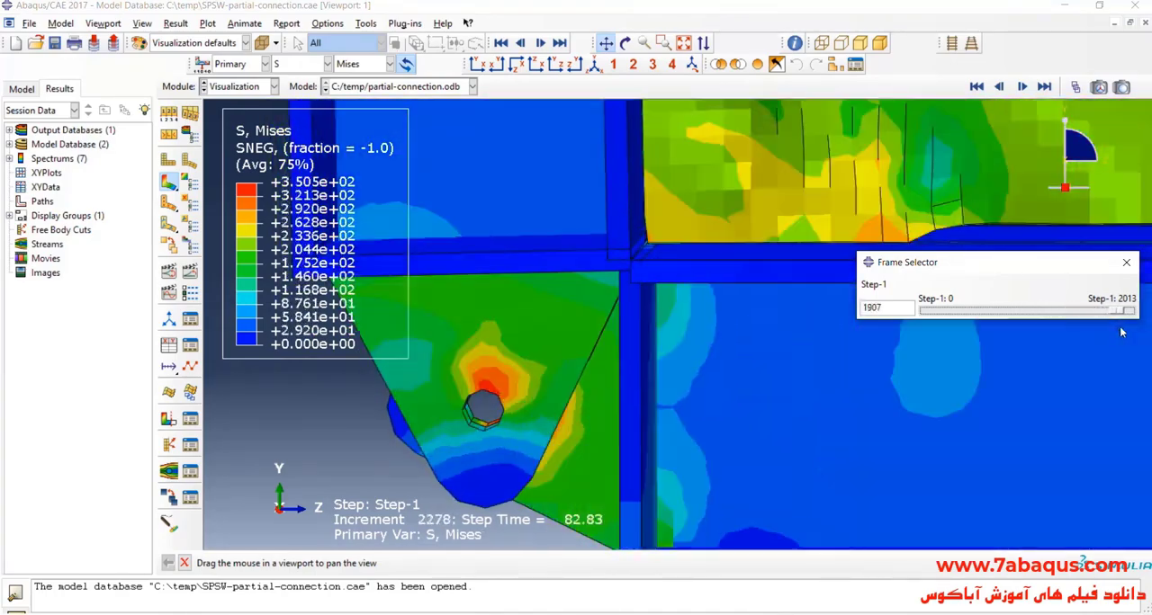
left_click_drag(1130, 309, 1080, 310)
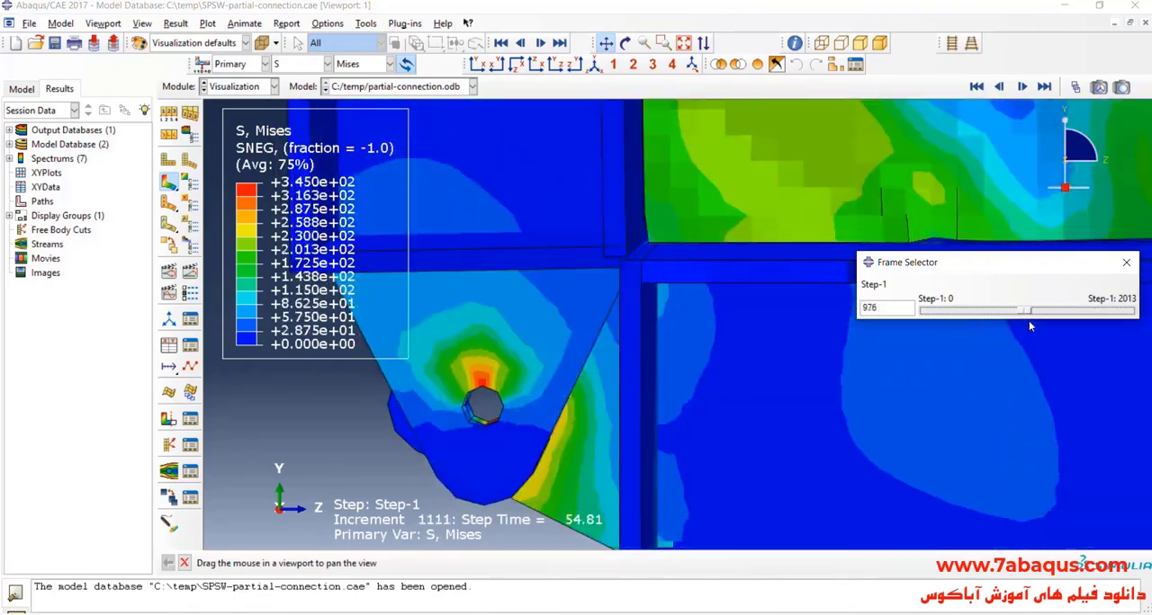
left_click_drag(1023, 309, 1125, 310)
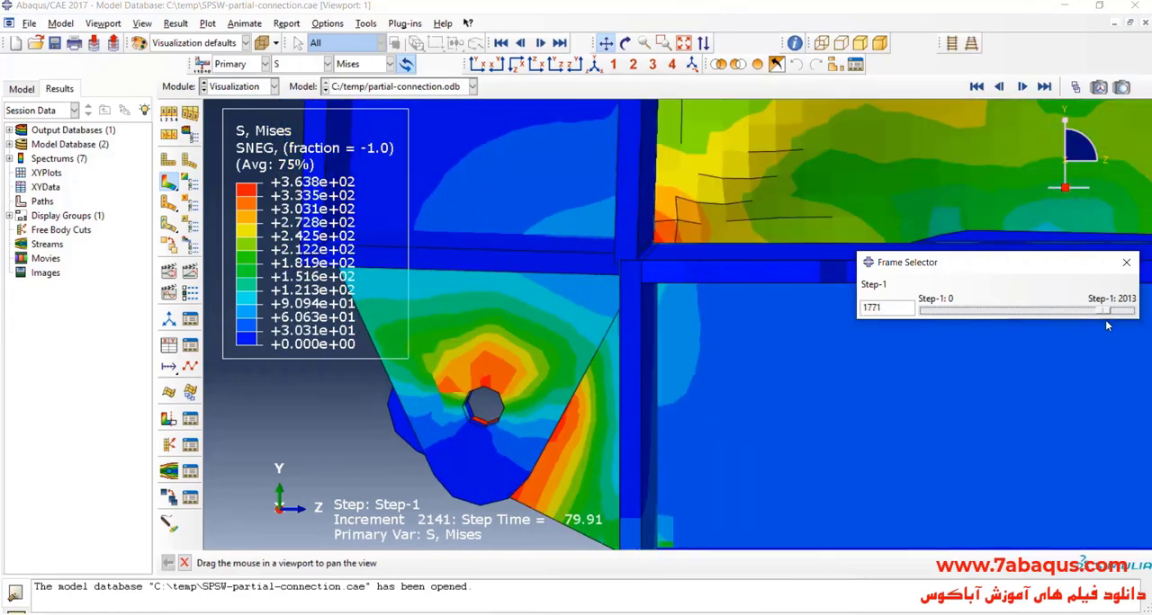
left_click_drag(1107, 309, 1065, 310)
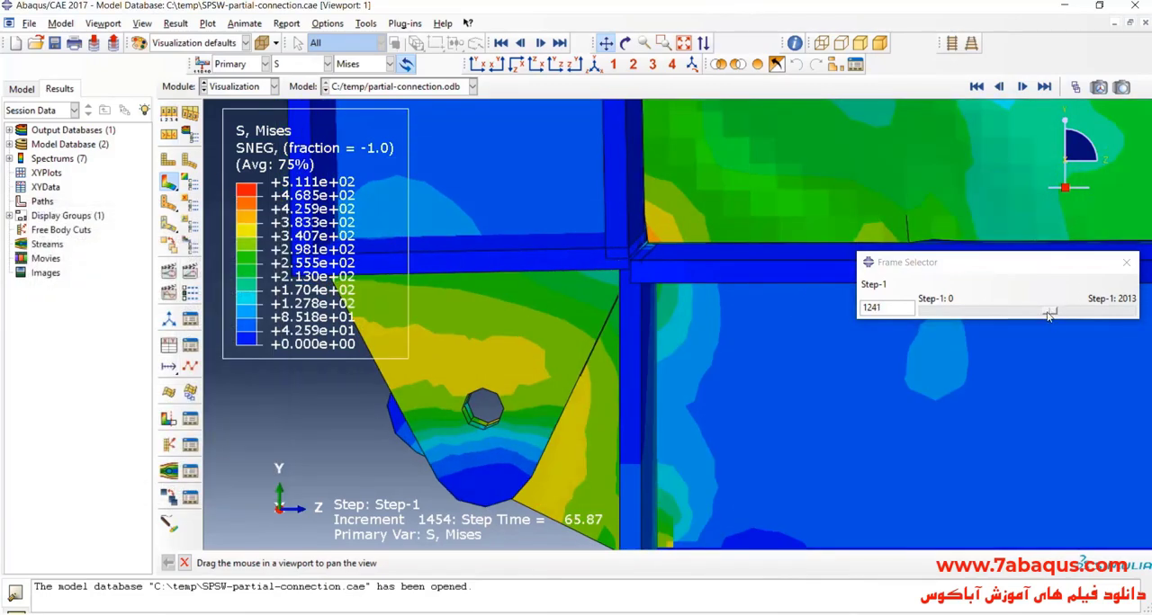
Bring the lower-right bolted corner into view and rewind to early loading increments
left_click_drag(1047, 310, 1132, 310)
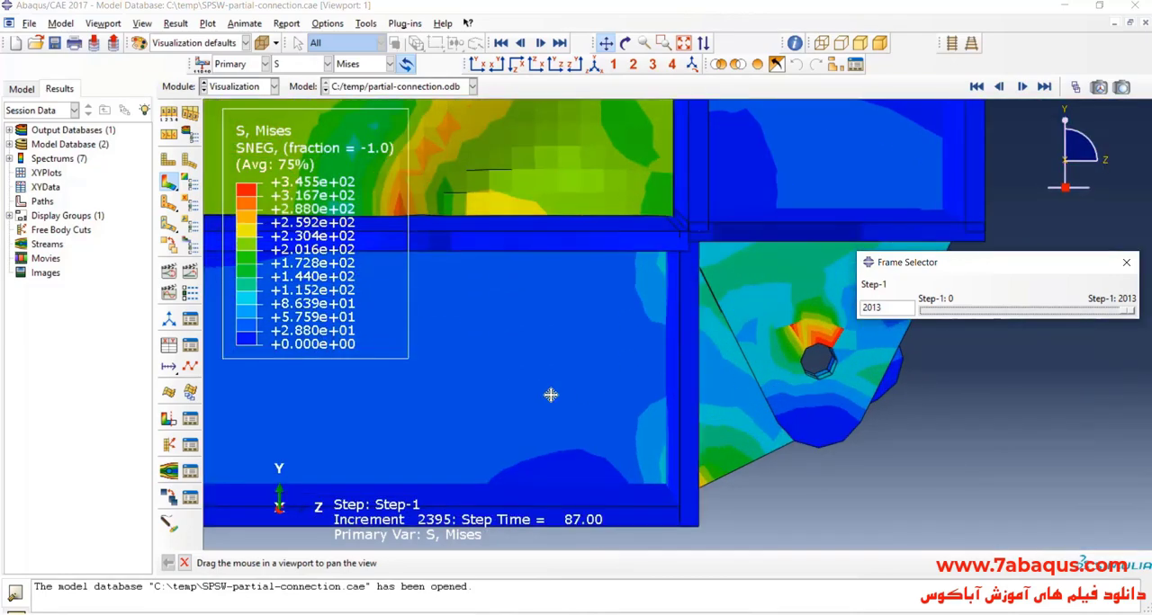
left_click_drag(1132, 309, 1105, 309)
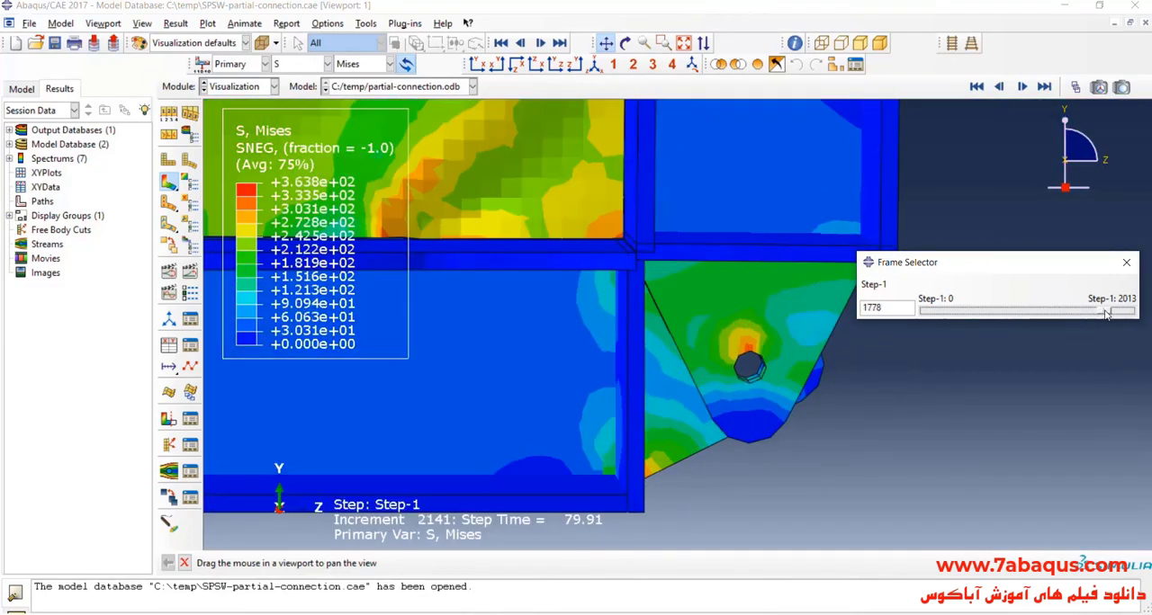
left_click_drag(1105, 310, 1061, 309)
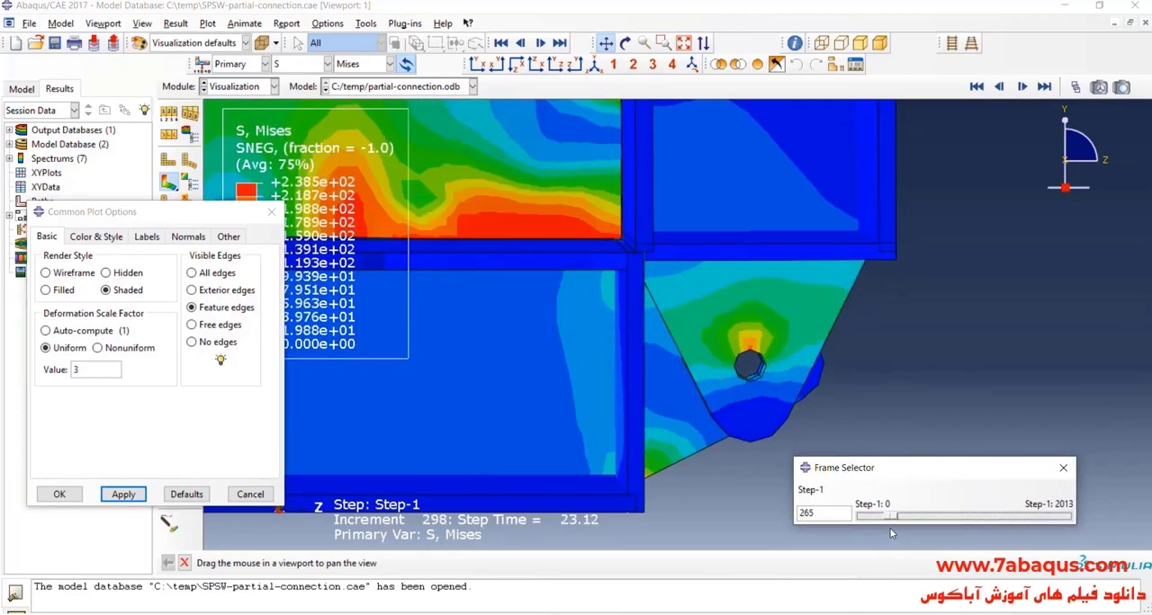
Scrub the corner stress to the final increment and set the deformation scale factor to Auto-compute
left_click_drag(878, 514, 958, 518)
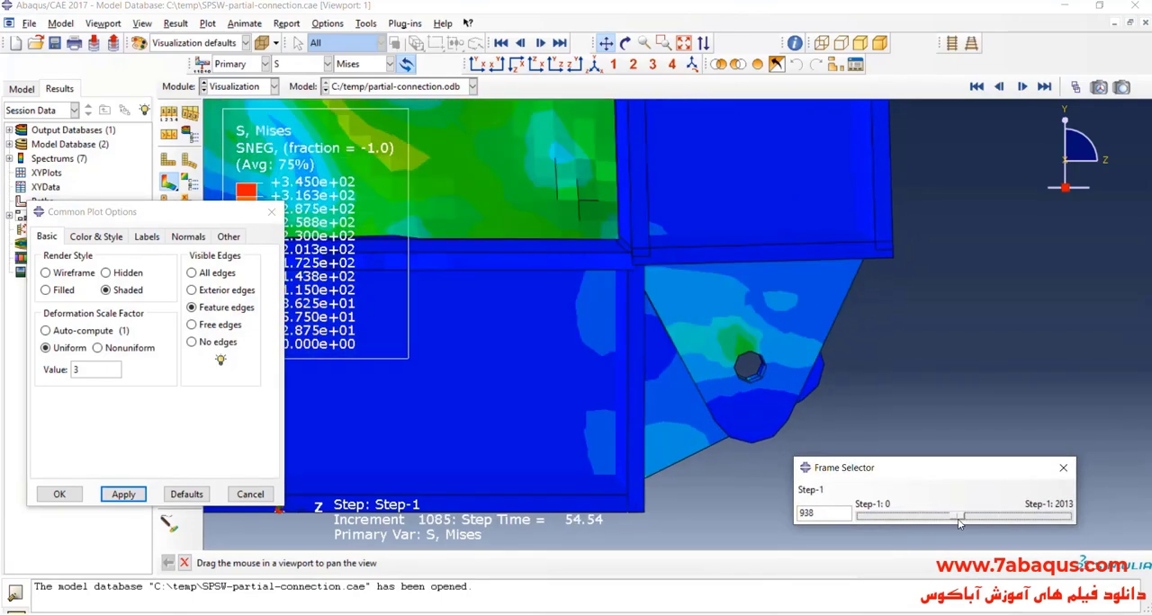
left_click_drag(958, 515, 994, 514)
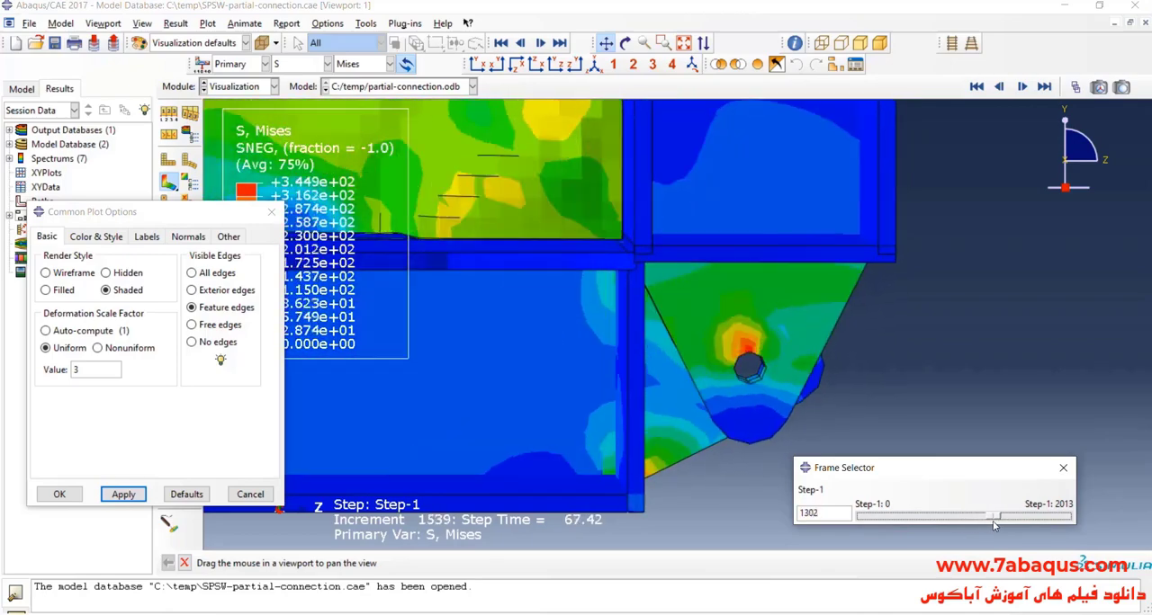
left_click_drag(993, 515, 1017, 514)
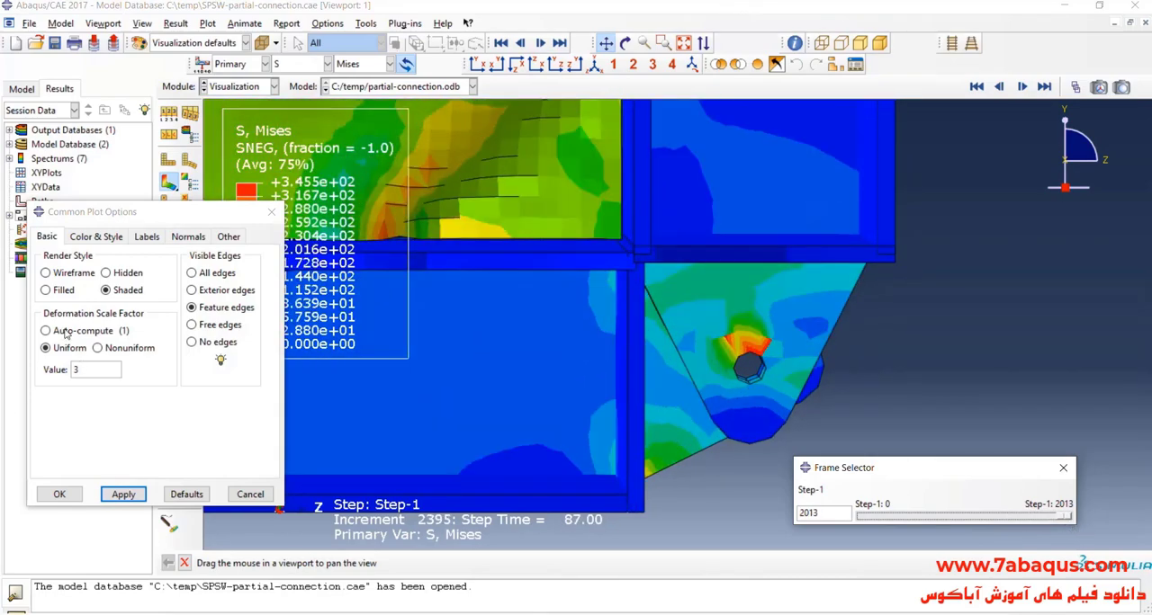
left_click(59, 493)
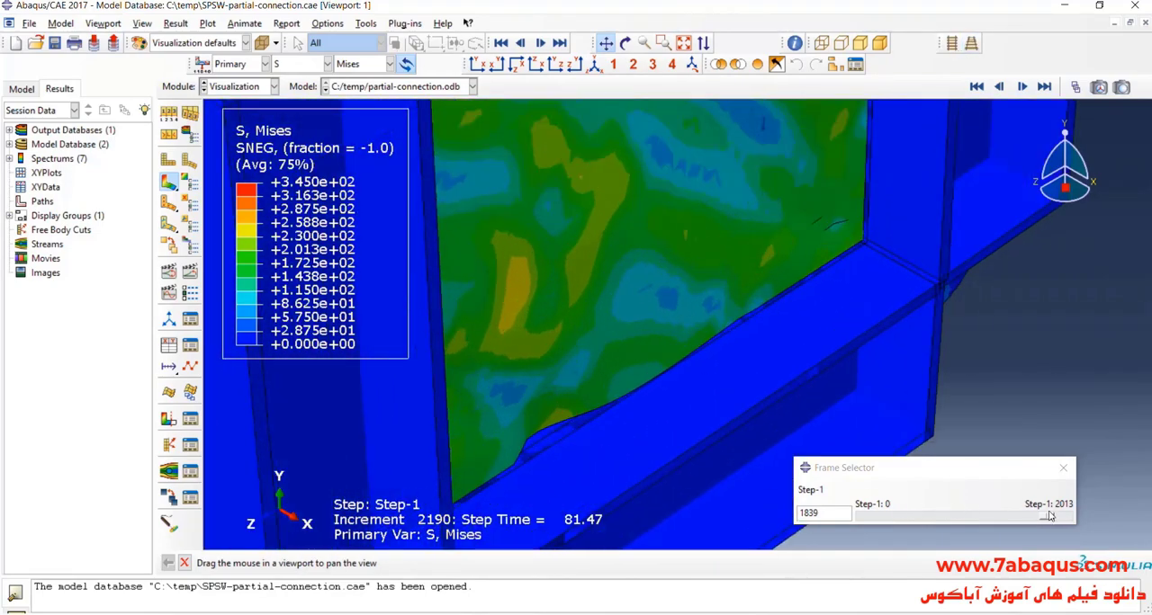
Advance to the last increment and orbit the model to inspect the buckled infill plate
left_click_drag(1047, 515, 927, 514)
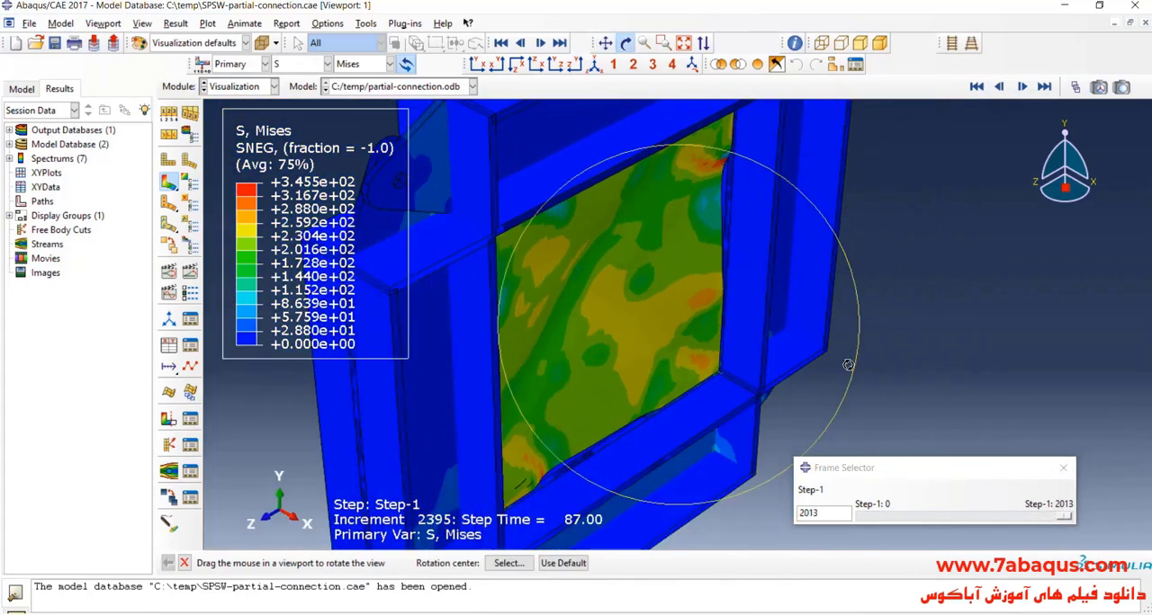
left_click_drag(846, 363, 839, 432)
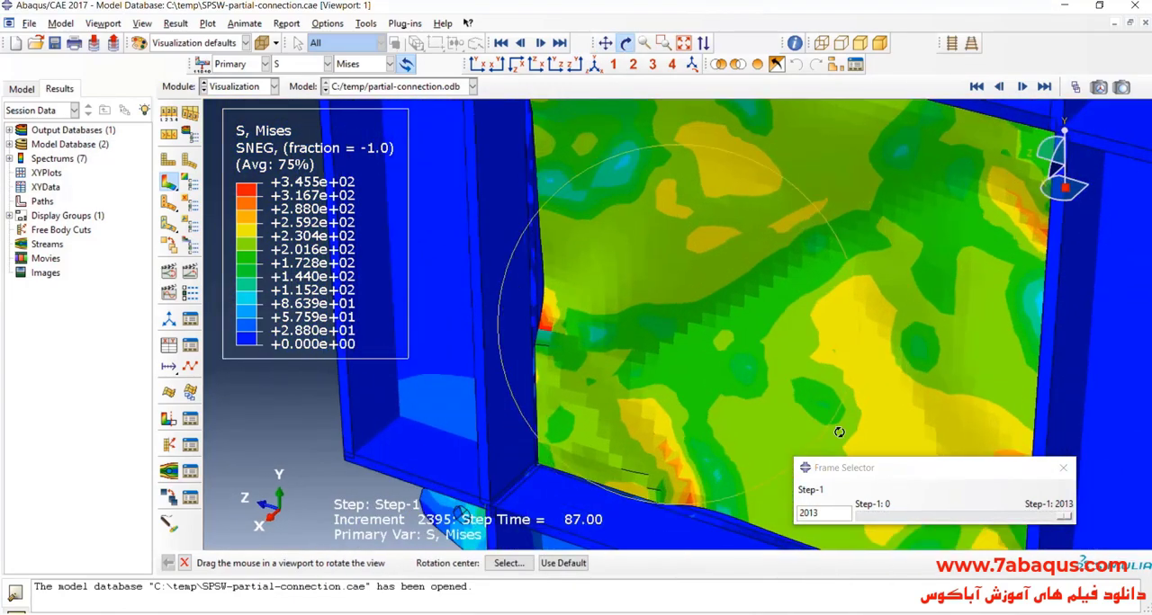
left_click_drag(1062, 515, 958, 515)
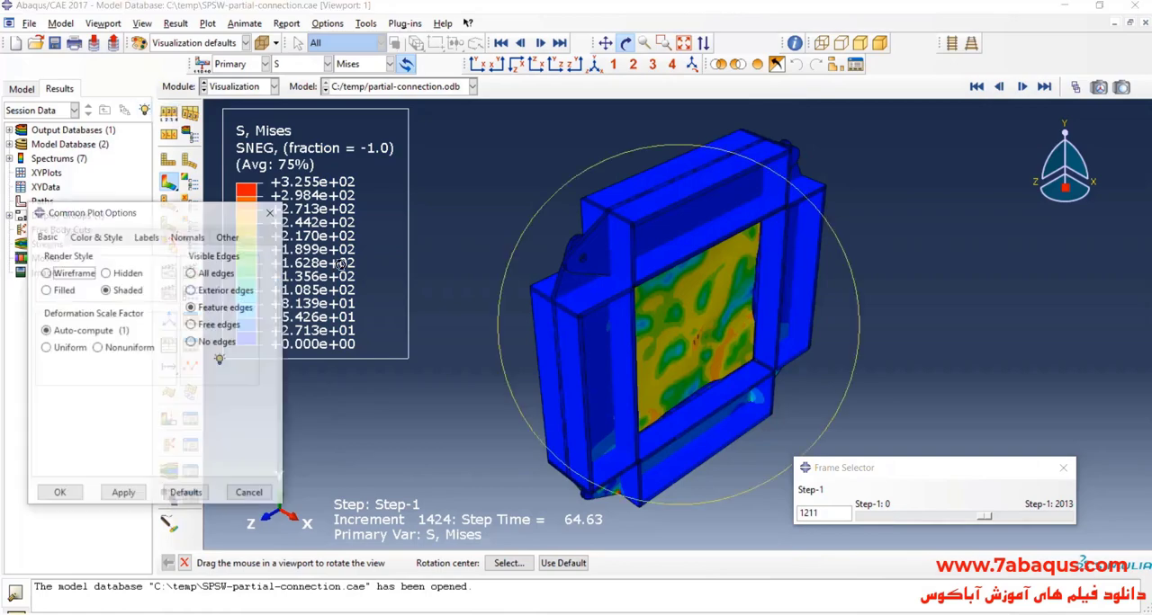
left_click(60, 493)
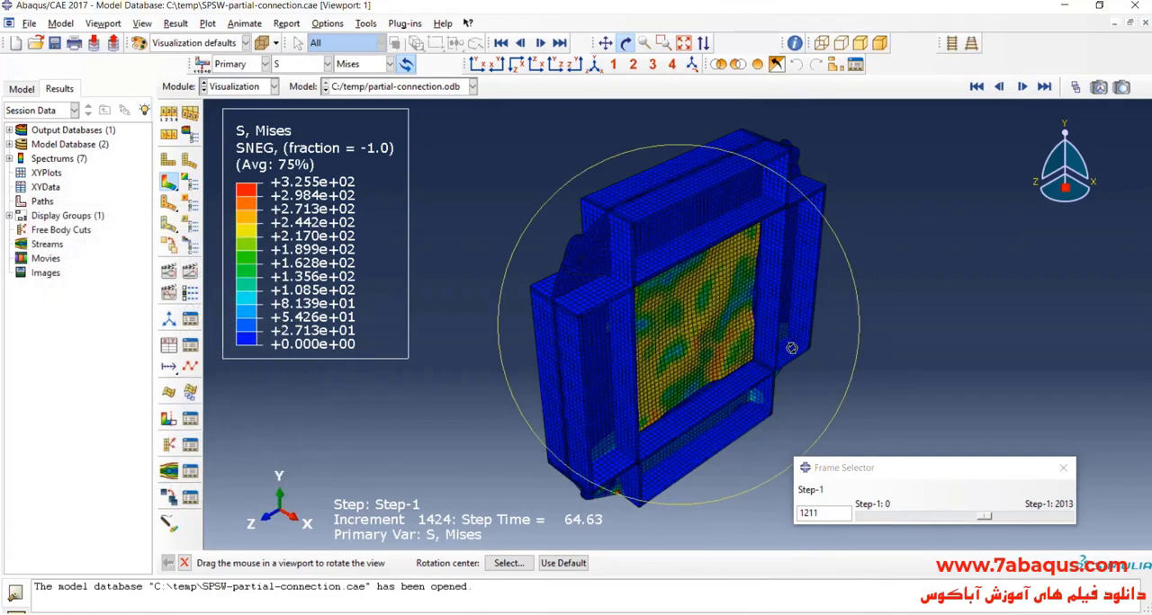
left_click_drag(792, 349, 591, 309)
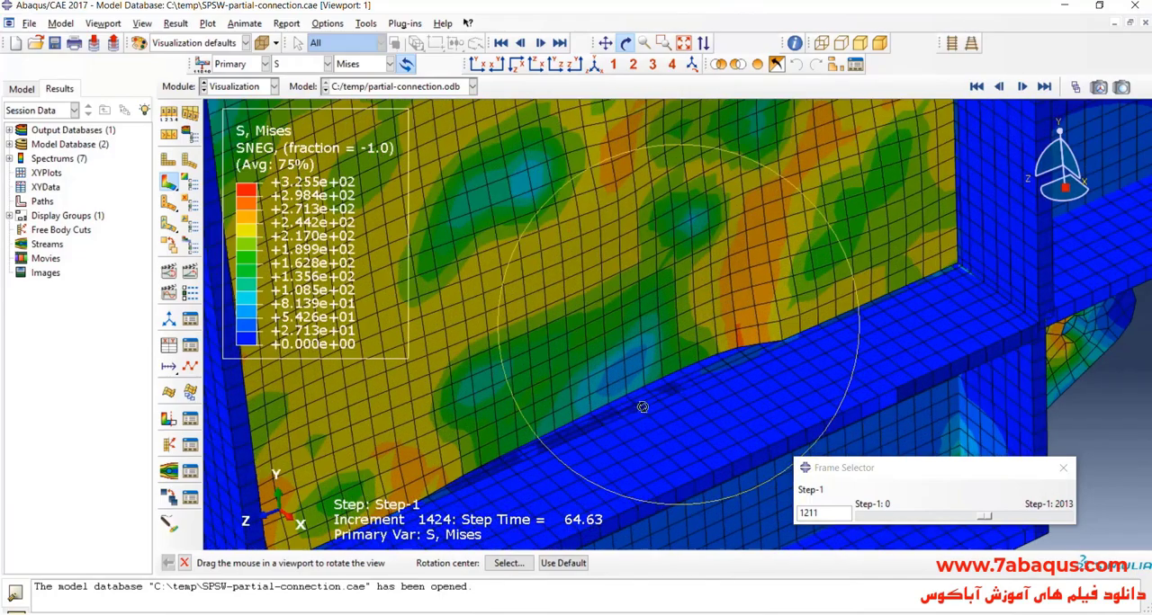
left_click_drag(986, 515, 903, 515)
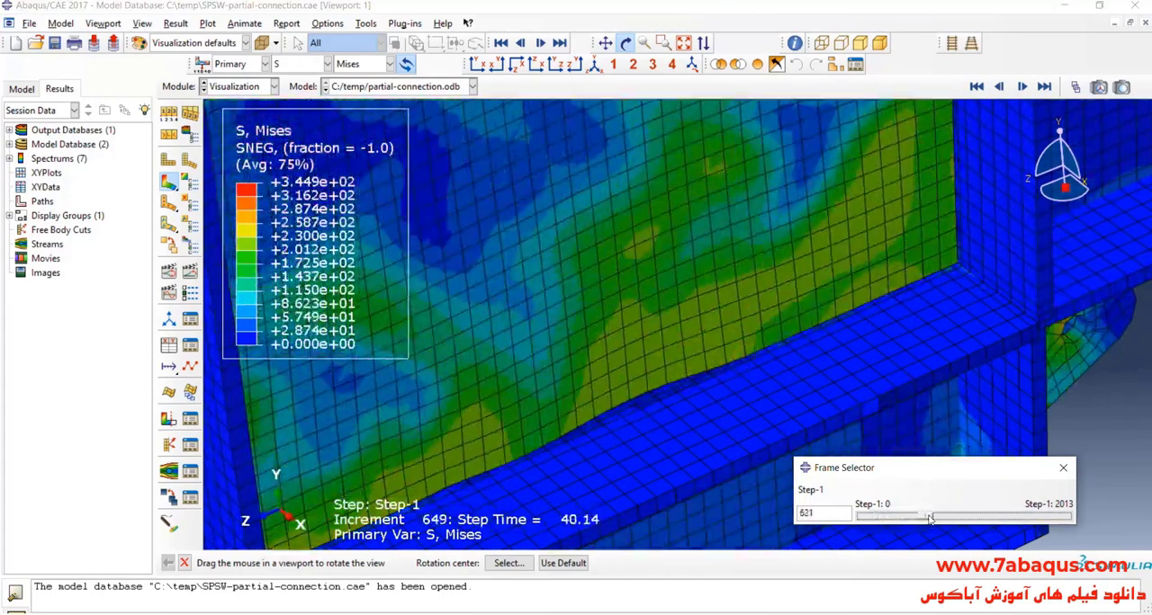
left_click_drag(927, 515, 987, 515)
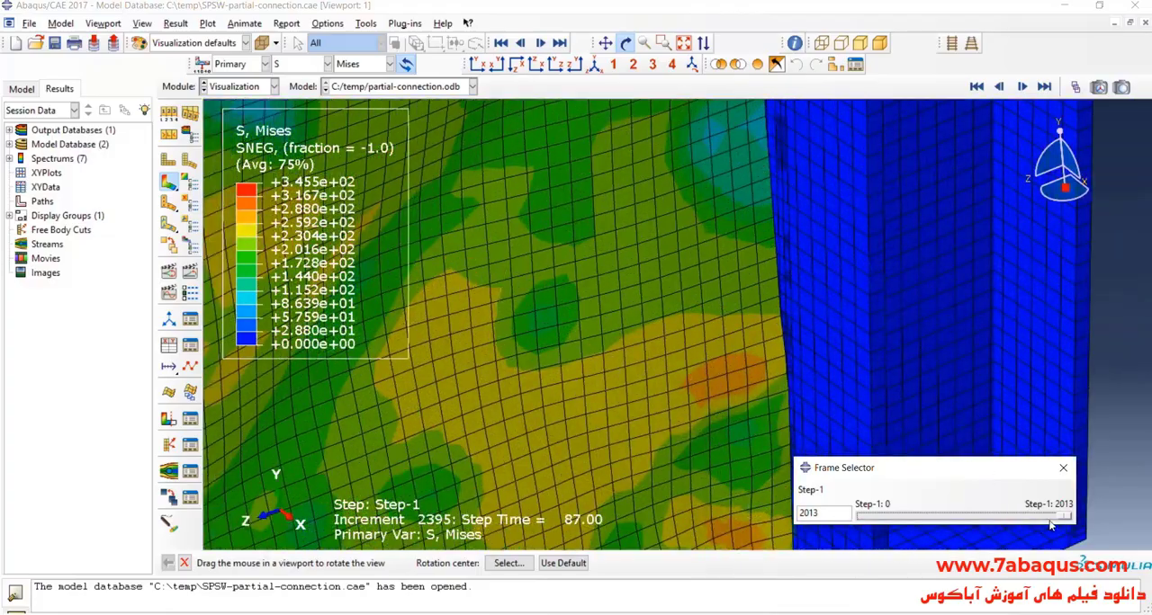
left_click_drag(1059, 515, 963, 515)
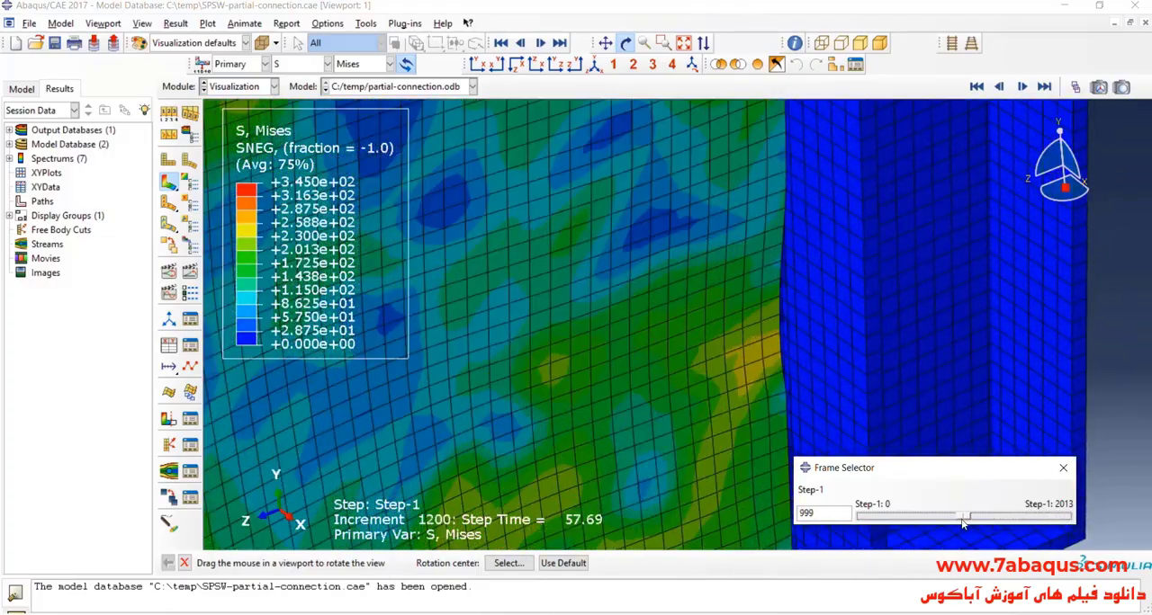
left_click_drag(965, 514, 970, 515)
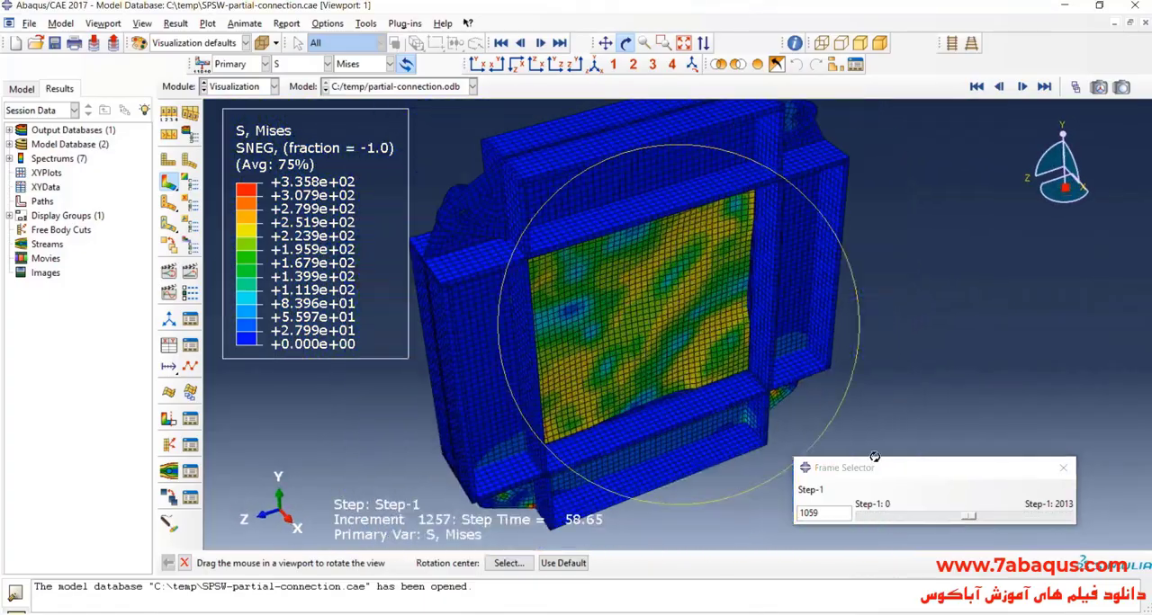
left_click_drag(968, 515, 918, 515)
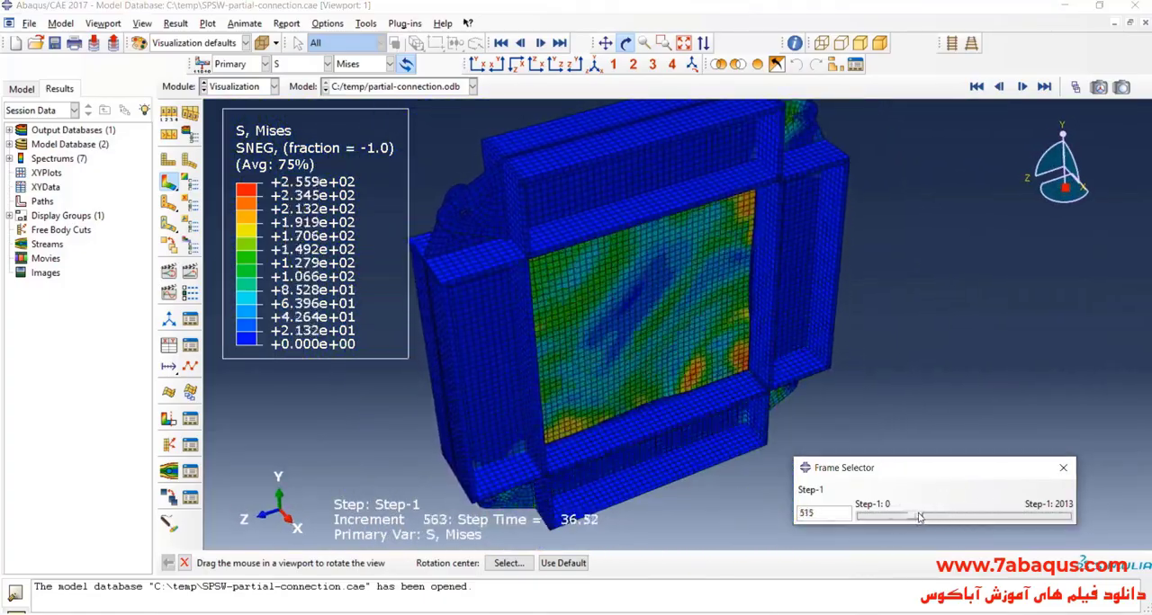
left_click_drag(918, 515, 972, 515)
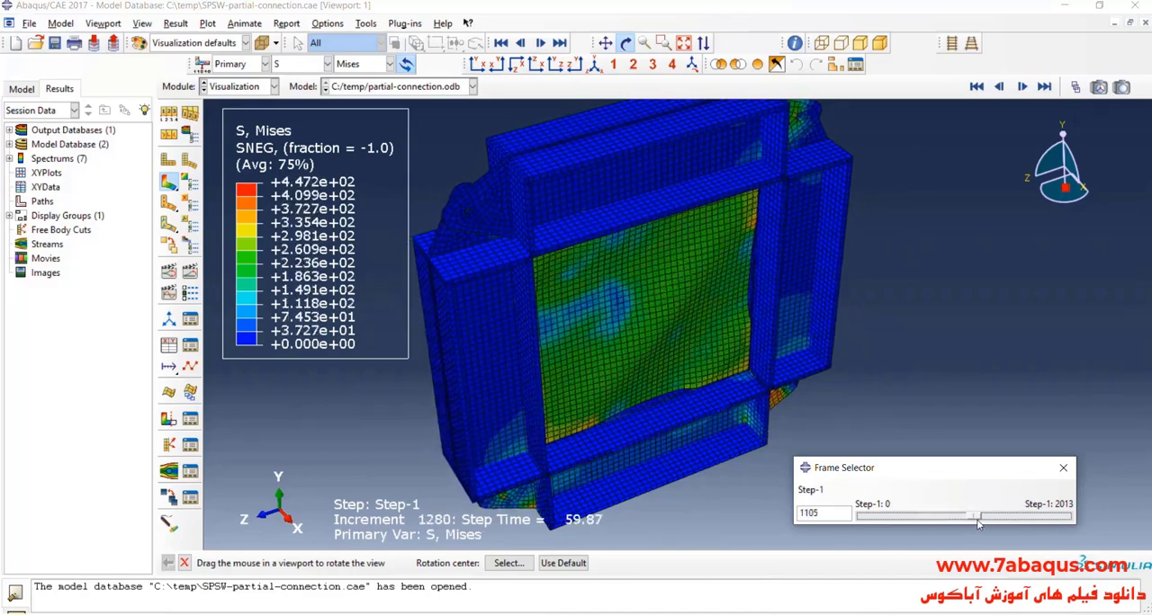
left_click_drag(975, 514, 1035, 515)
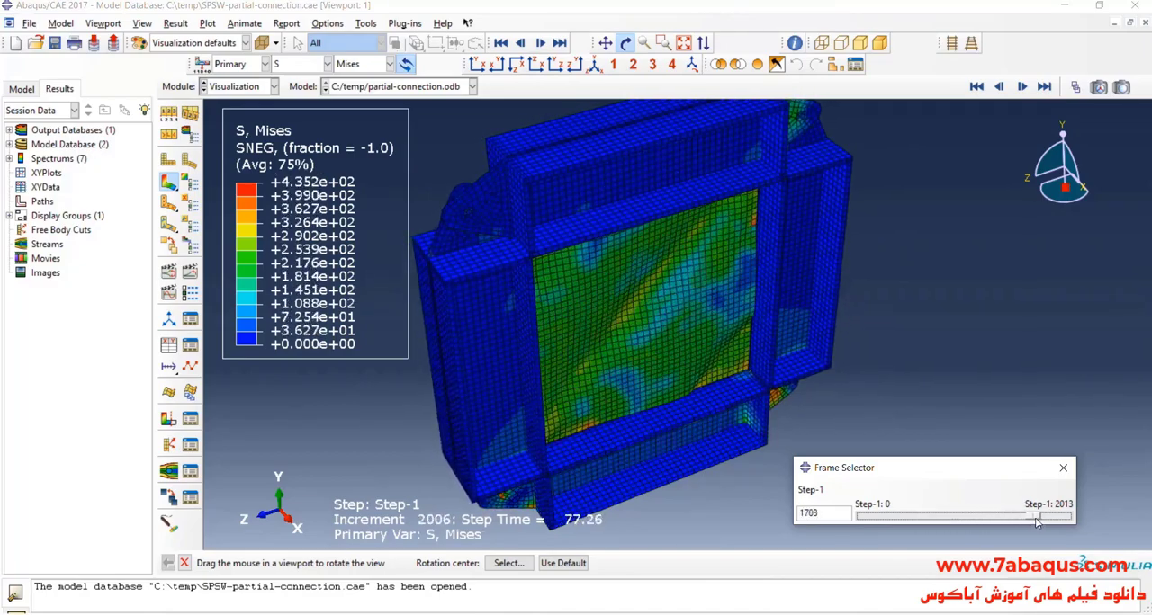
left_click_drag(1026, 514, 1044, 515)
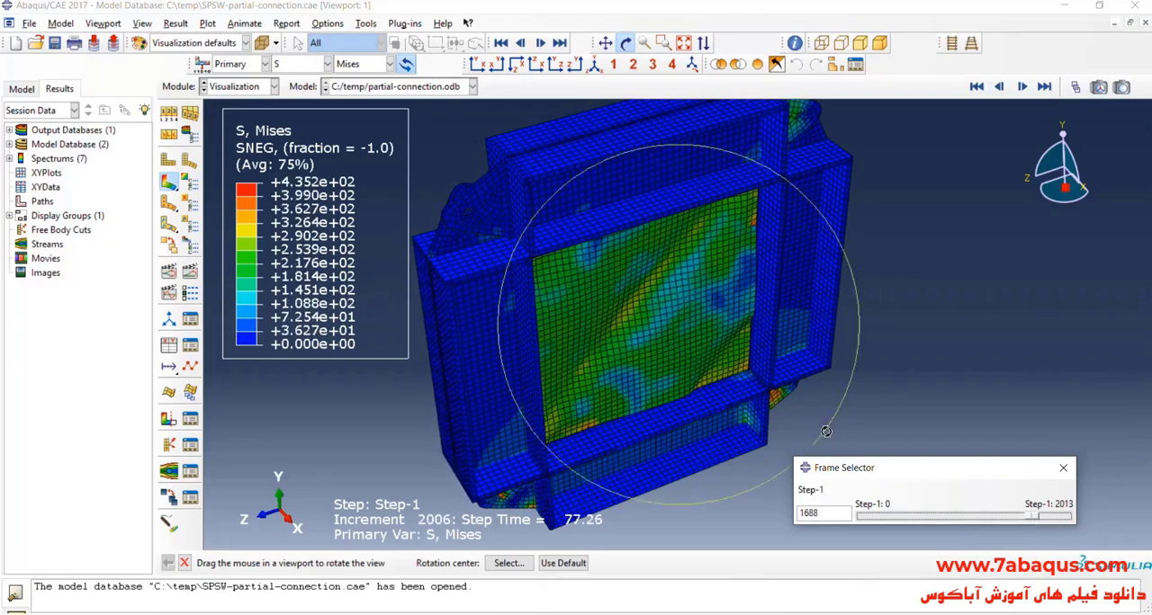
left_click_drag(826, 432, 680, 309)
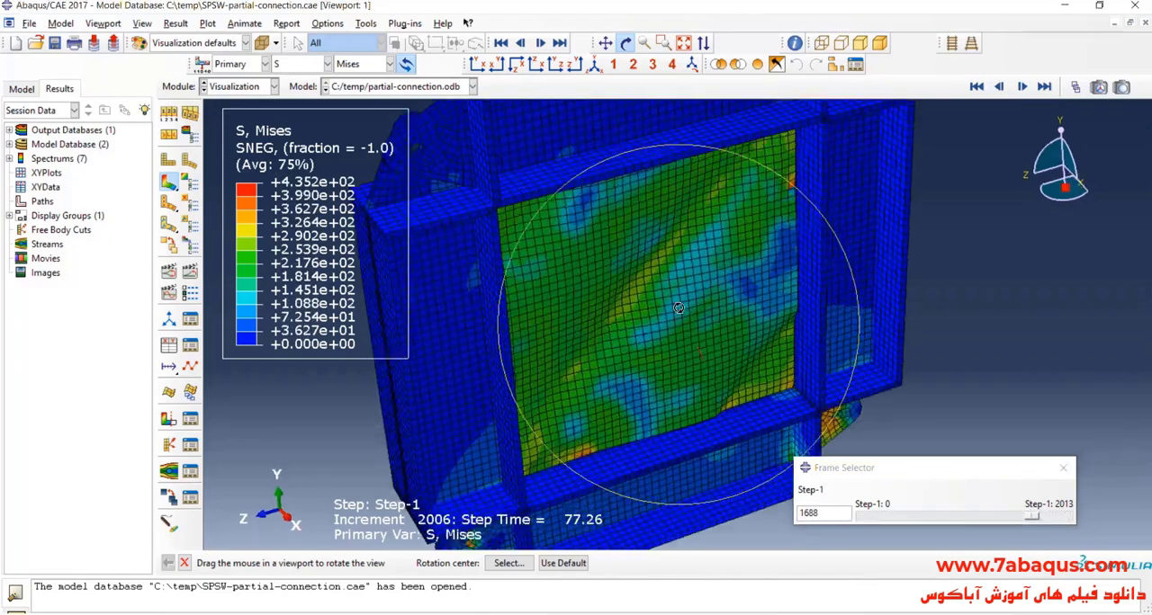
left_click_drag(680, 309, 734, 322)
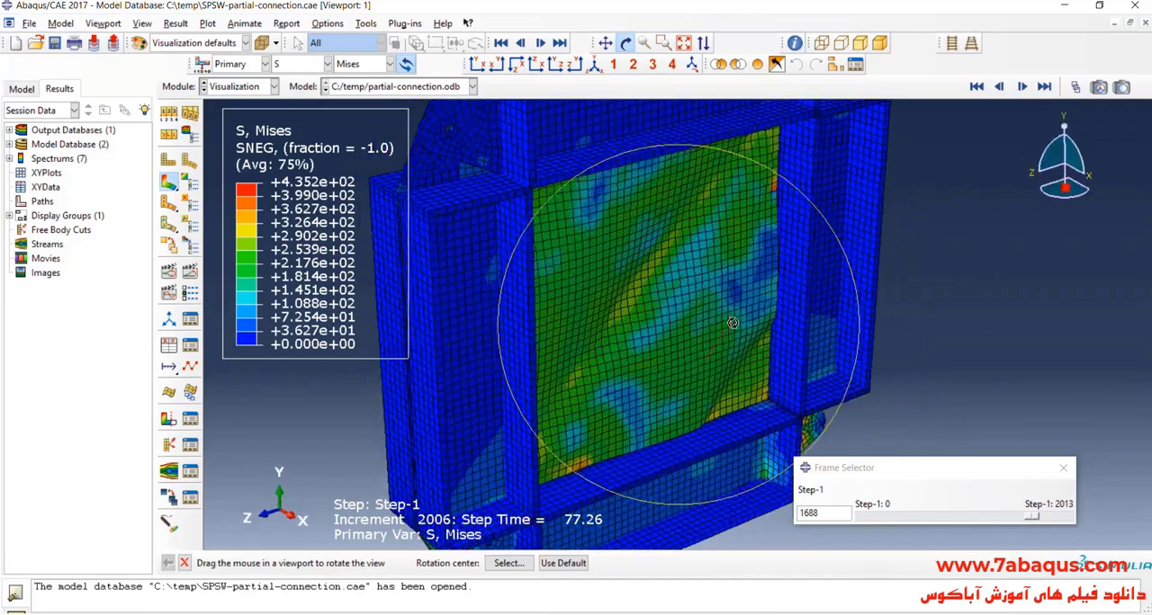
left_click_drag(734, 324, 598, 325)
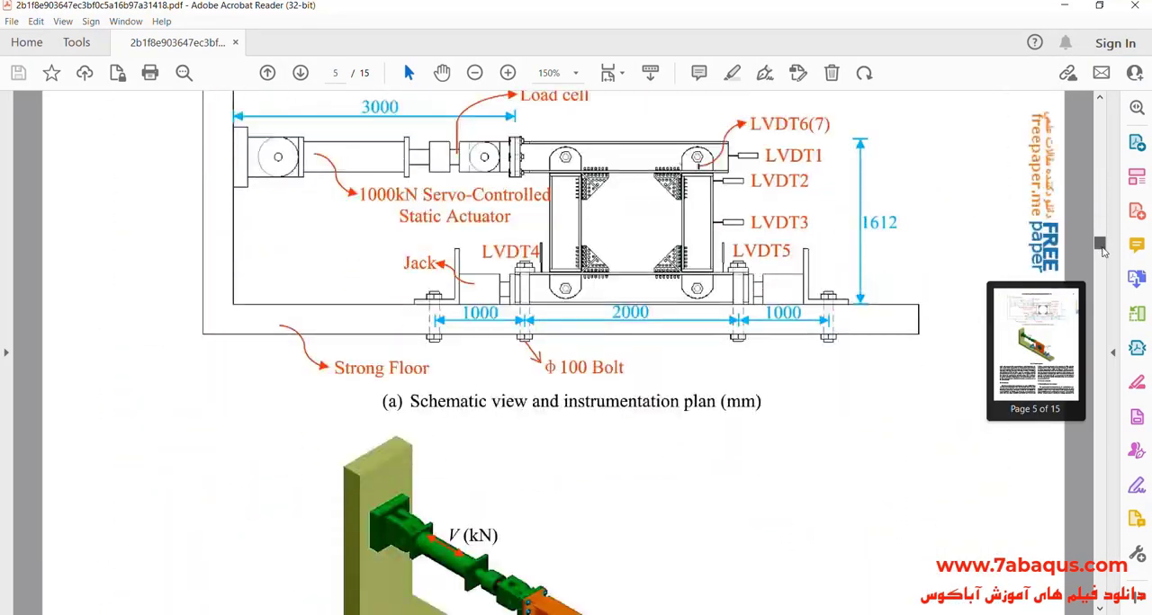
Scroll the article down to page 7 showing Fig. 7's SPSW1 and SPSW2 hysteresis loops
scroll("down", 3)
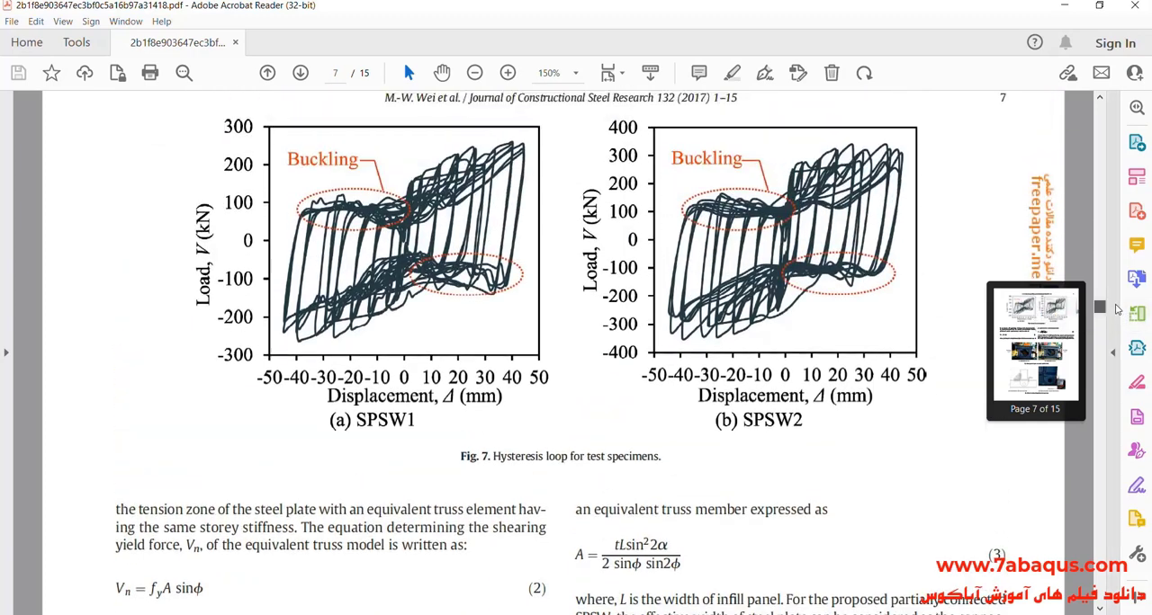
scroll("down", 3)
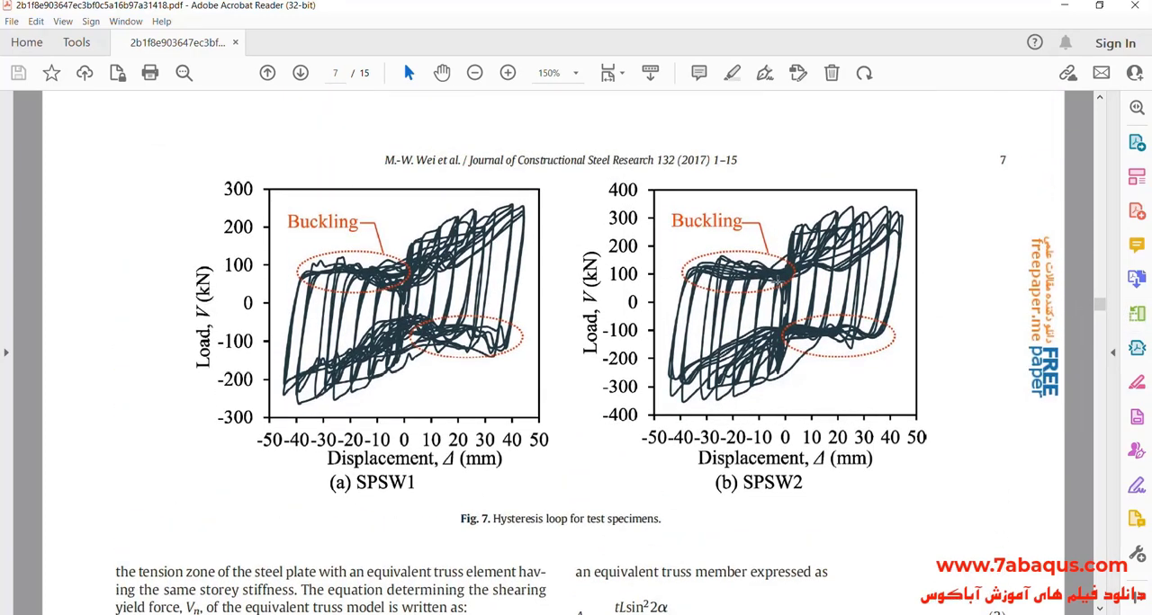
mouse_move(765, 288)
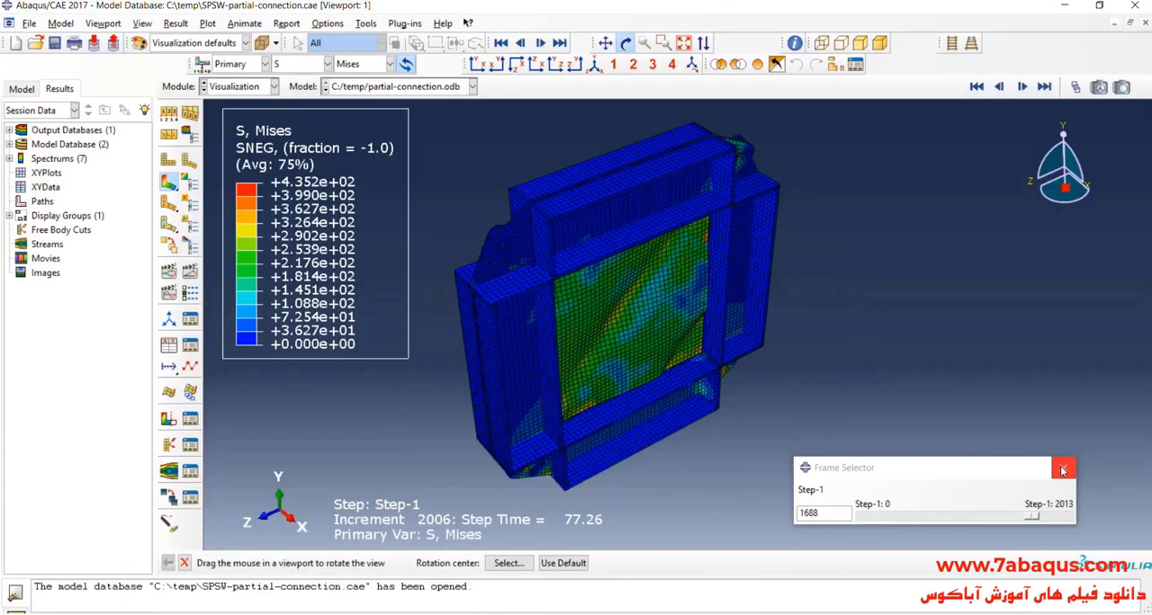
Create new XY data with ODB history output as the source
left_click(1061, 468)
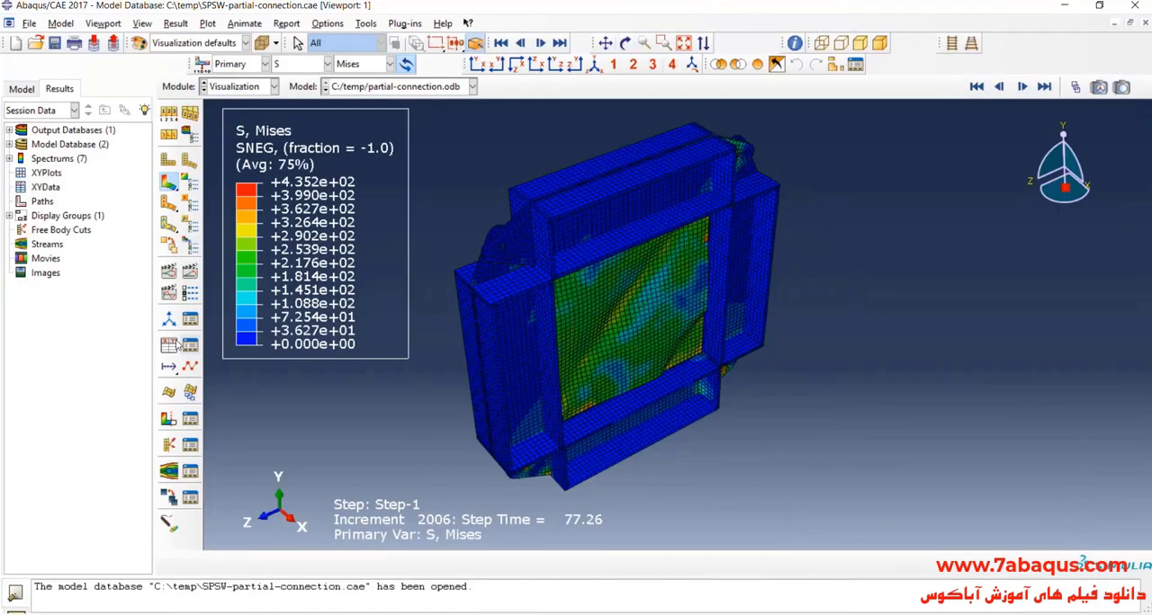
left_click(169, 346)
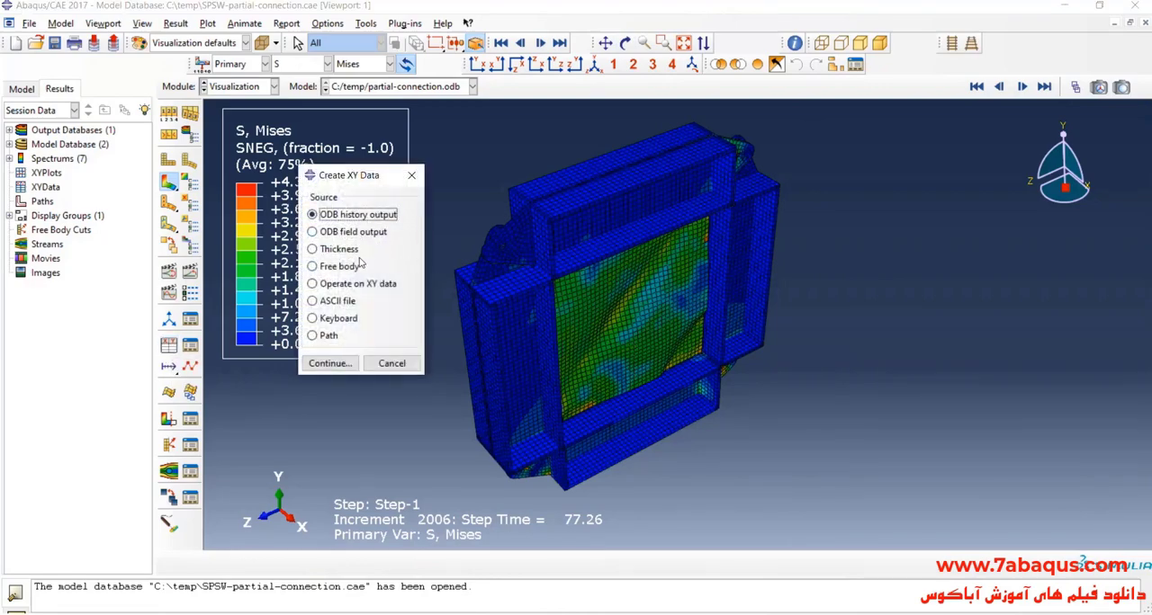
left_click(330, 364)
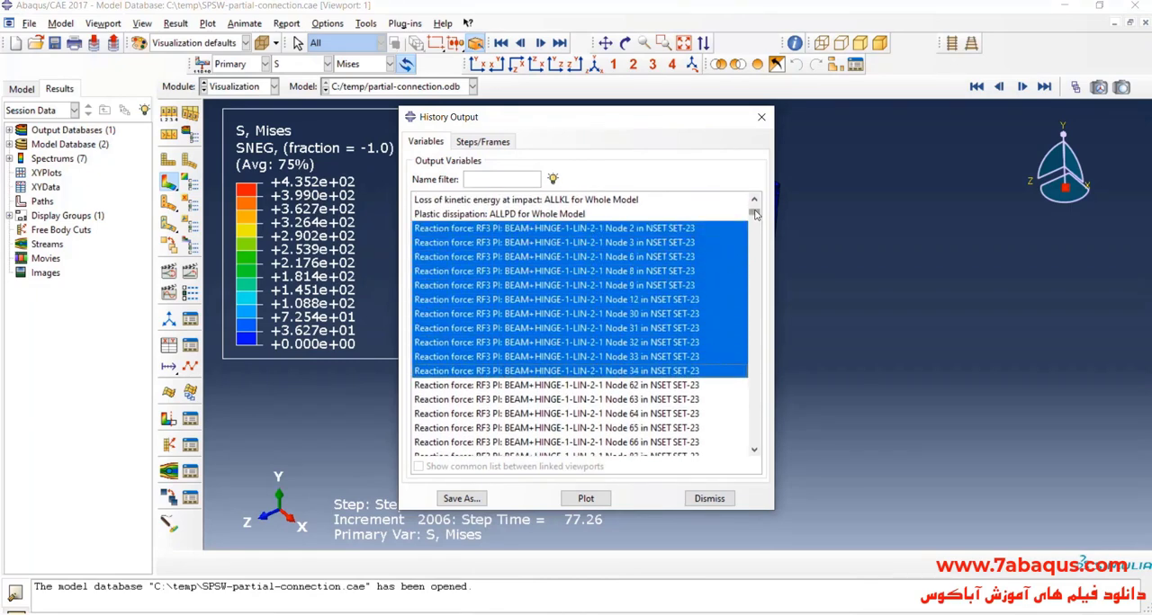
Select all RF3 reaction-force history outputs of node set SET-23
scroll("down", 3)
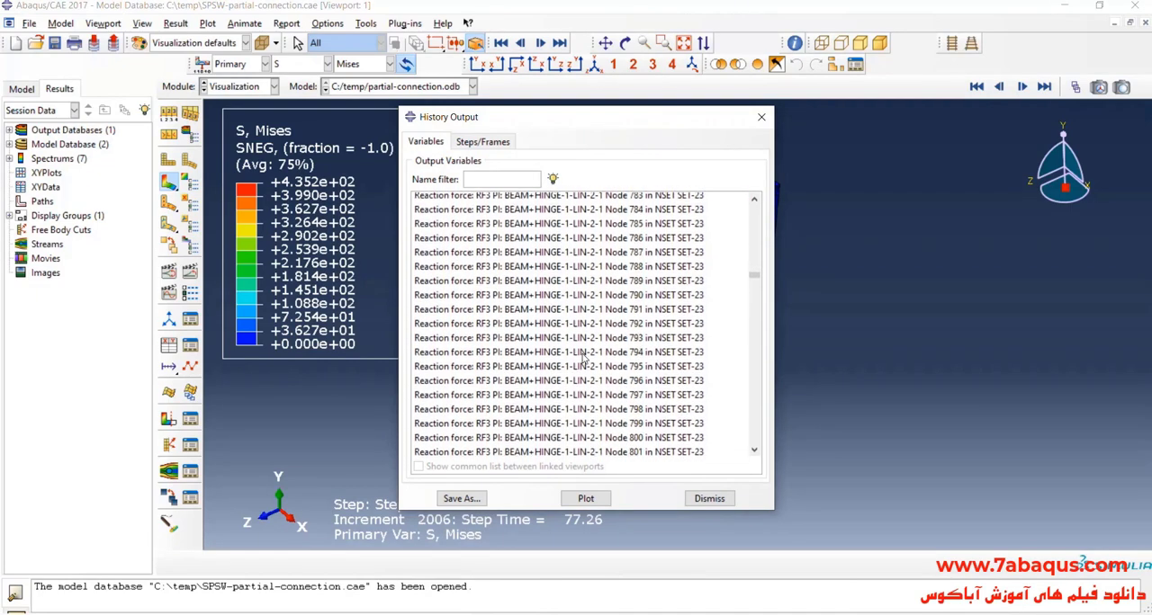
scroll("down", 3)
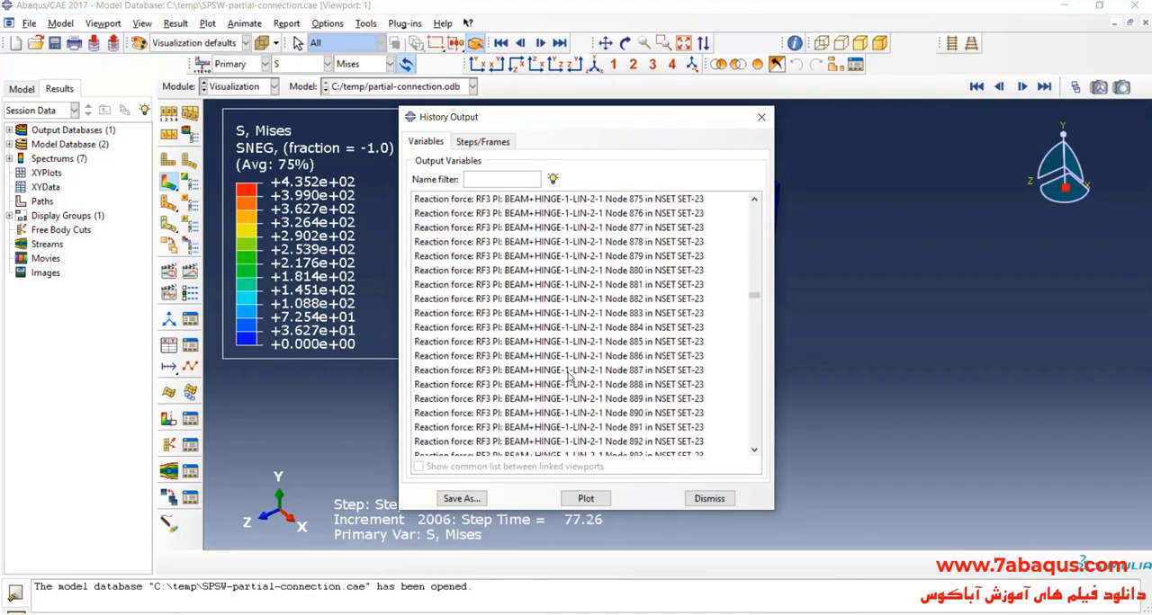
scroll("down", 3)
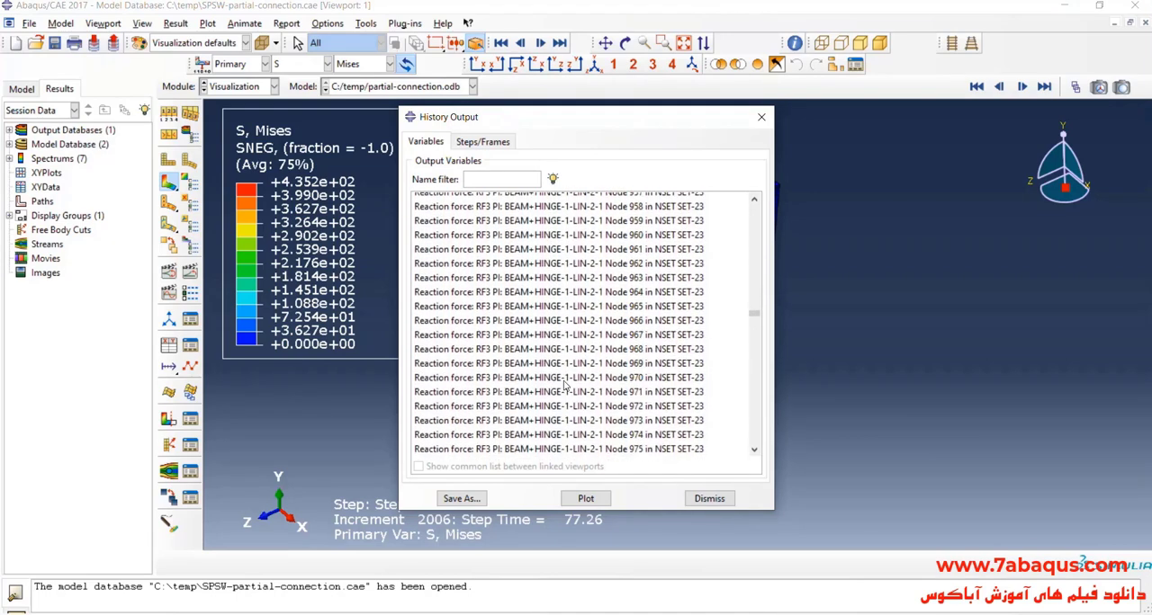
scroll("down", 3)
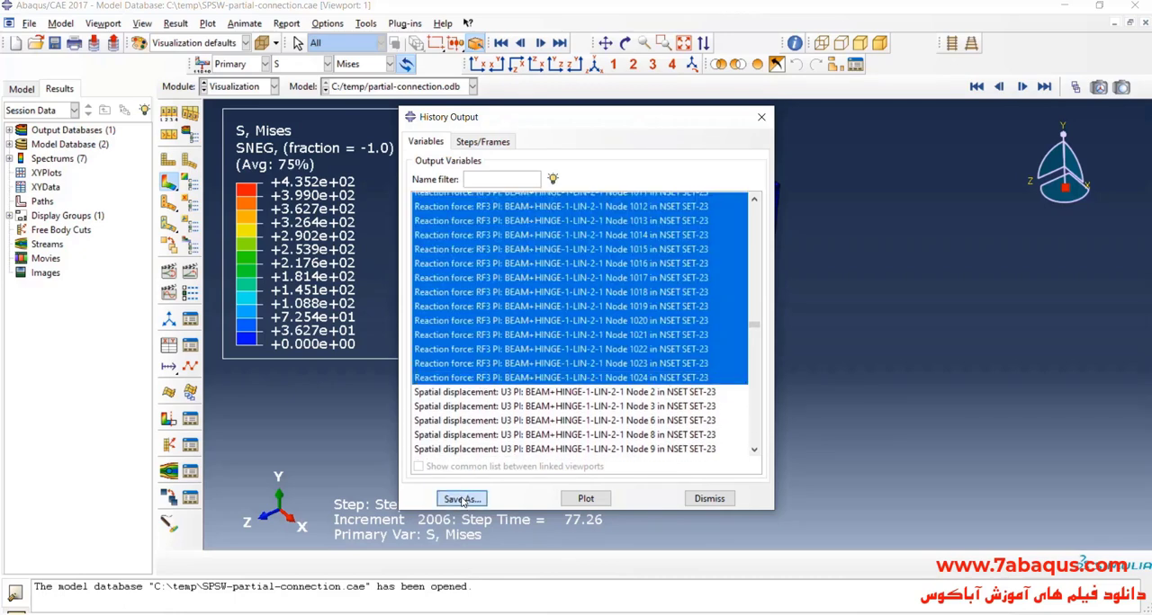
Save the summed reaction forces as 'Total force' and node 2's U3 displacement as XY data
left_click(461, 499)
type("Total")
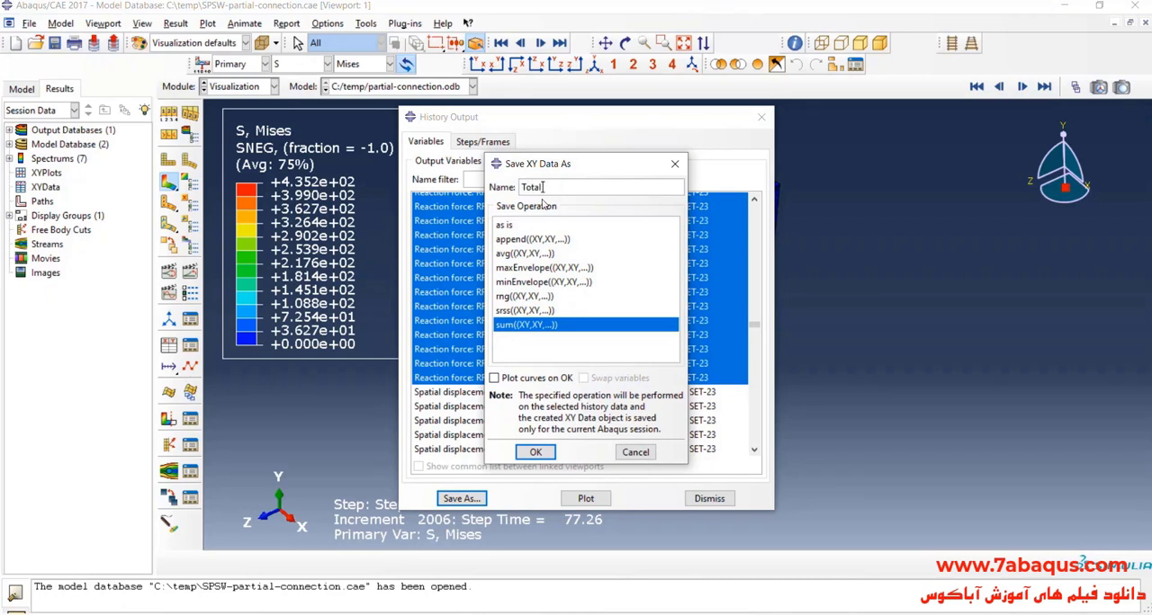
type("force")
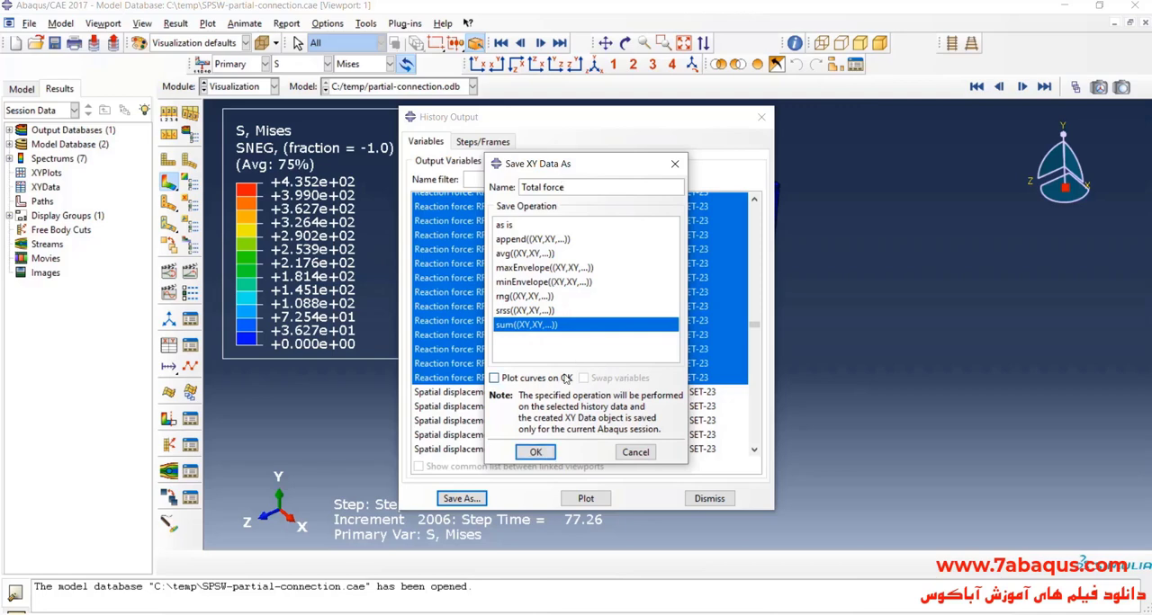
left_click(535, 451)
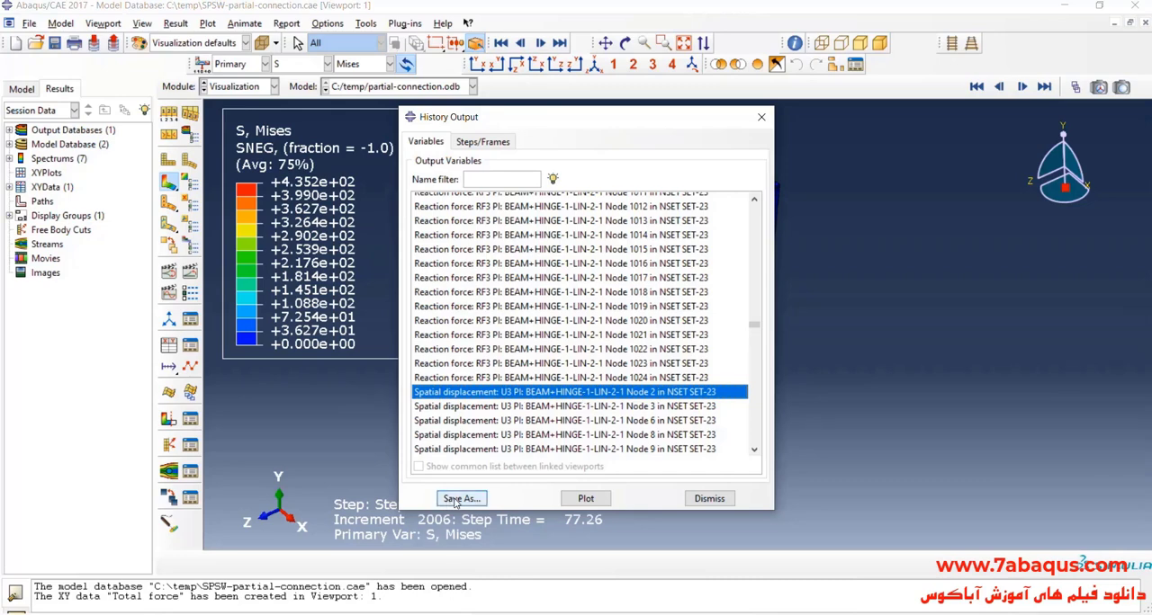
left_click(585, 498)
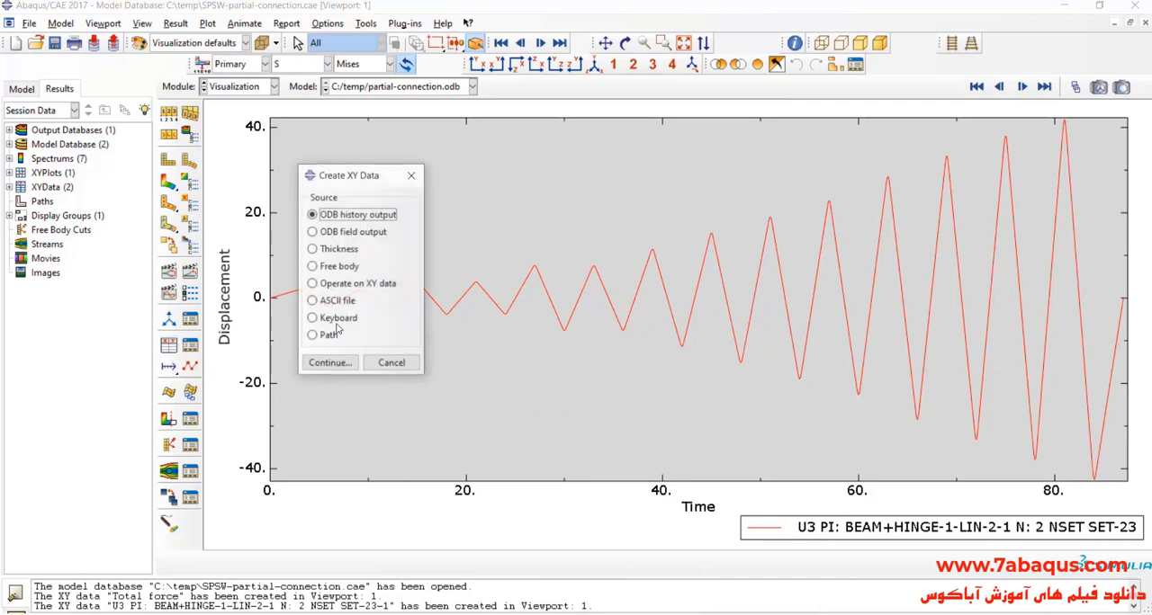
Combine U3 displacement with Total force into a new data set saved as XYData-1
left_click(313, 284)
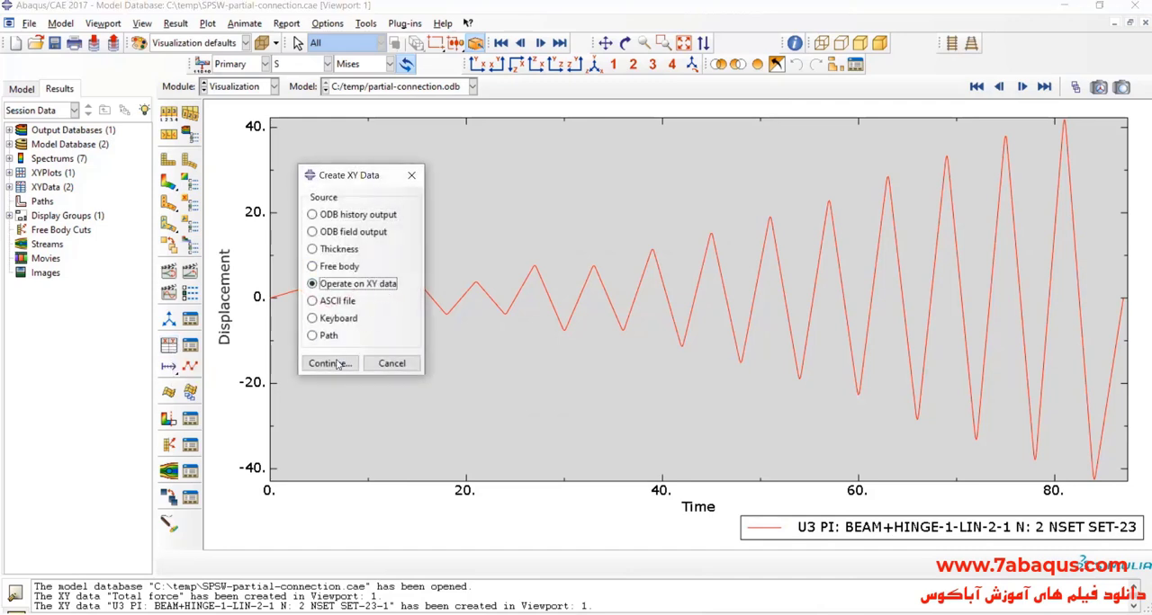
left_click(328, 364)
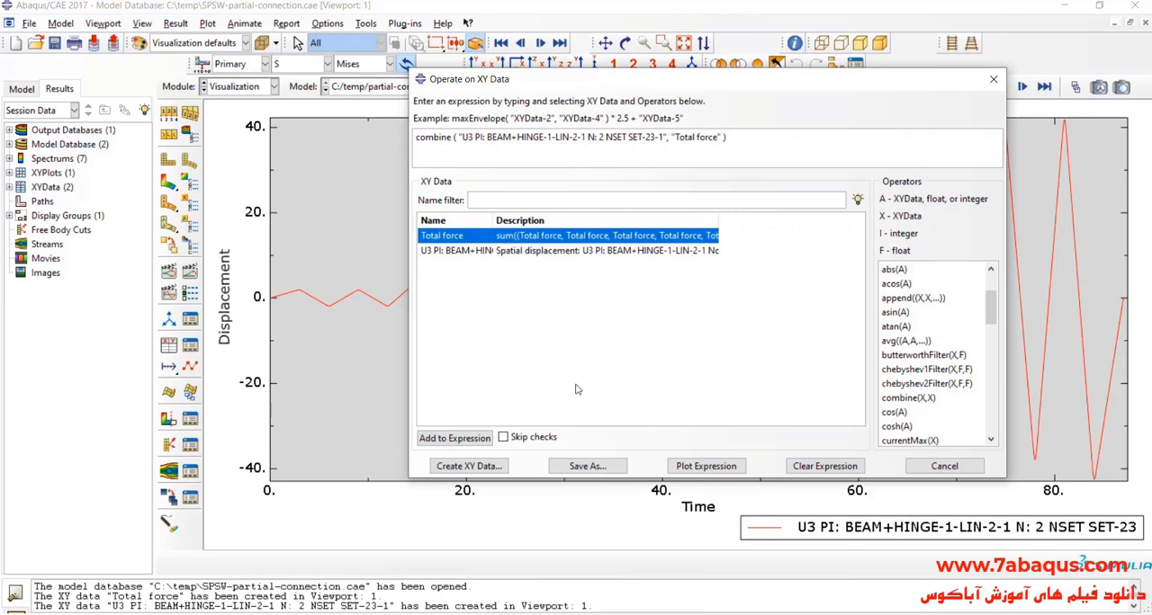
left_click(586, 465)
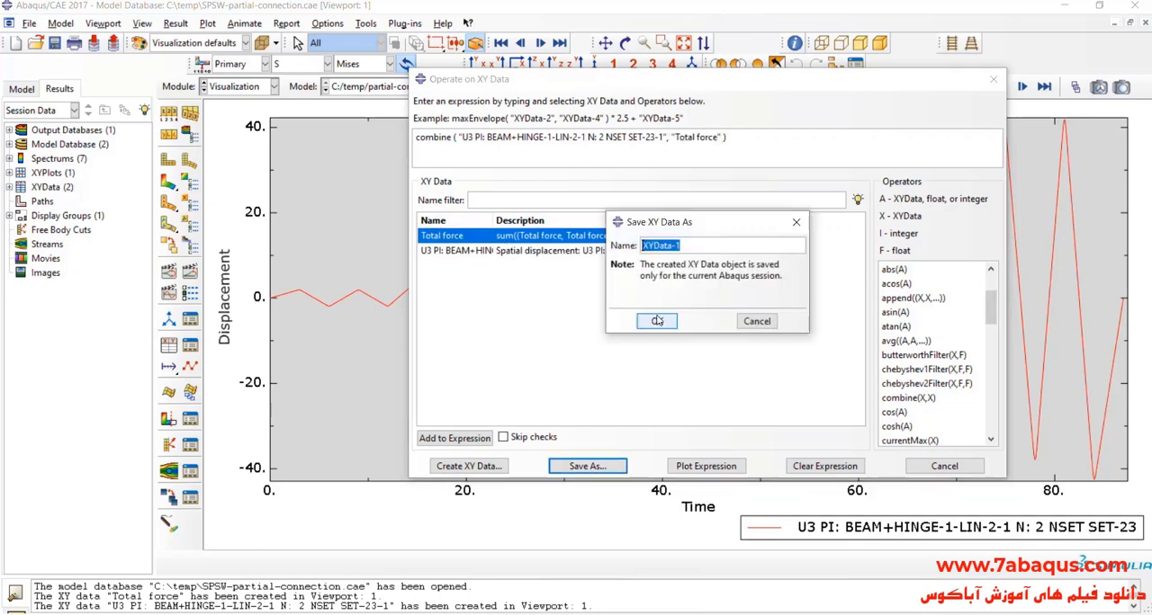
left_click(655, 321)
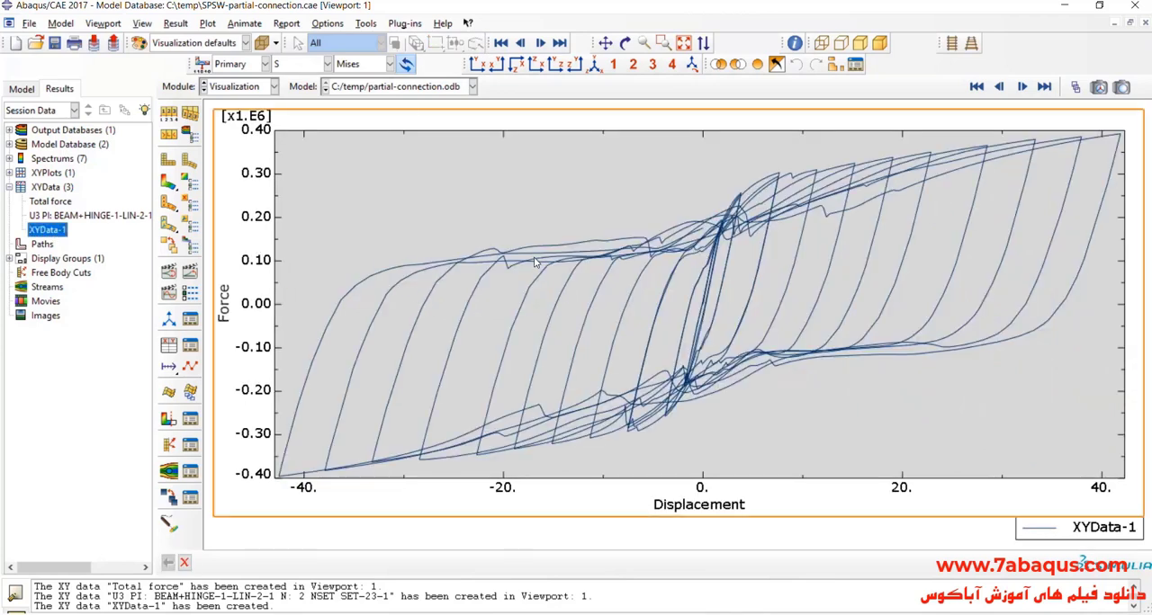
mouse_move(659, 468)
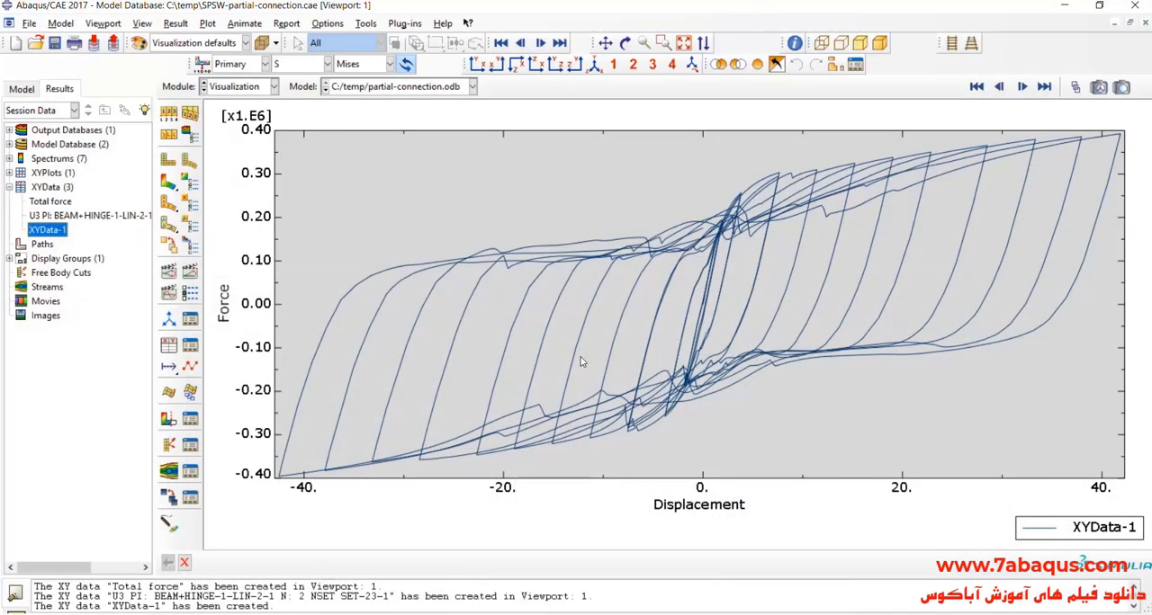
Edit XYData-1 from the Results tree to expose its displacement–force point table
right_click(47, 231)
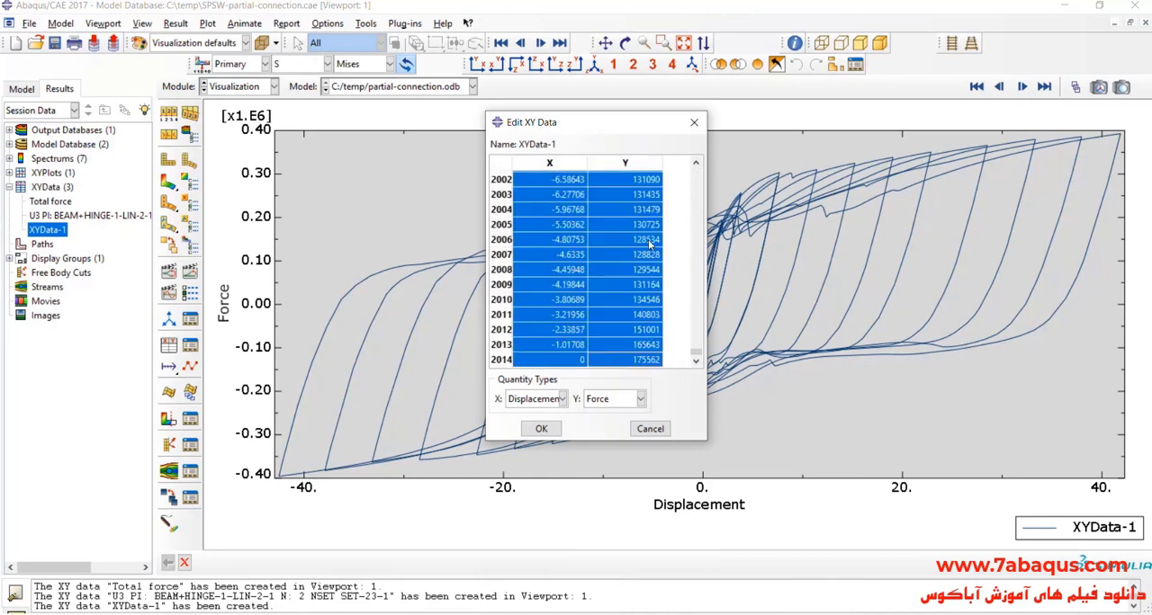
mouse_move(662, 266)
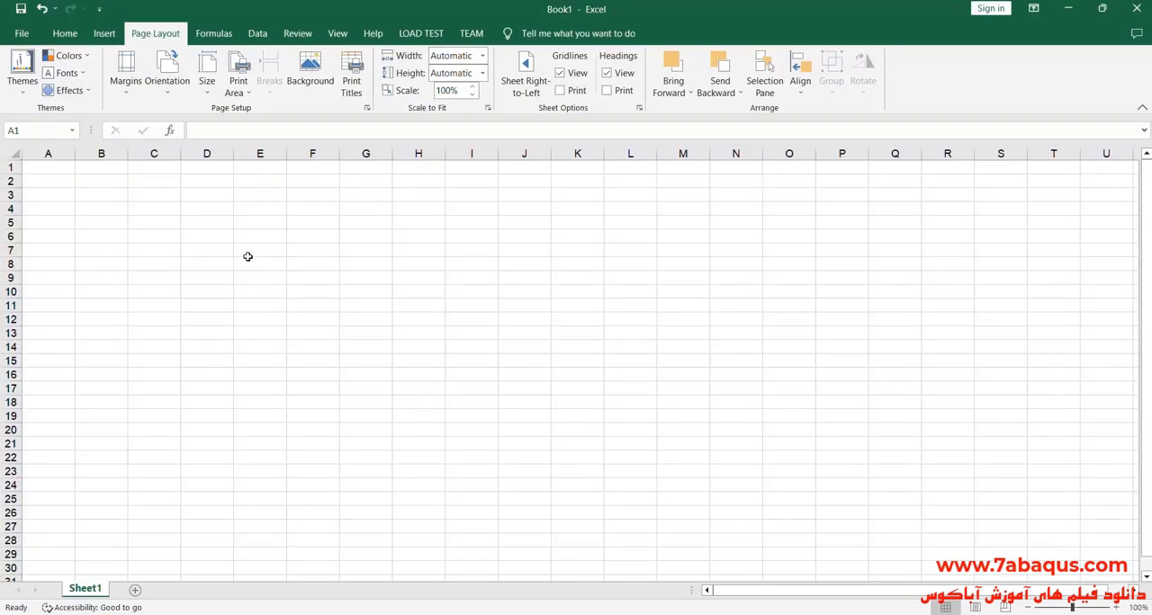
Paste the data and head column C as Displacement (mm), shading it yellow
key("ctrl+v")
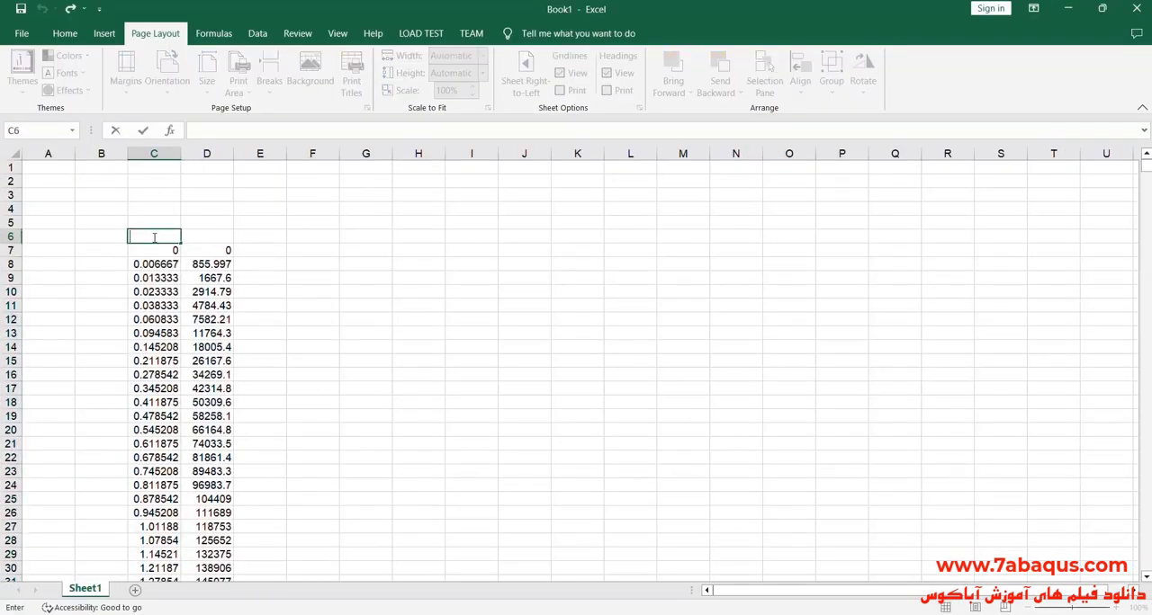
type("Displacement (")
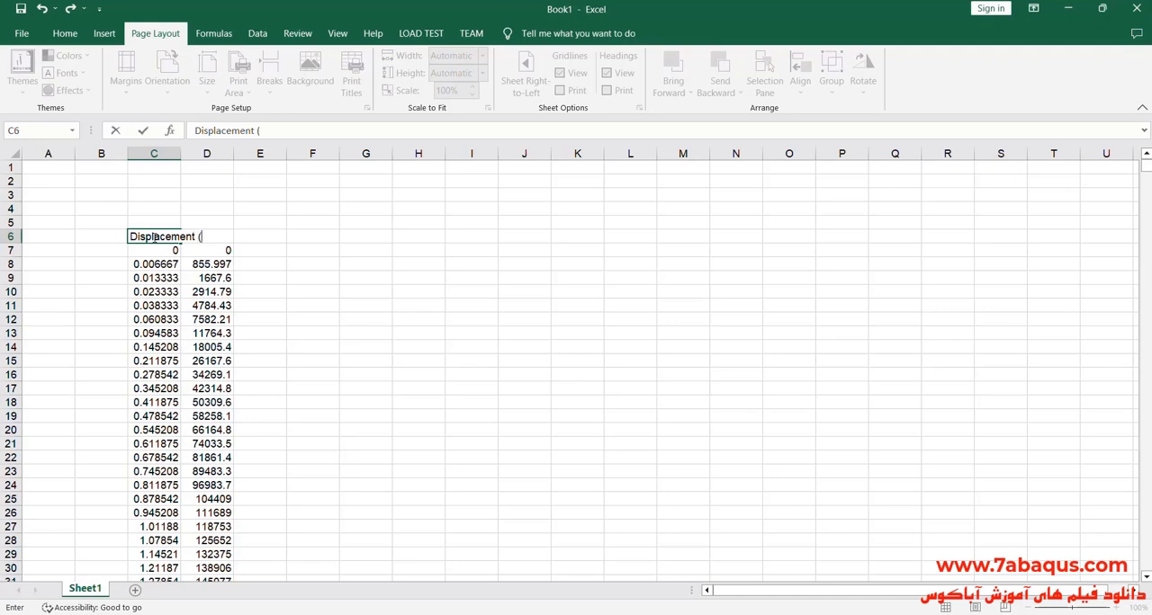
type("mm)")
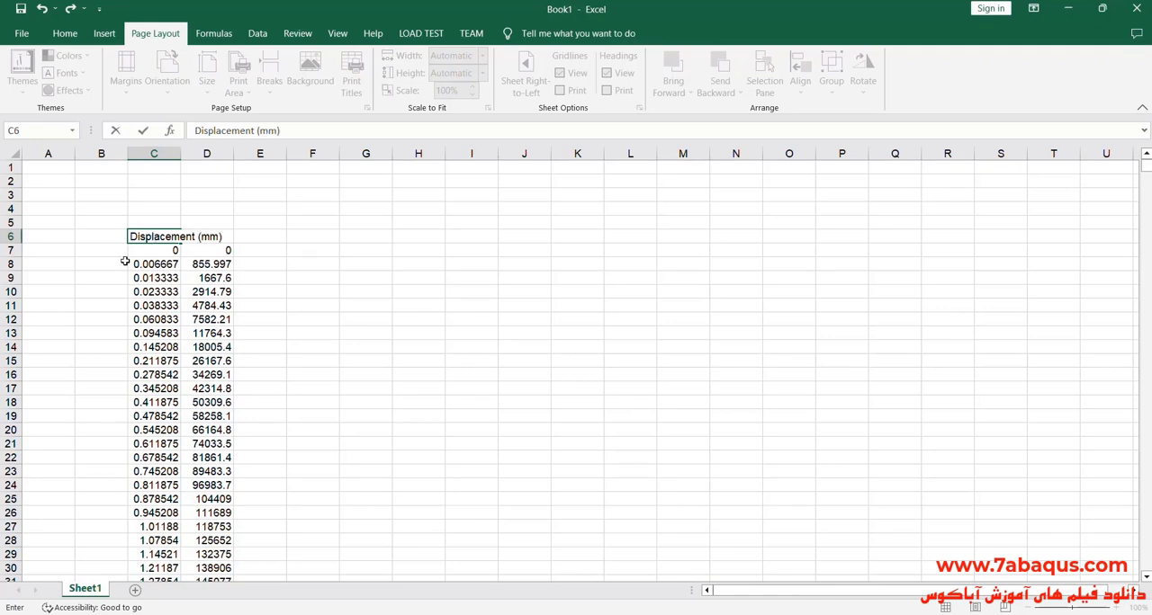
left_click(153, 153)
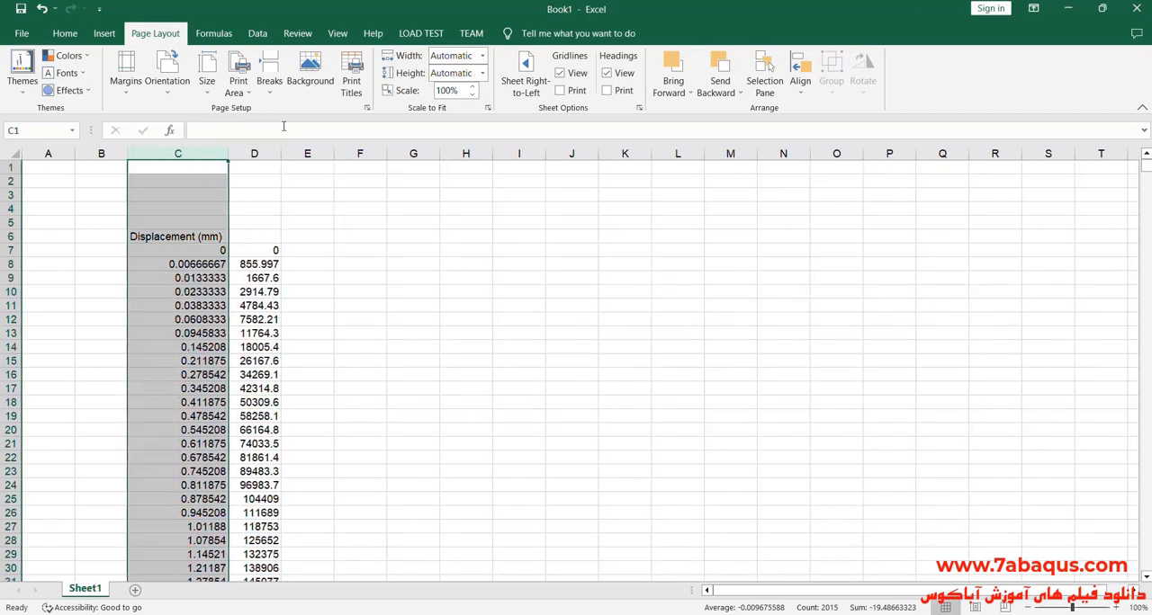
left_click(64, 32)
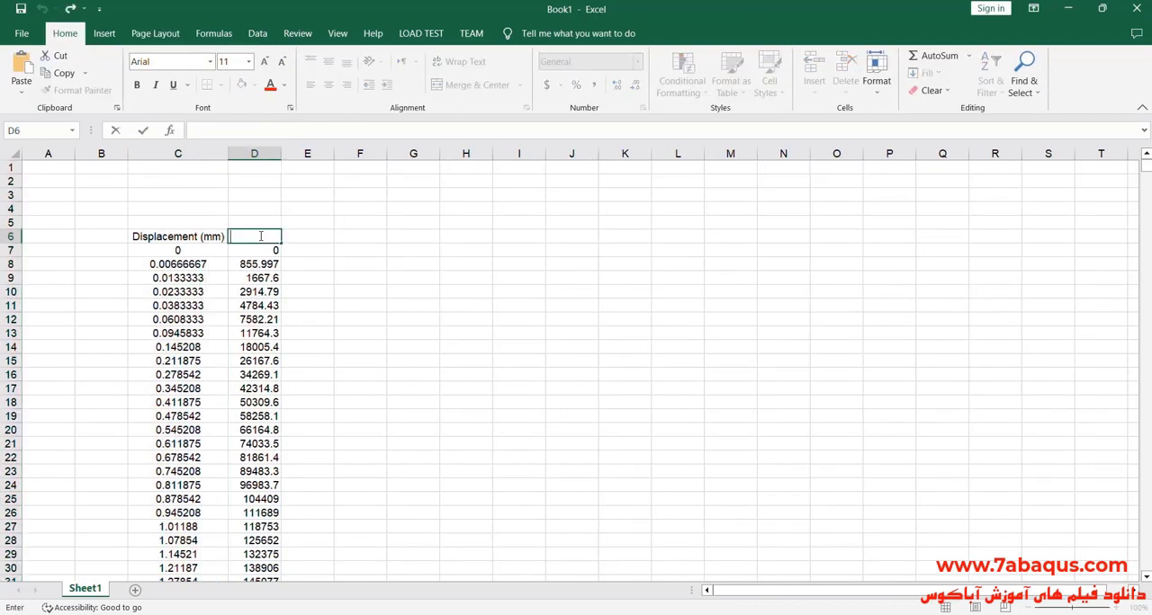
Head column D as Force (N), shade it blue, and chart the two columns
type("Force (N")
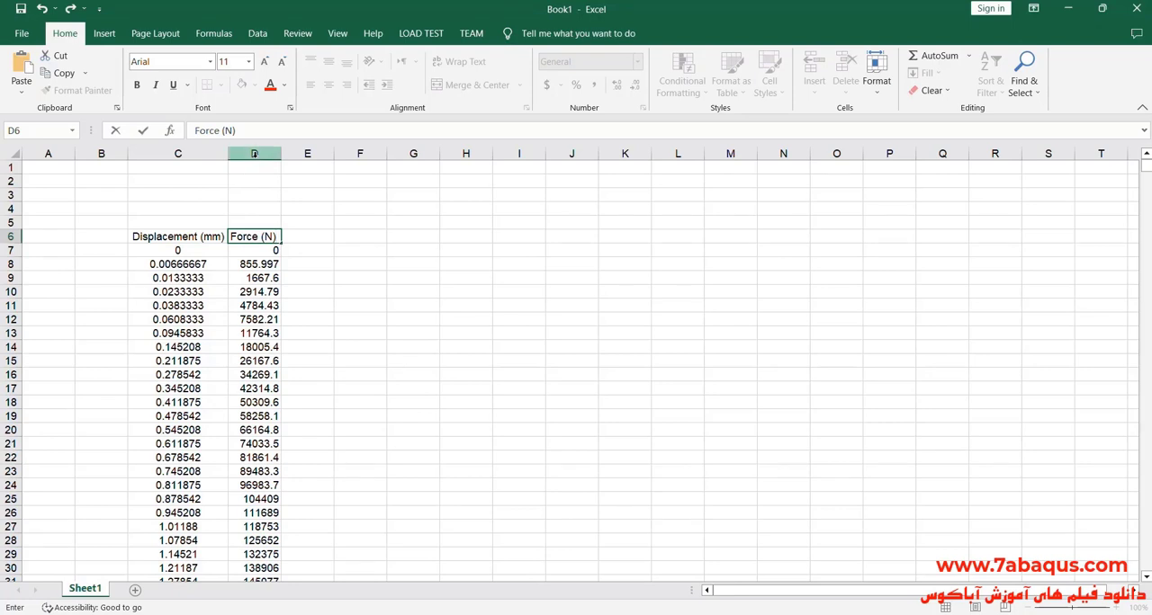
left_click(254, 153)
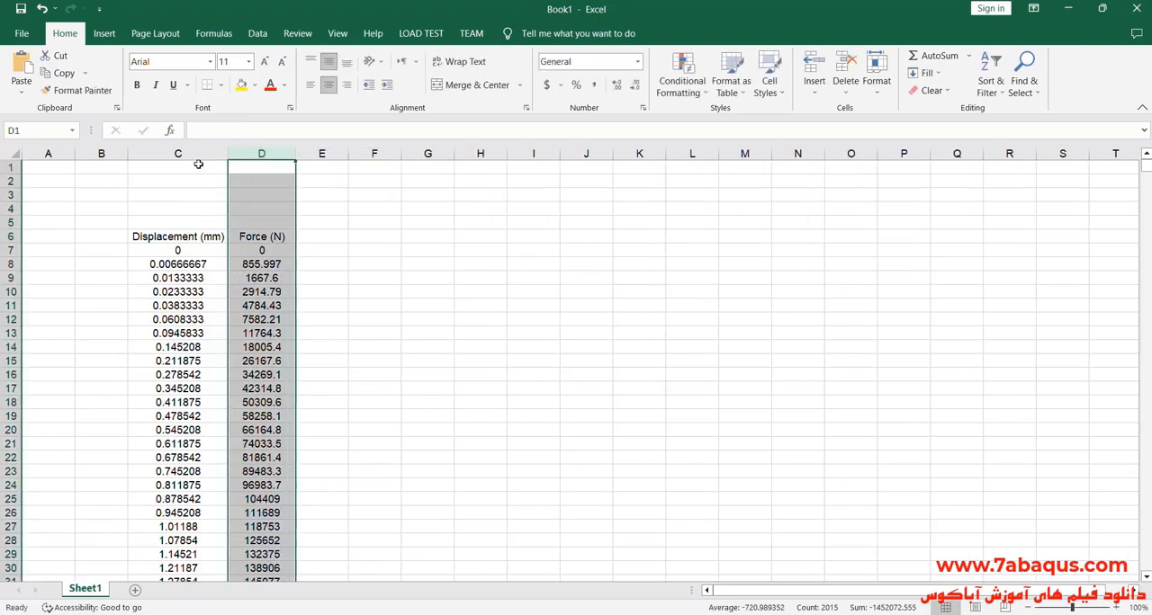
left_click(176, 236)
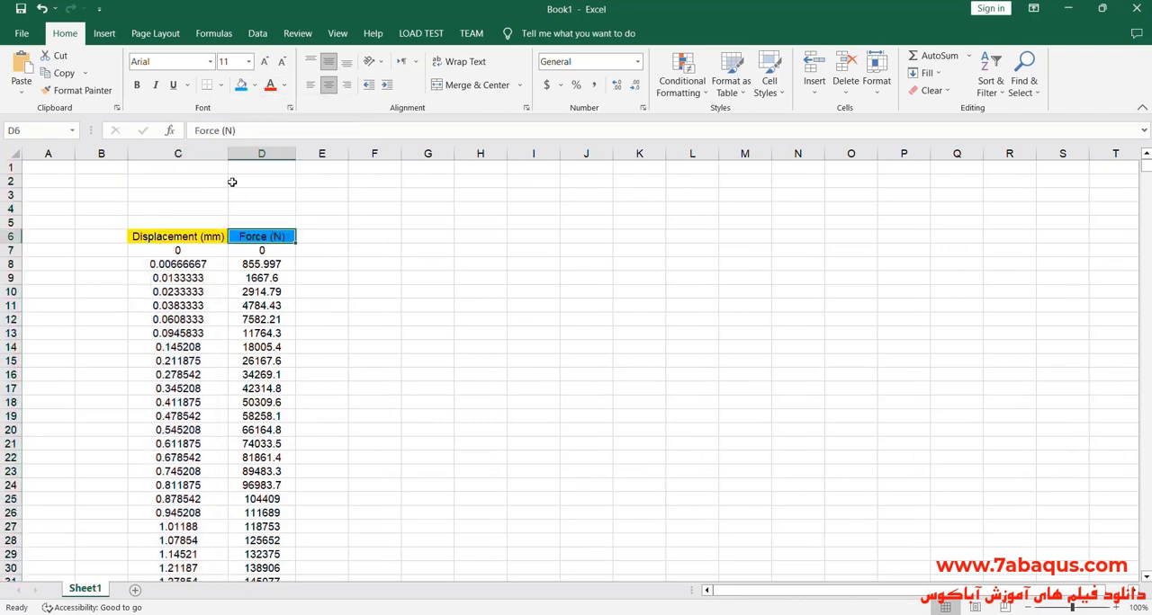
left_click(104, 33)
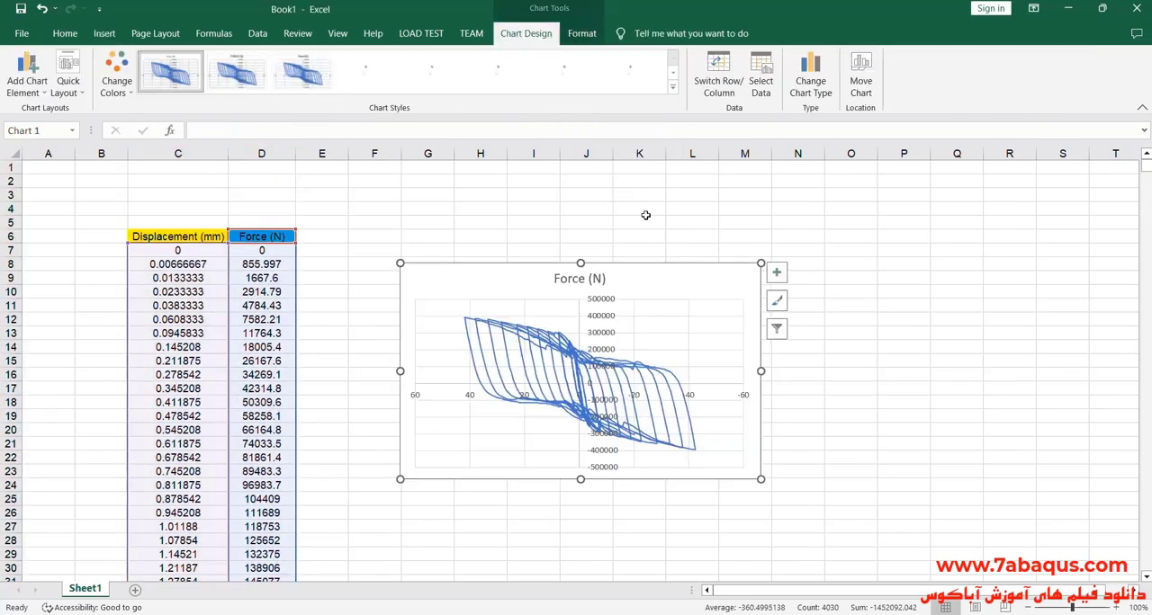
Fix the horizontal axis bounds at ±50 and remove the chart title
double_click(576, 394)
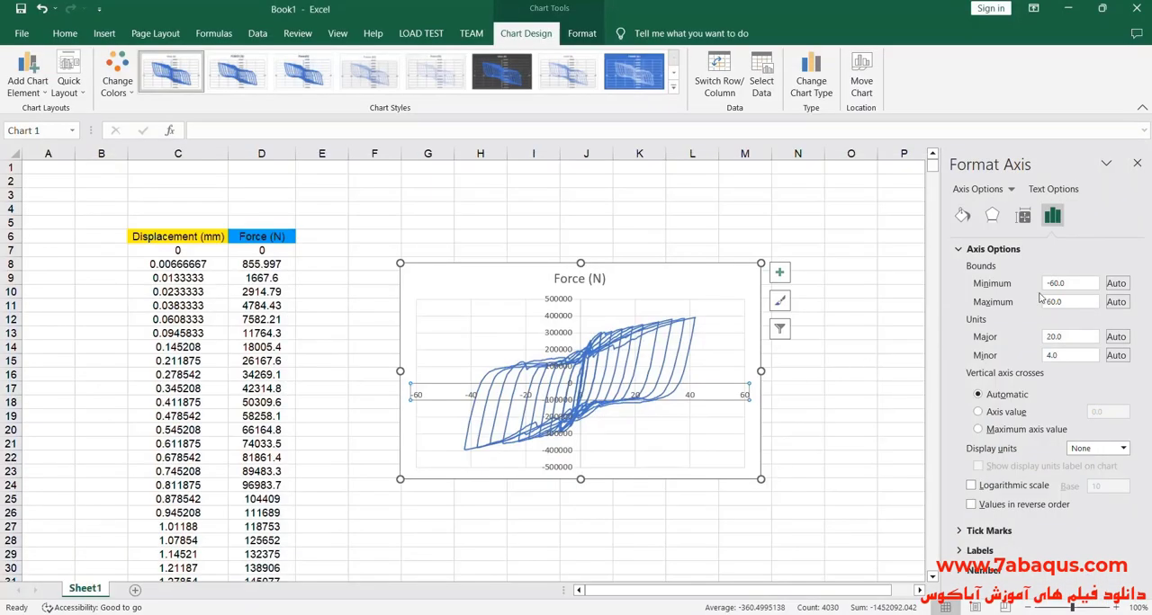
left_click(1069, 283)
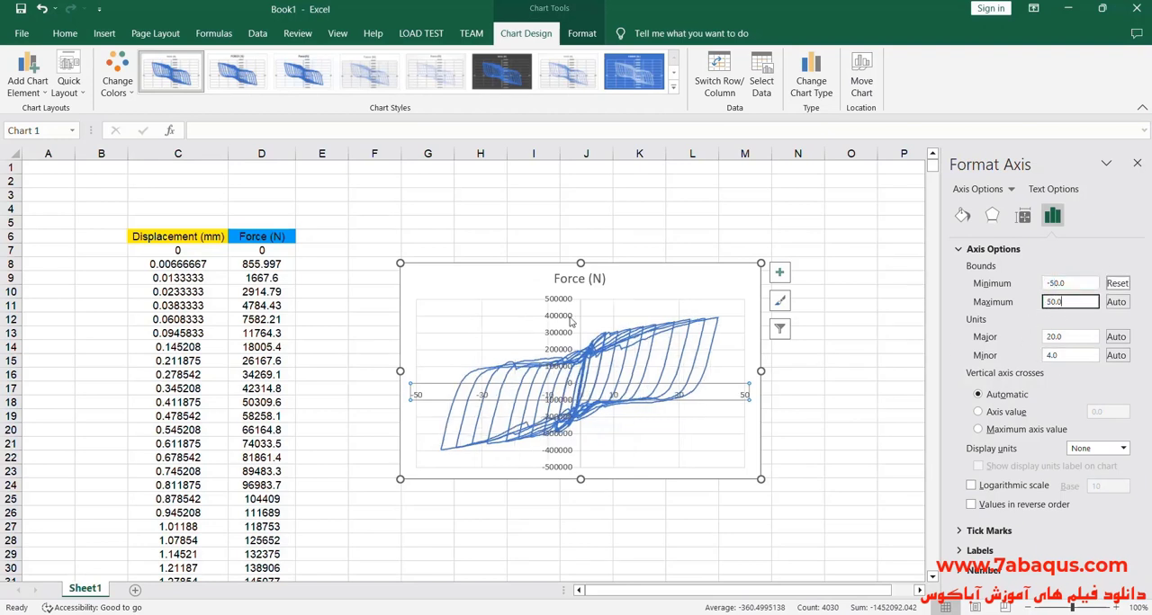
left_click(777, 271)
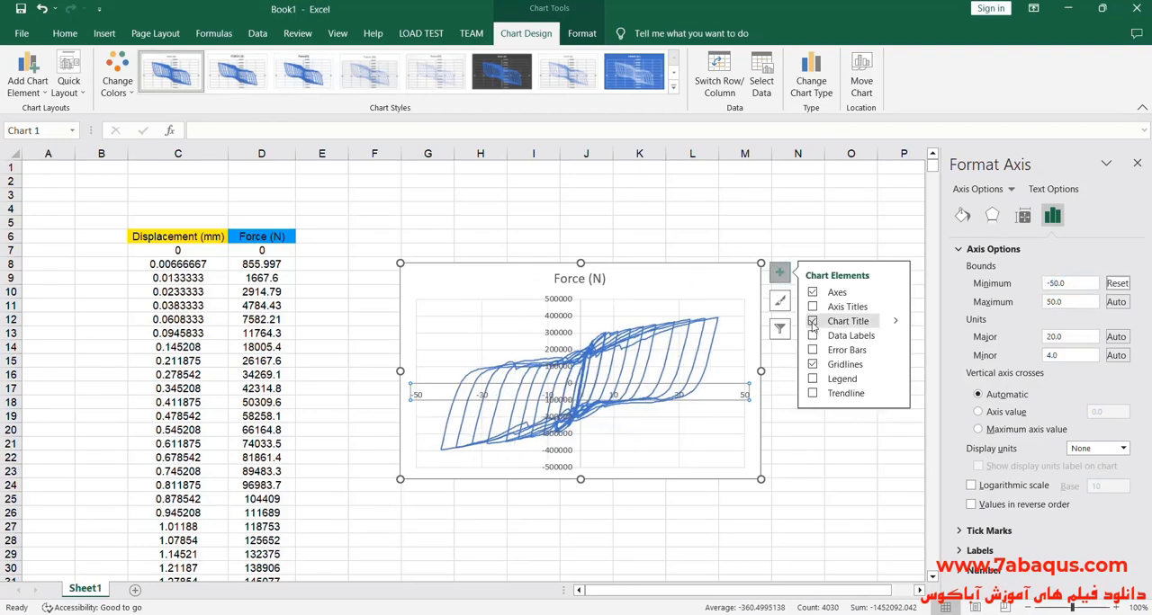
left_click(813, 321)
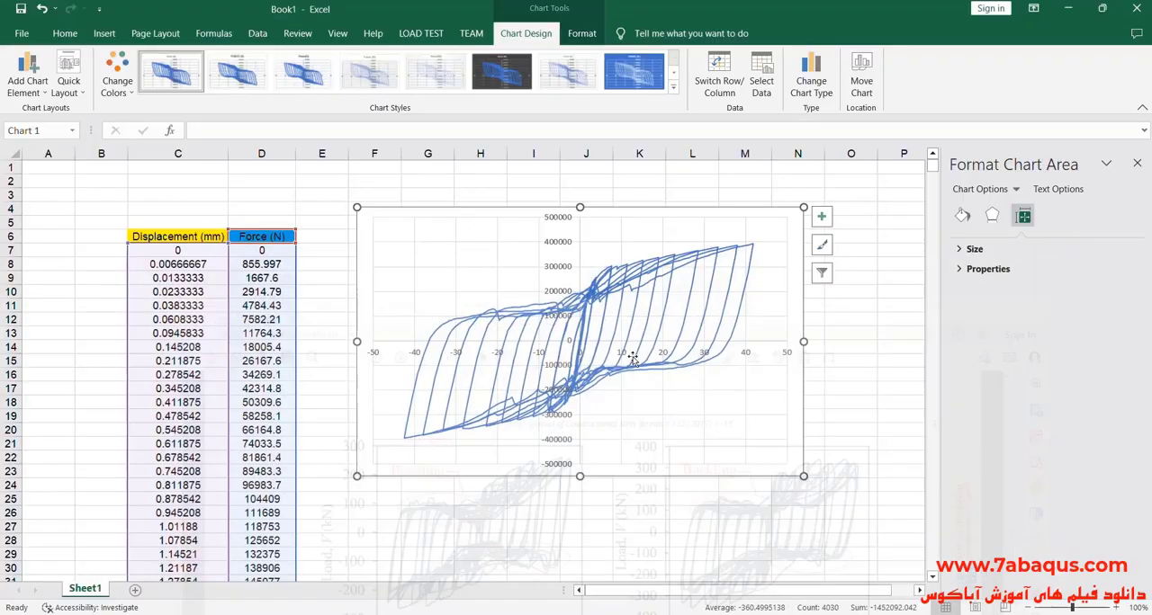
Fix the vertical axis bounds at ±400000 and recolour the curve red
left_click(1022, 216)
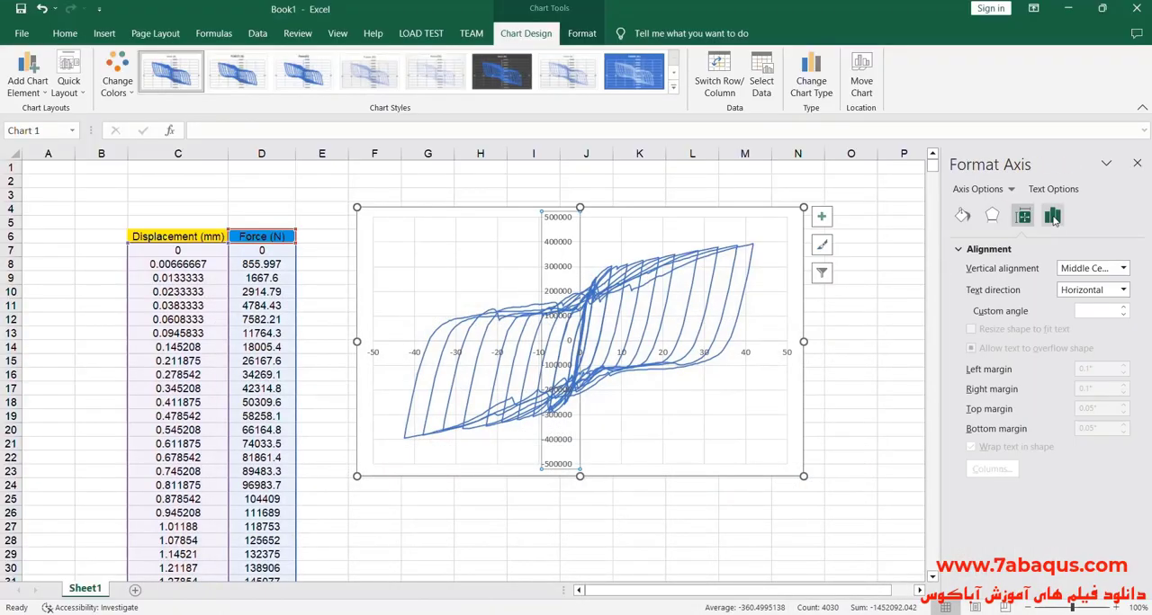
left_click(1051, 216)
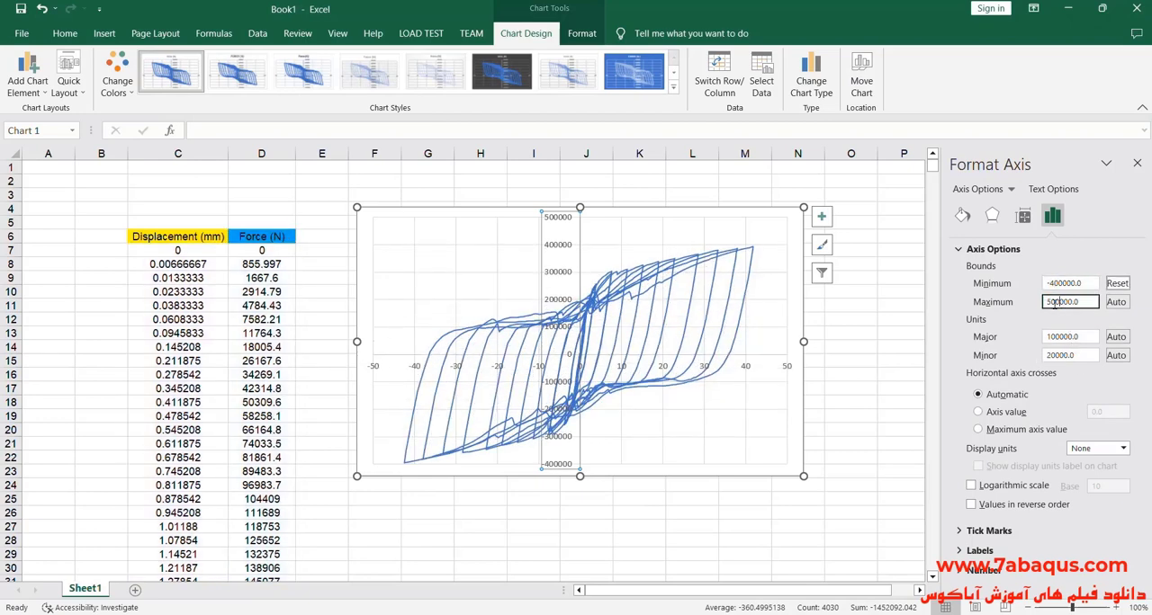
type("400000.0")
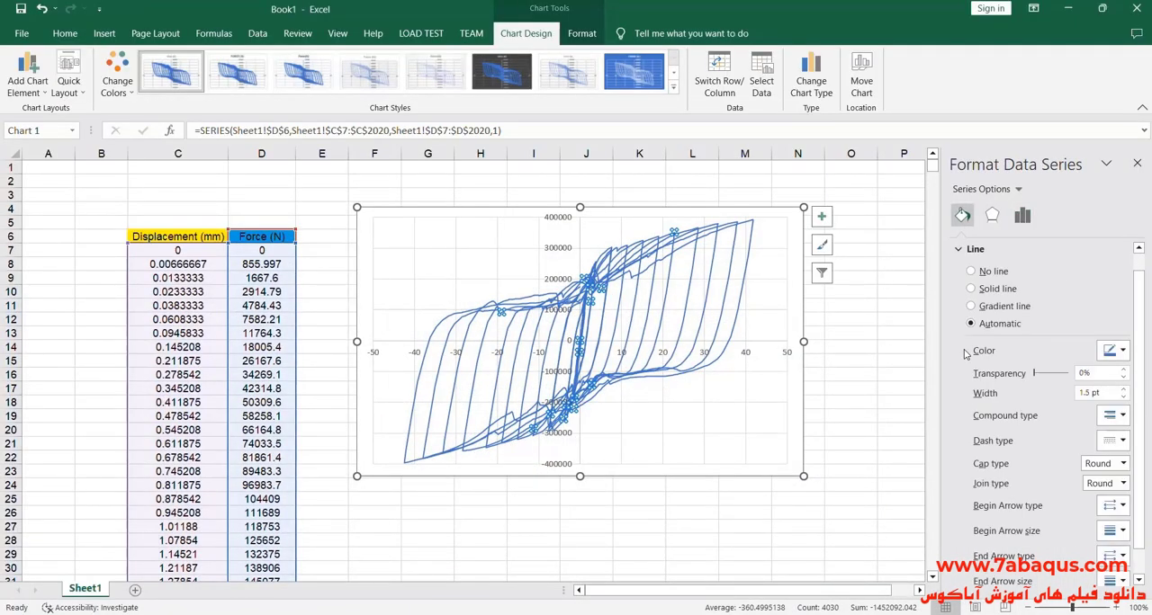
left_click(1096, 393)
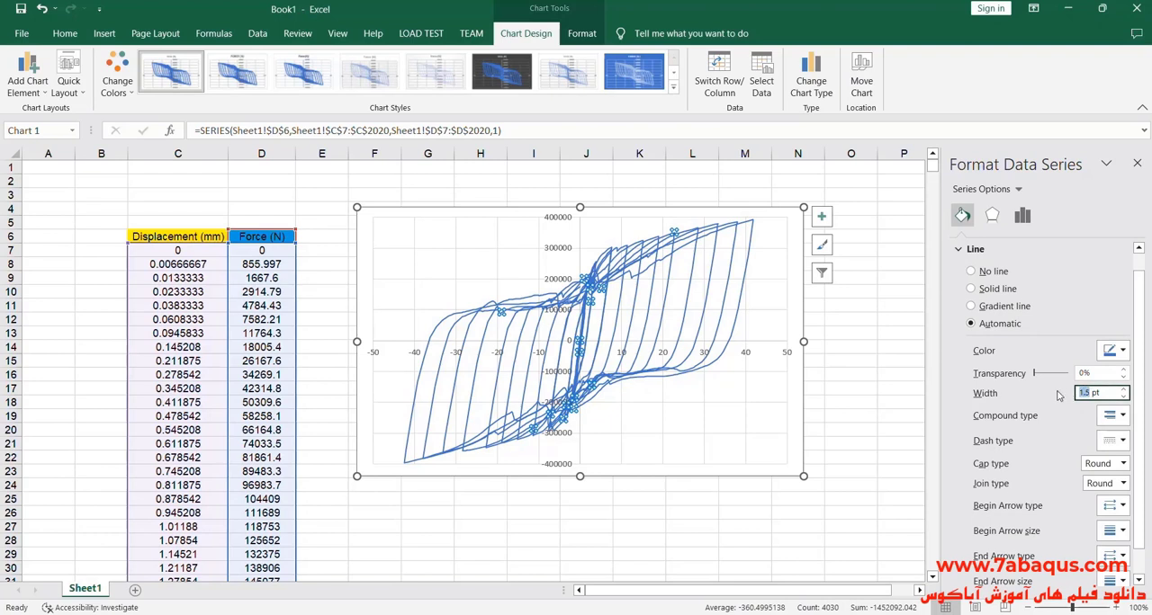
left_click(970, 288)
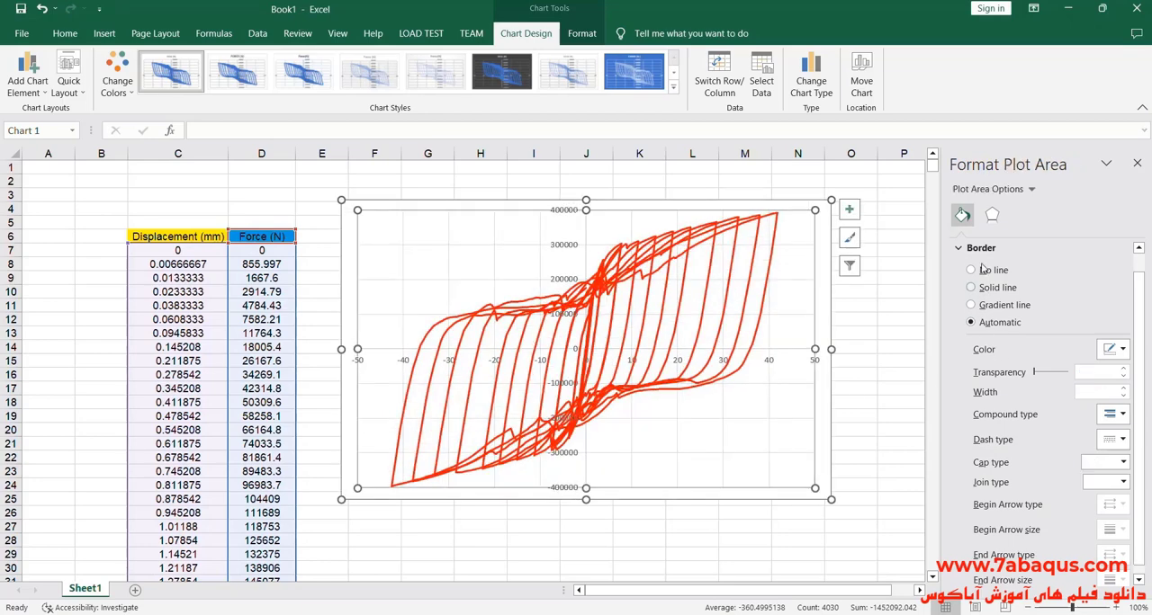
Fill the plot area with the reference hysteresis screenshot from the Desktop
left_click(904, 263)
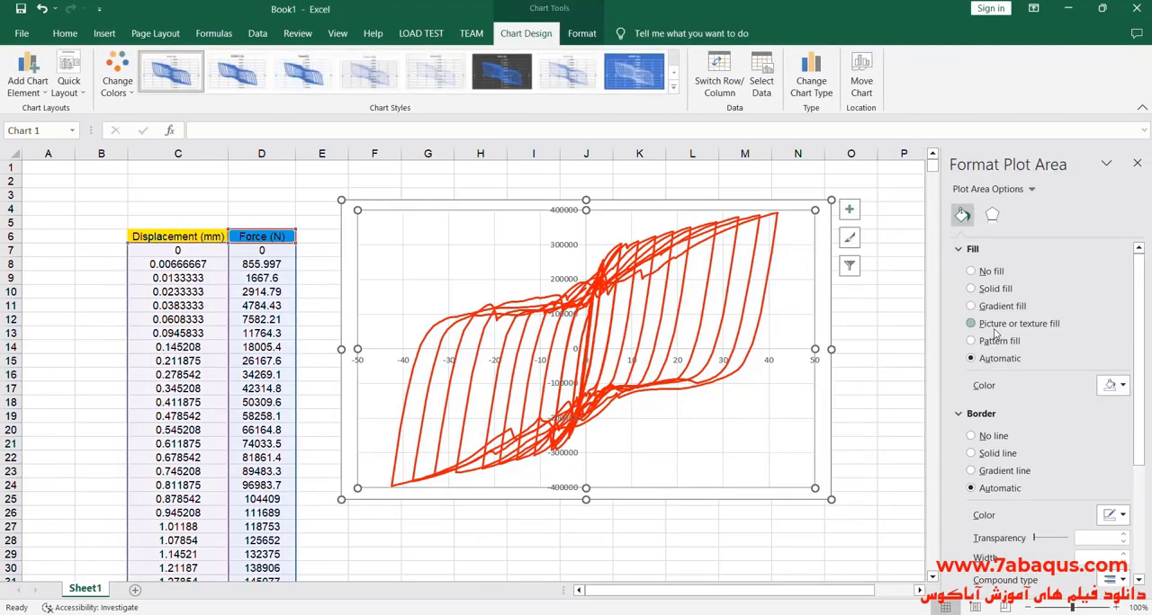
left_click(970, 324)
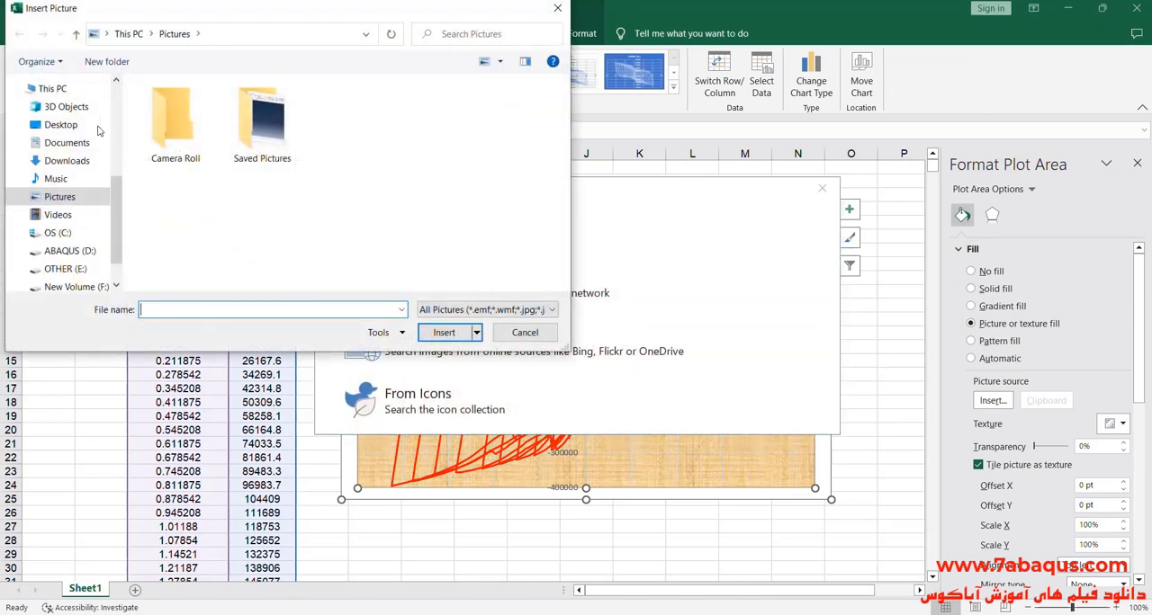
left_click(61, 124)
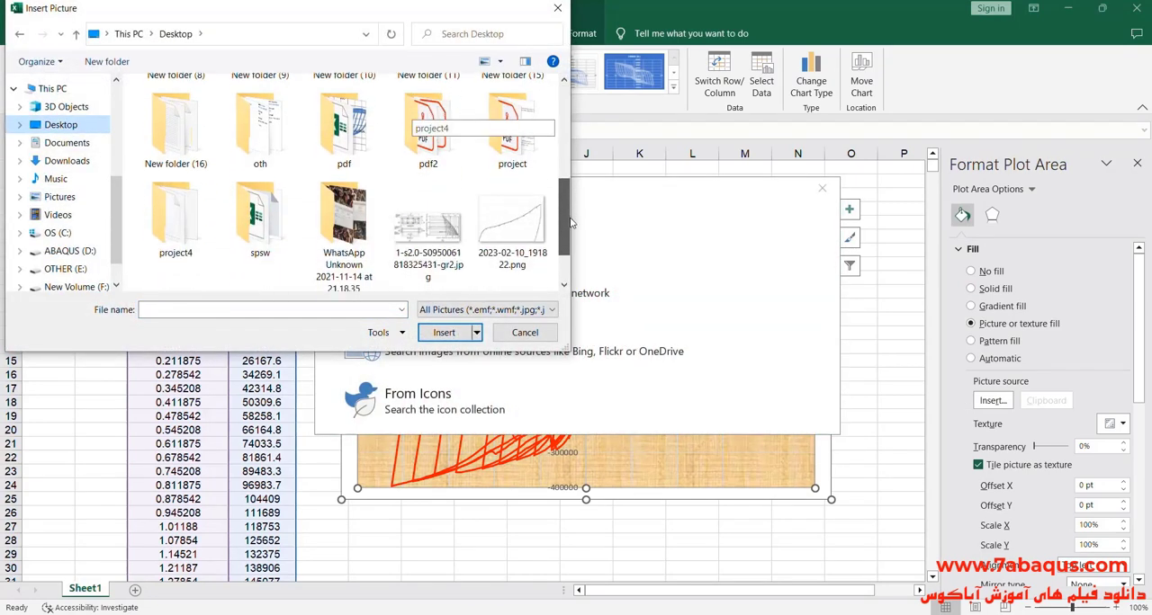
left_click(177, 221)
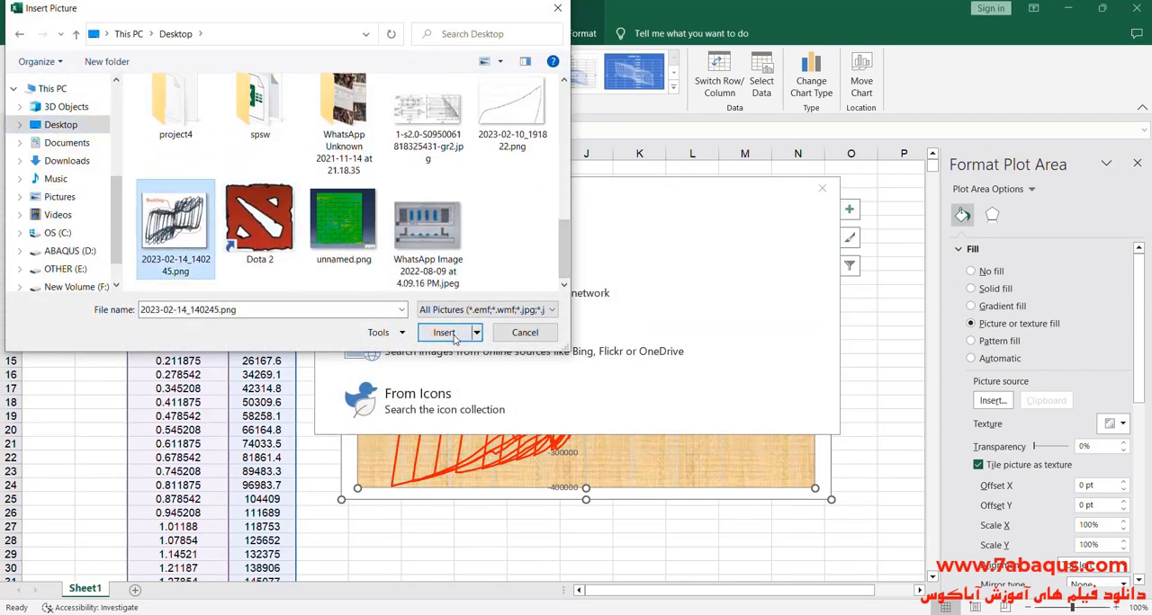
left_click(443, 331)
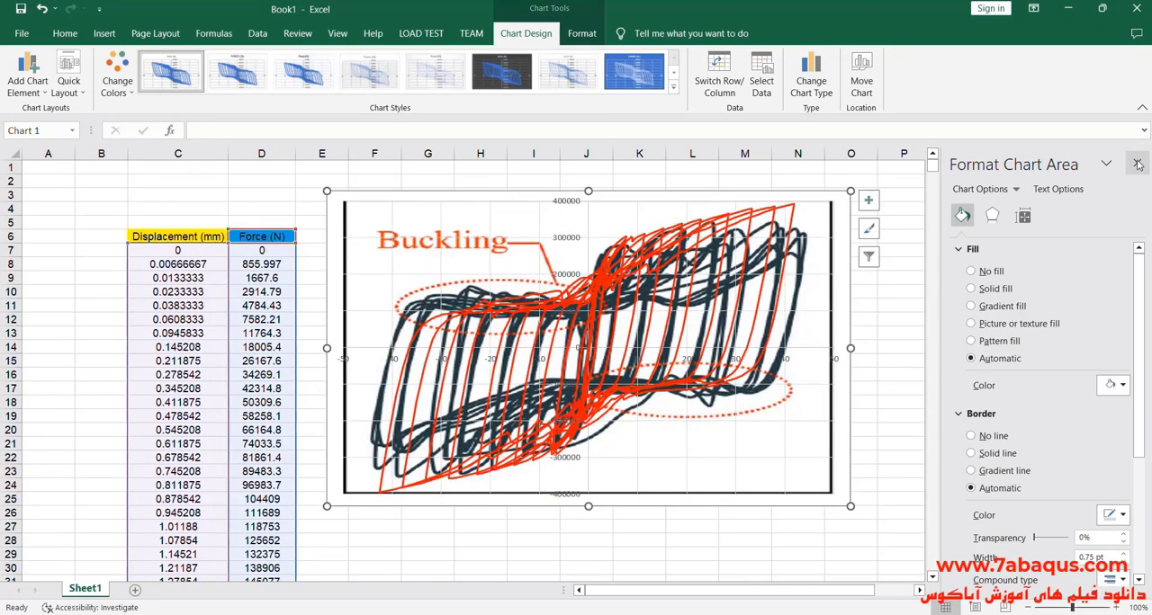
Make the curve a solid blue line and stretch the plot area to match the reference axes
left_click(1138, 163)
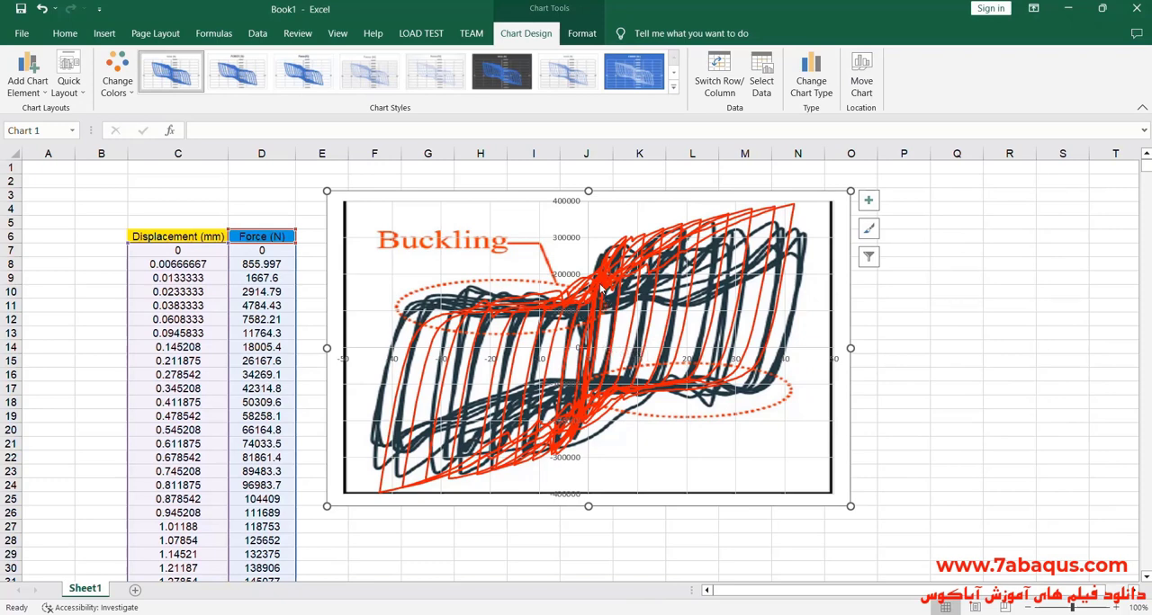
mouse_move(715, 475)
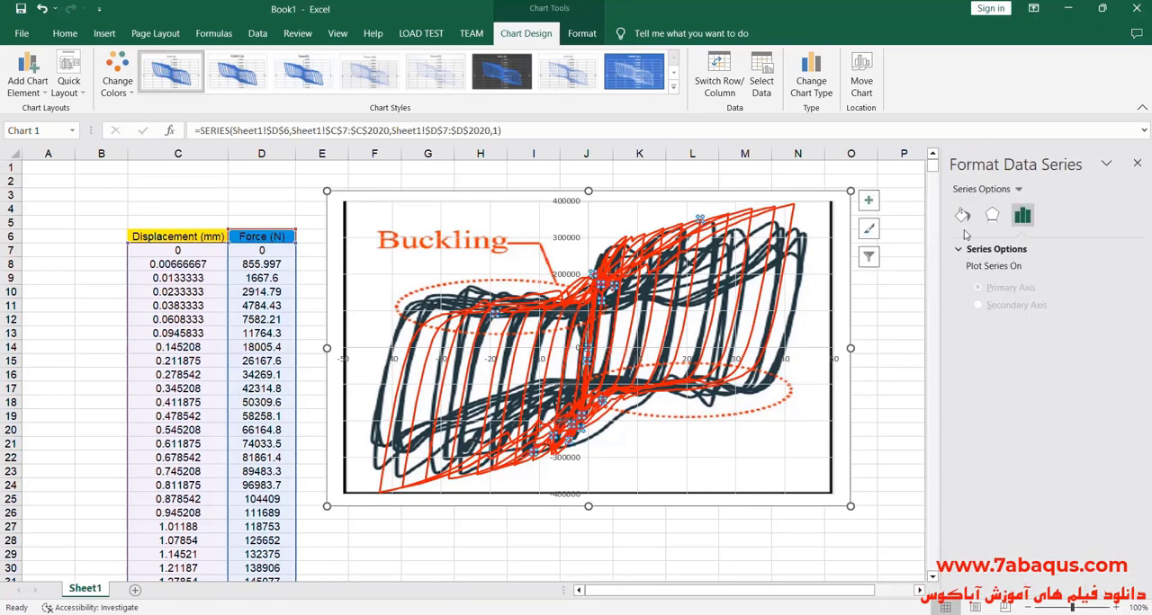
left_click(961, 215)
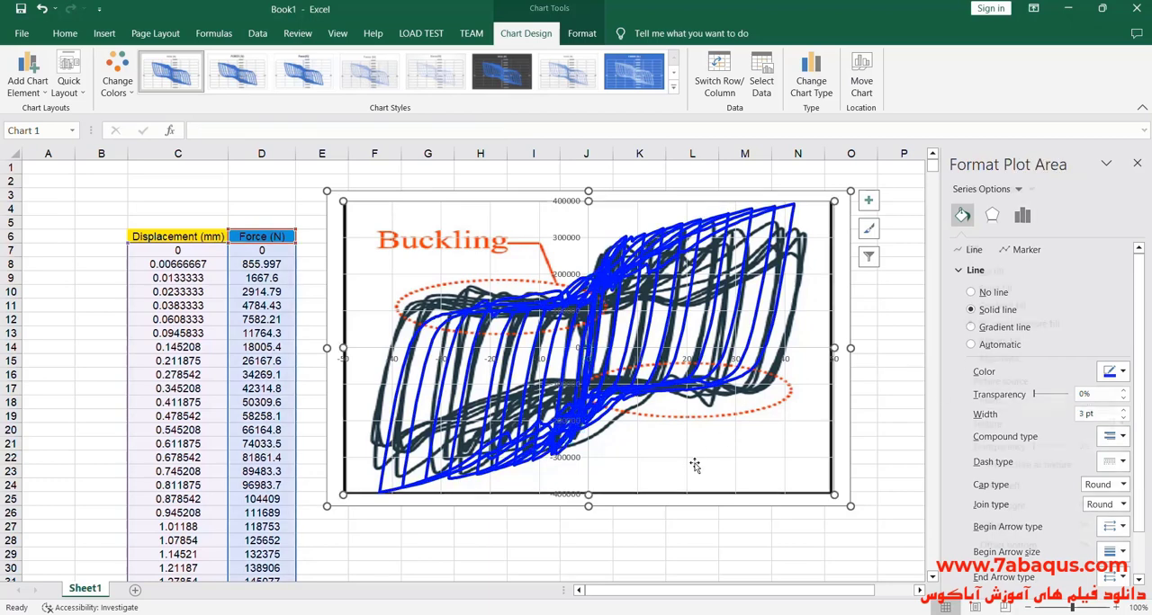
left_click(1137, 164)
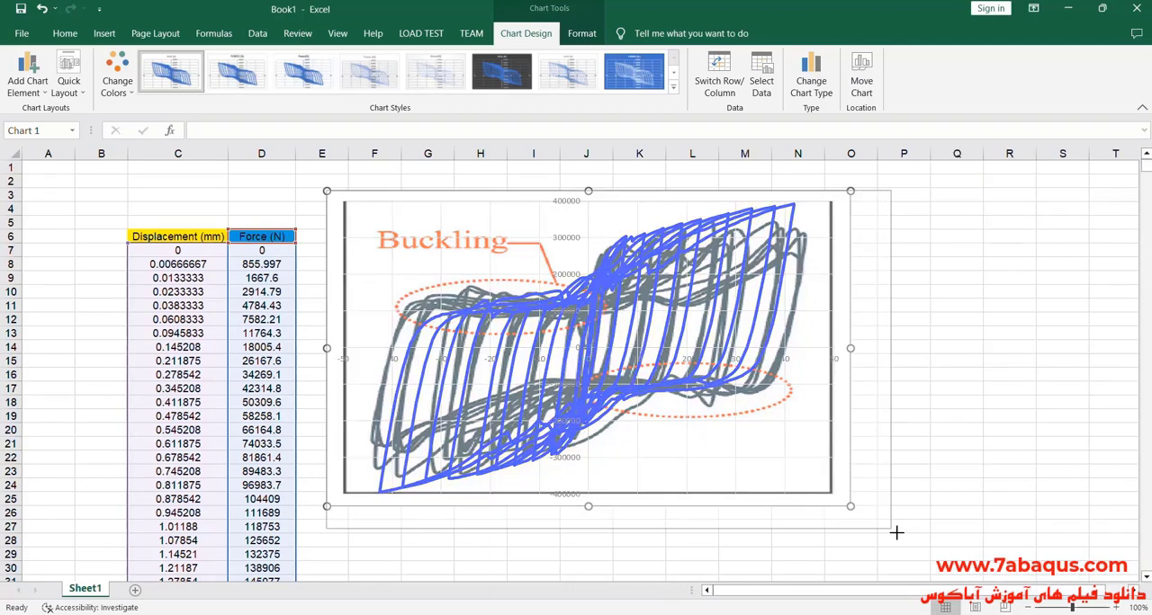
left_click_drag(850, 506, 903, 537)
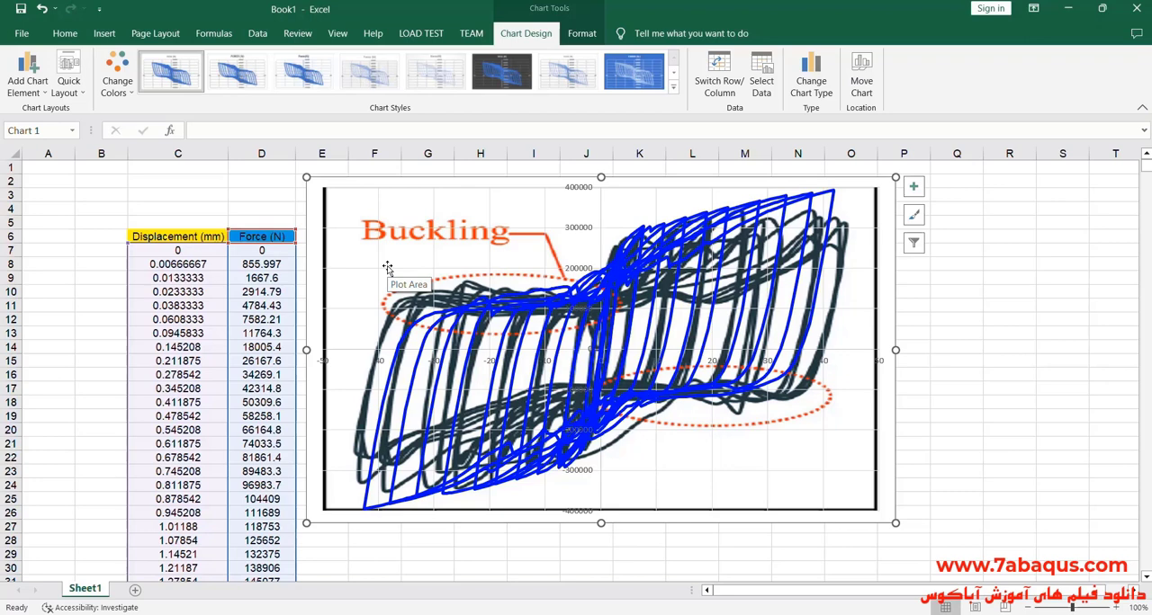
mouse_move(490, 310)
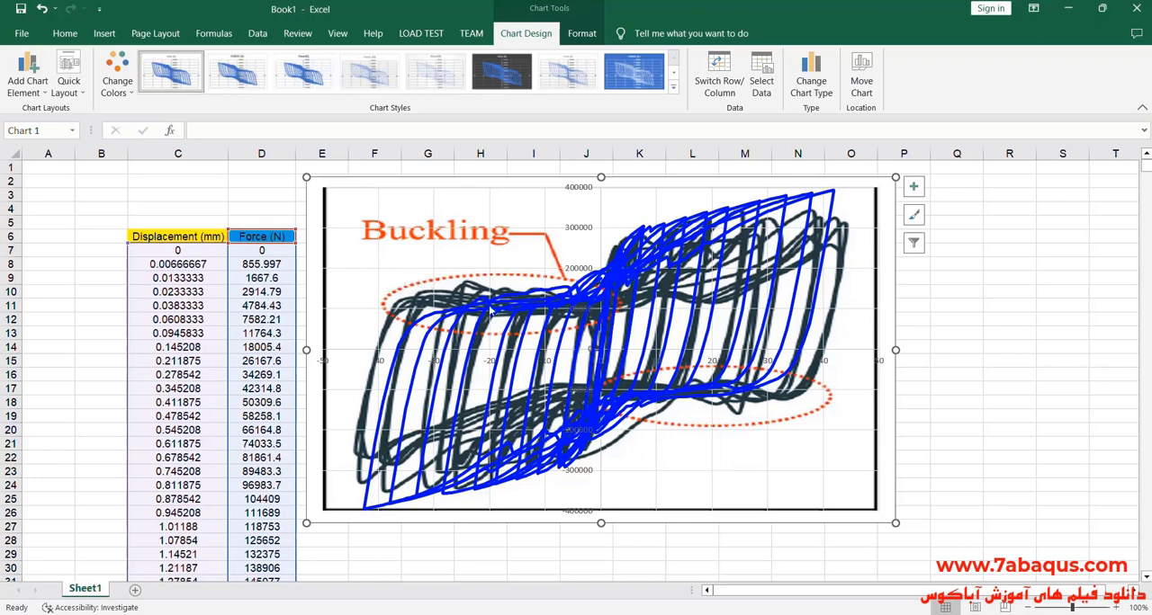